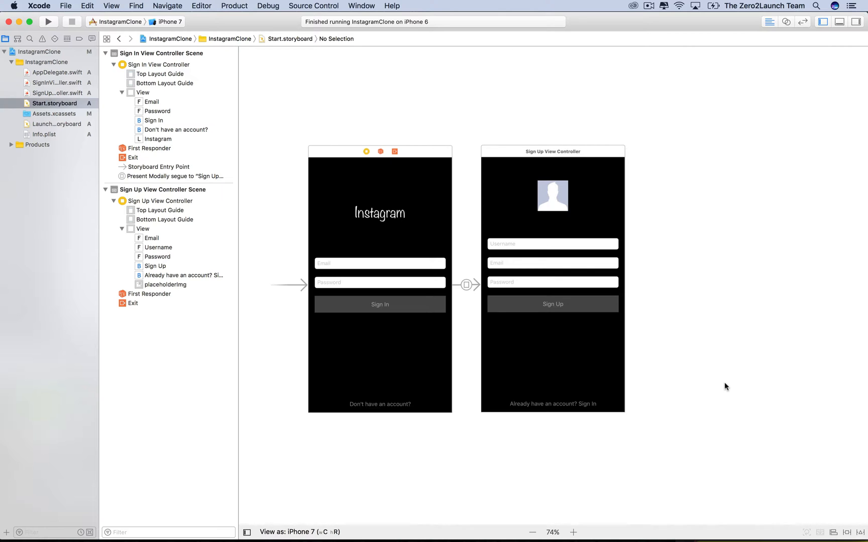
mouse_move(364, 446)
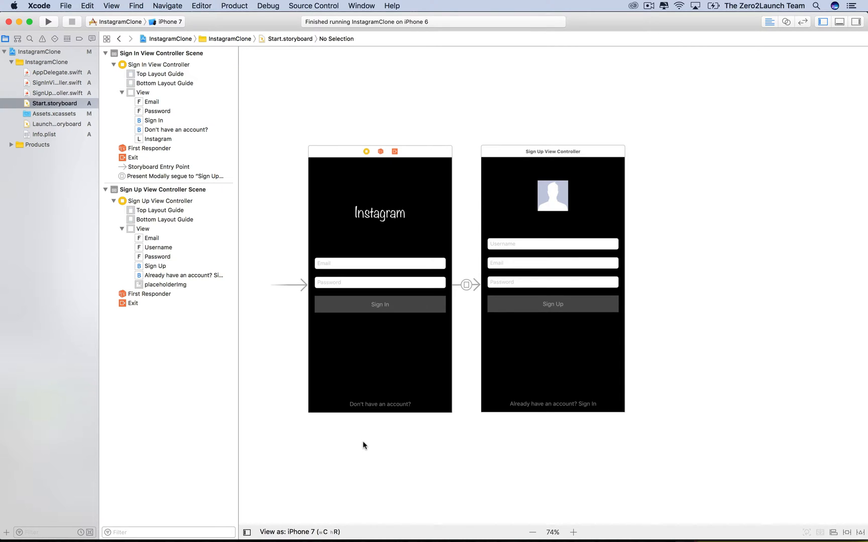
mouse_move(331, 465)
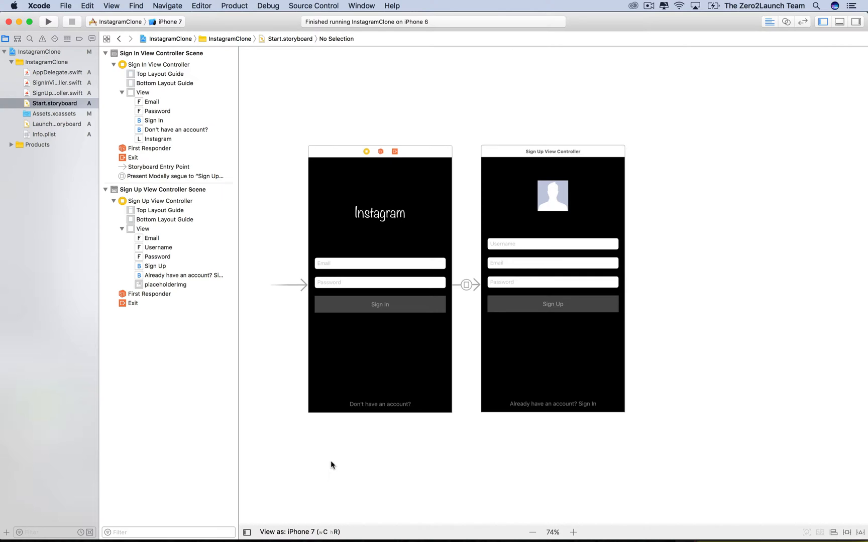
mouse_move(299, 531)
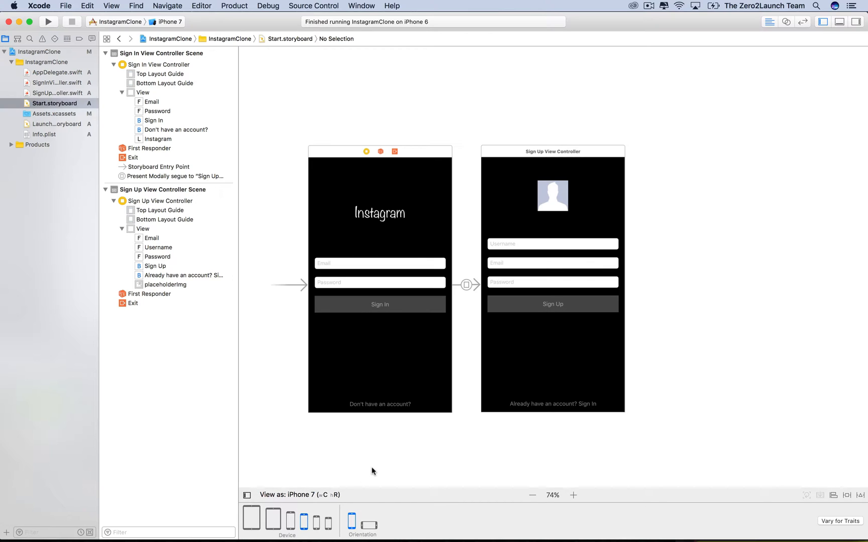
click(316, 521)
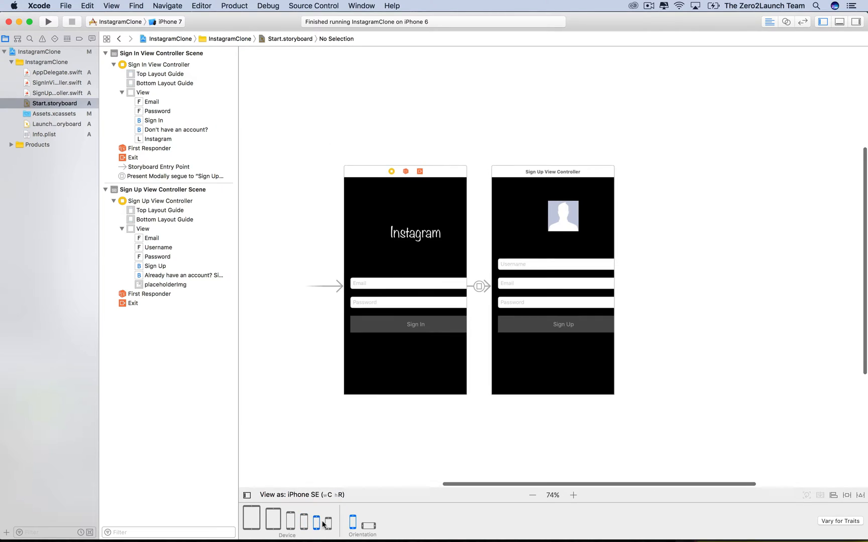
mouse_move(328, 522)
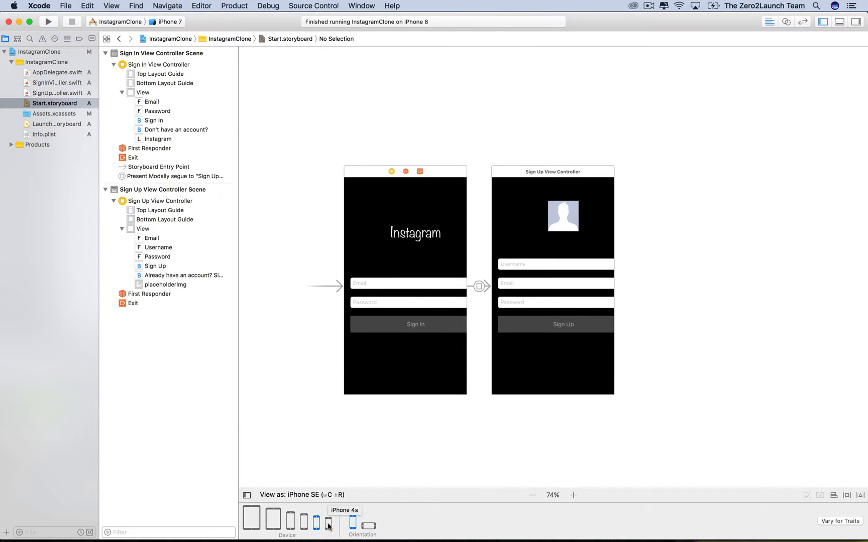
mouse_move(391, 385)
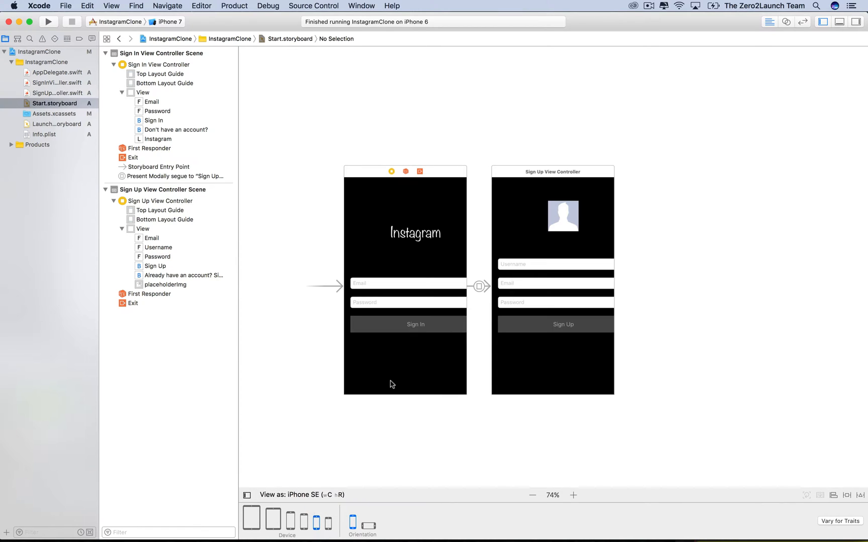
mouse_move(418, 245)
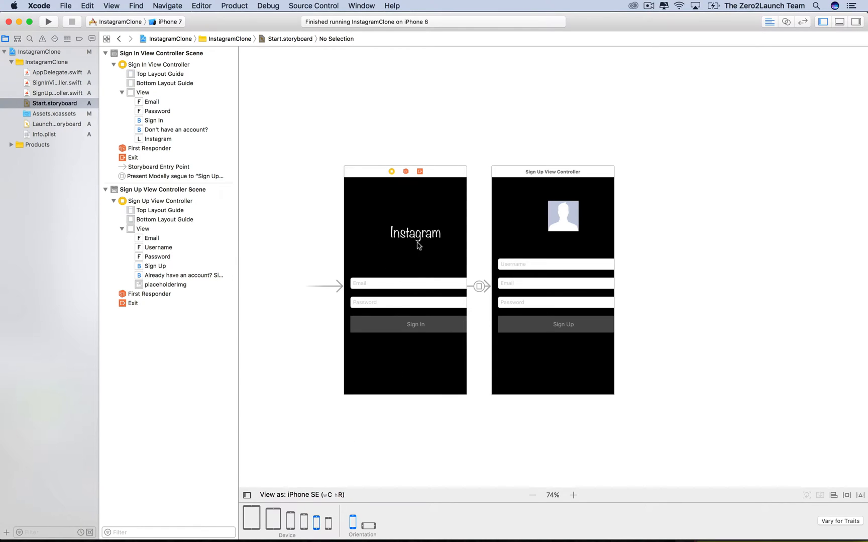
mouse_move(379, 335)
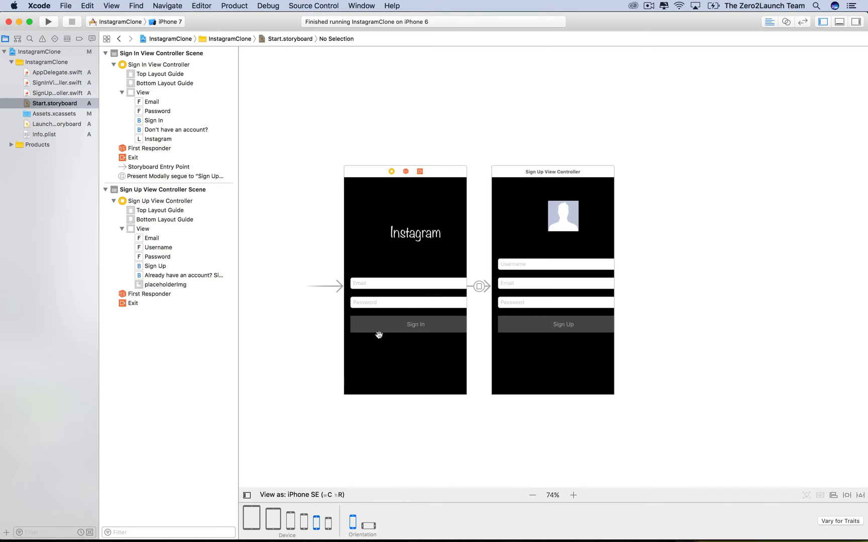
click(316, 522)
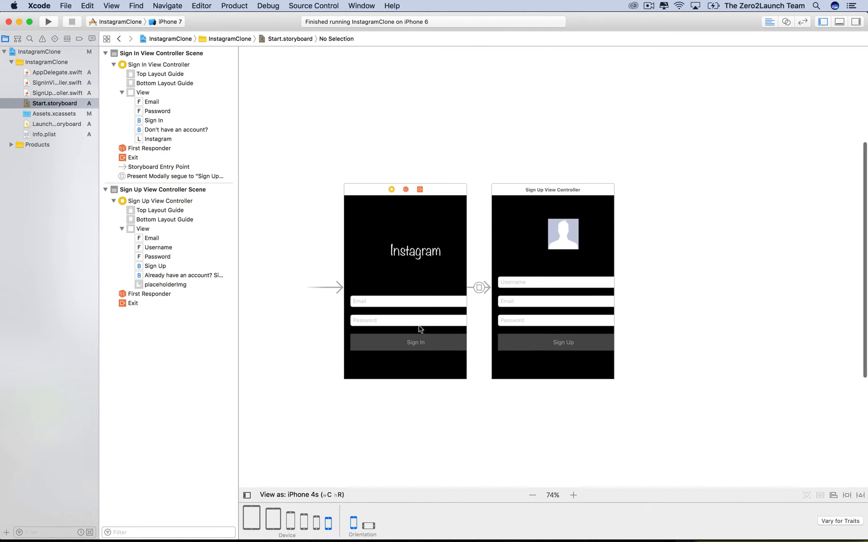
click(303, 519)
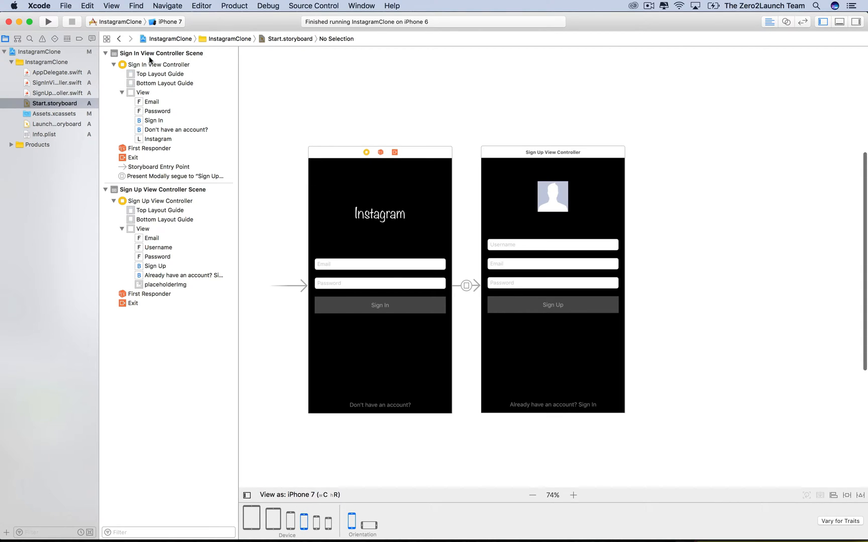
Build and run the app on the iPhone 7 simulator and check its sign-in screen.
click(48, 21)
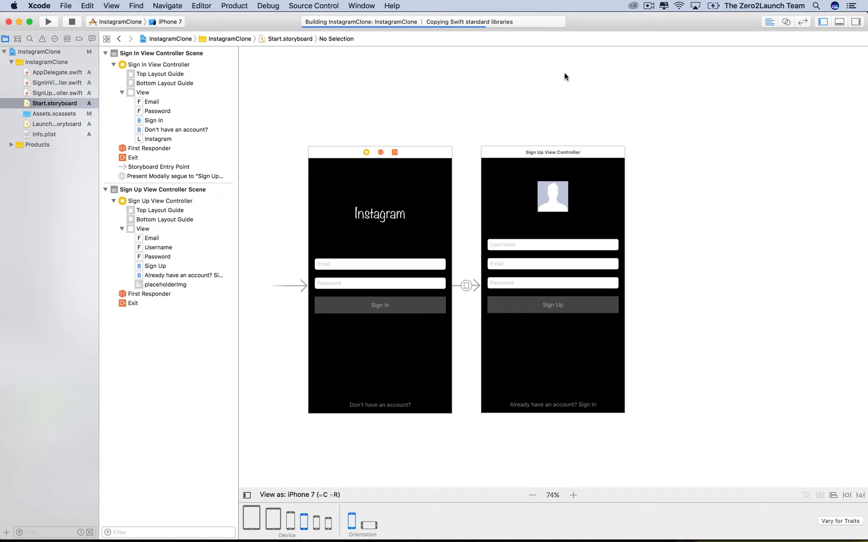
click(49, 21)
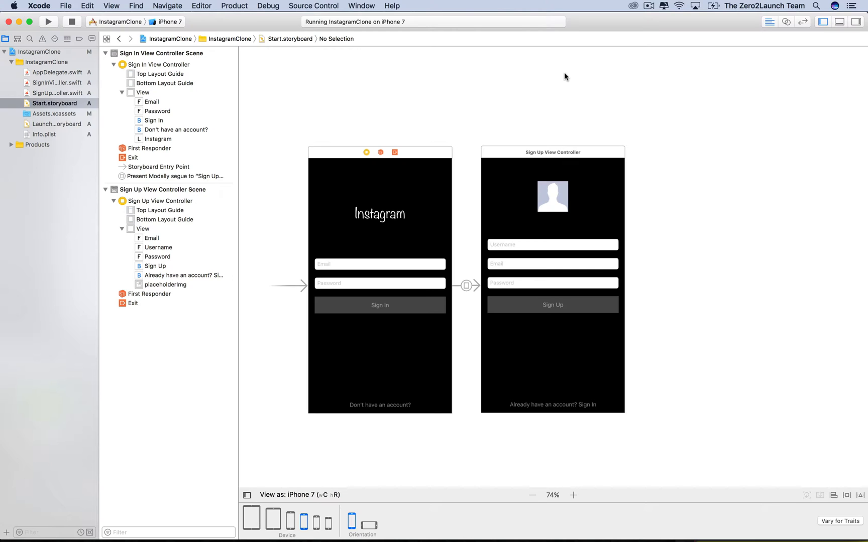
mouse_move(555, 447)
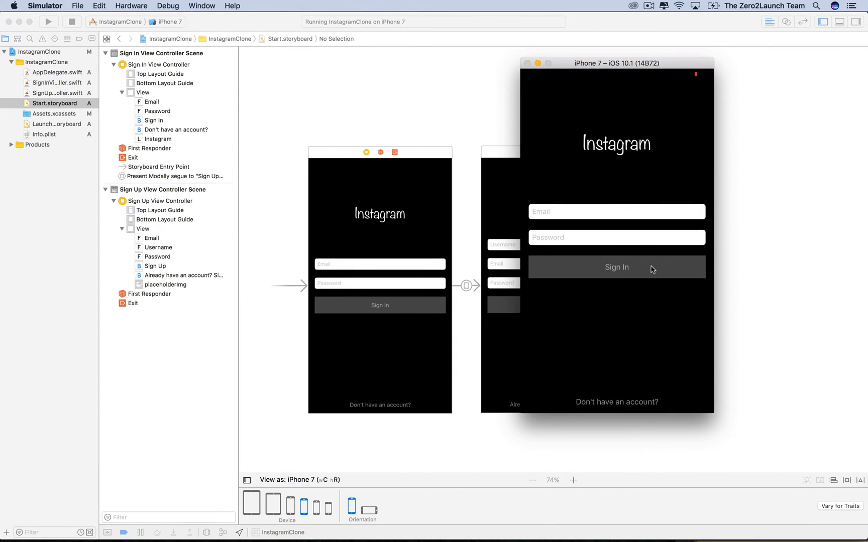
click(616, 402)
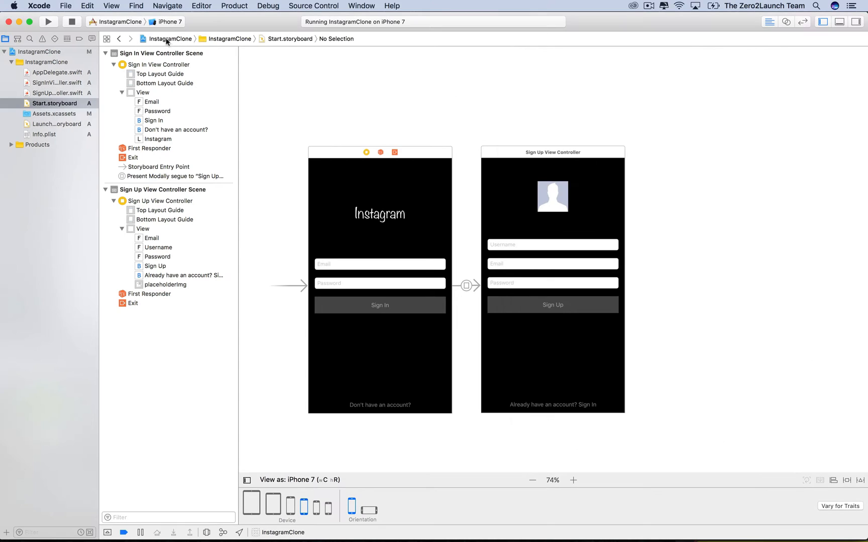
Switch the run destination to iPhone 7 Plus and launch the app there.
click(166, 21)
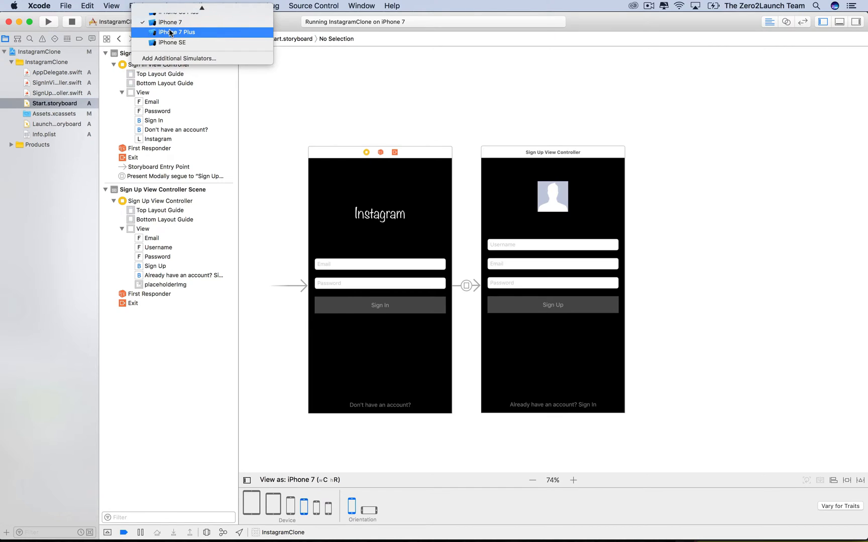
click(175, 32)
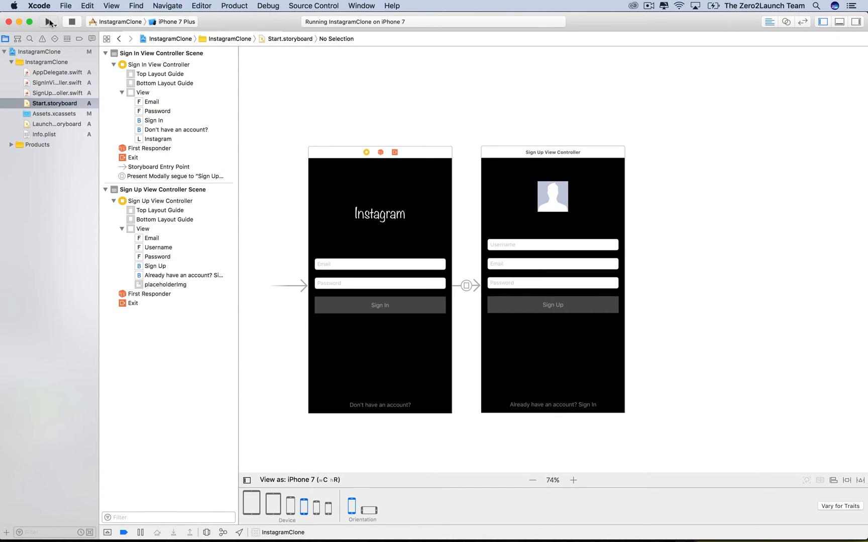
click(48, 21)
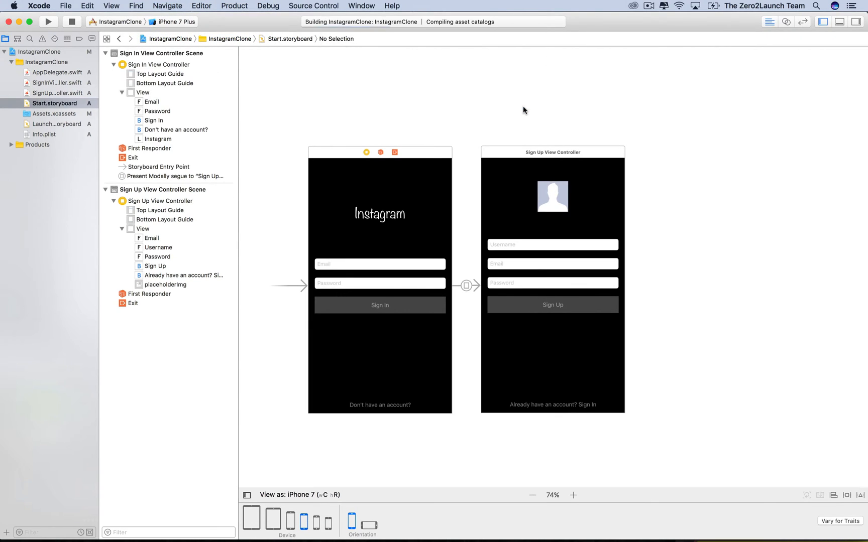
click(48, 21)
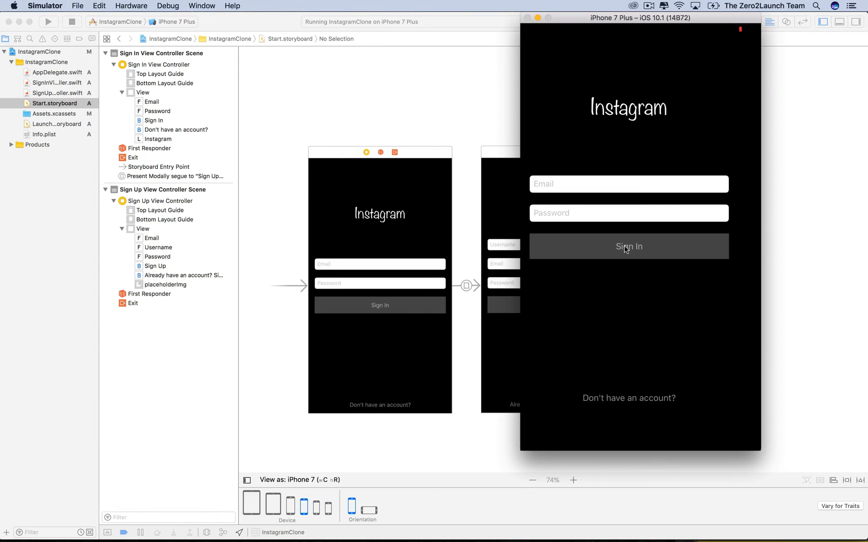
mouse_move(632, 197)
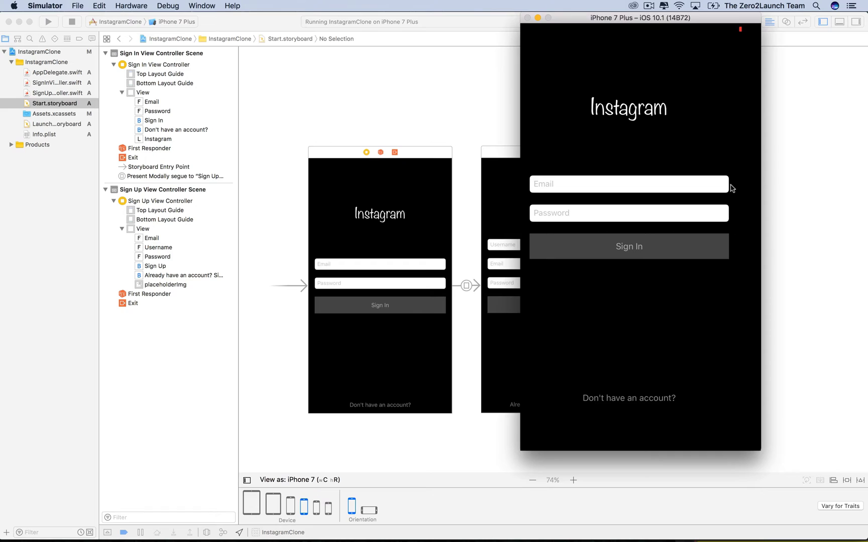
mouse_move(674, 190)
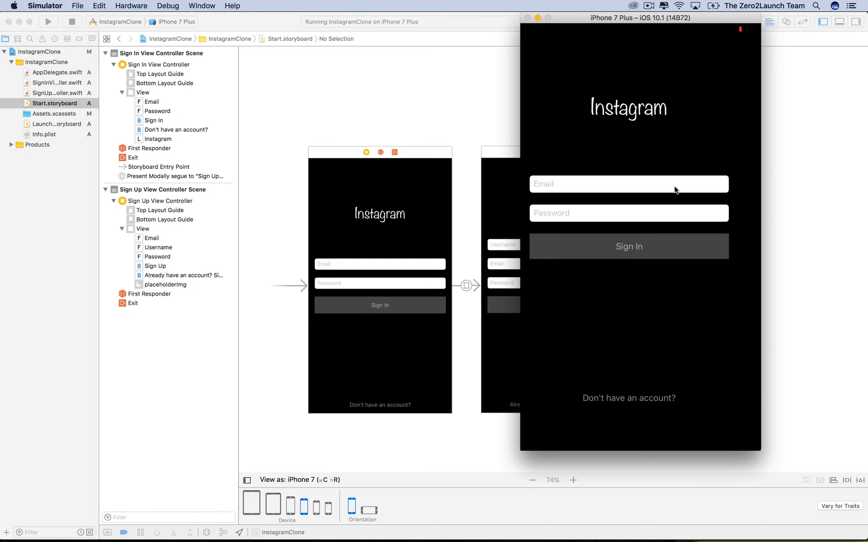
mouse_move(738, 187)
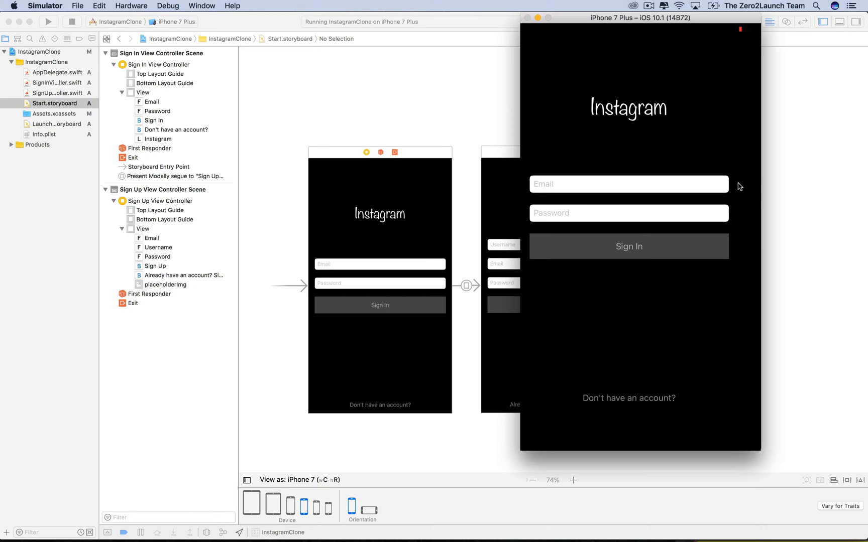
mouse_move(760, 205)
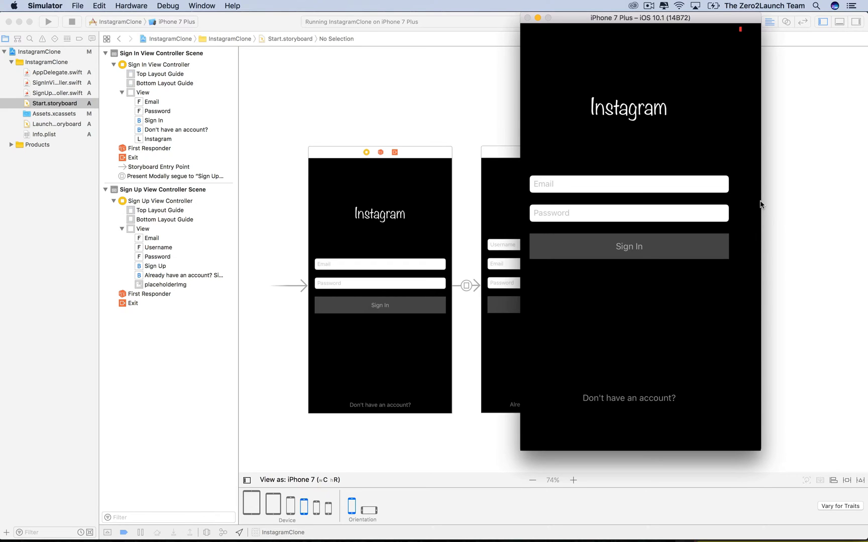
mouse_move(460, 145)
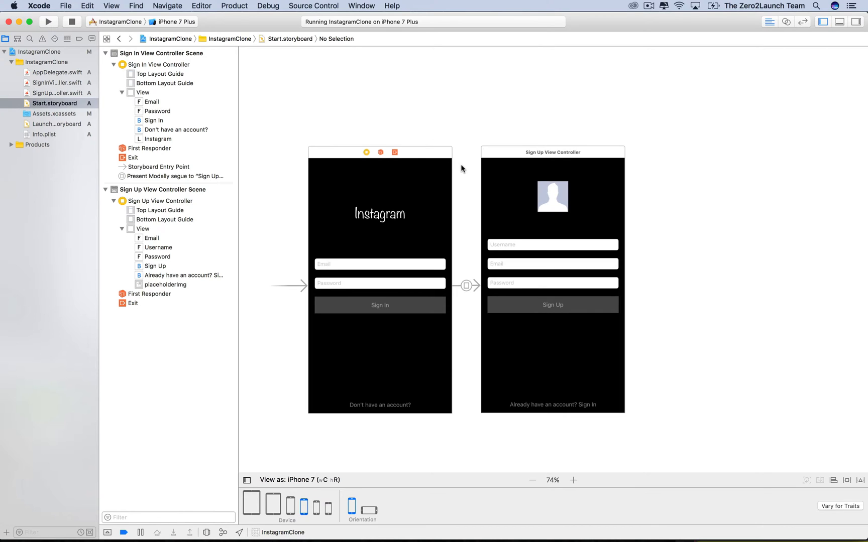
mouse_move(464, 183)
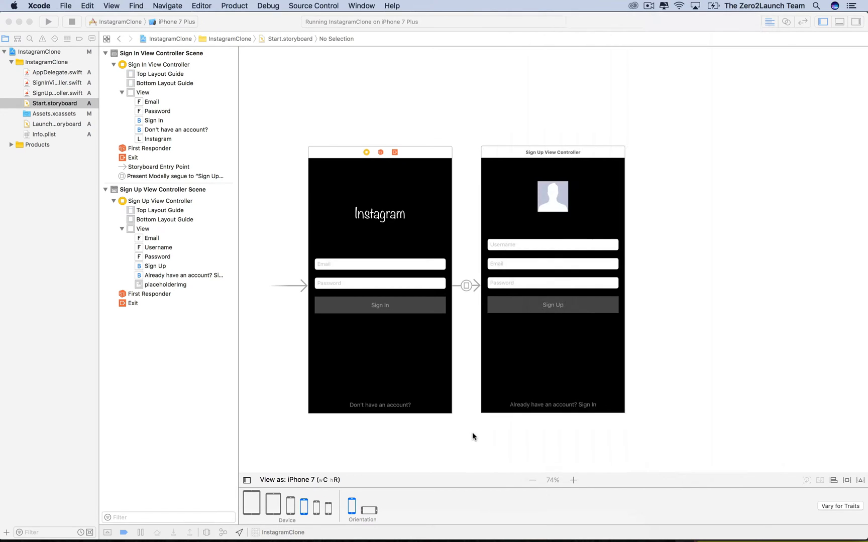
Select the 'Don't have an account?' button and show its Attributes inspector.
click(379, 385)
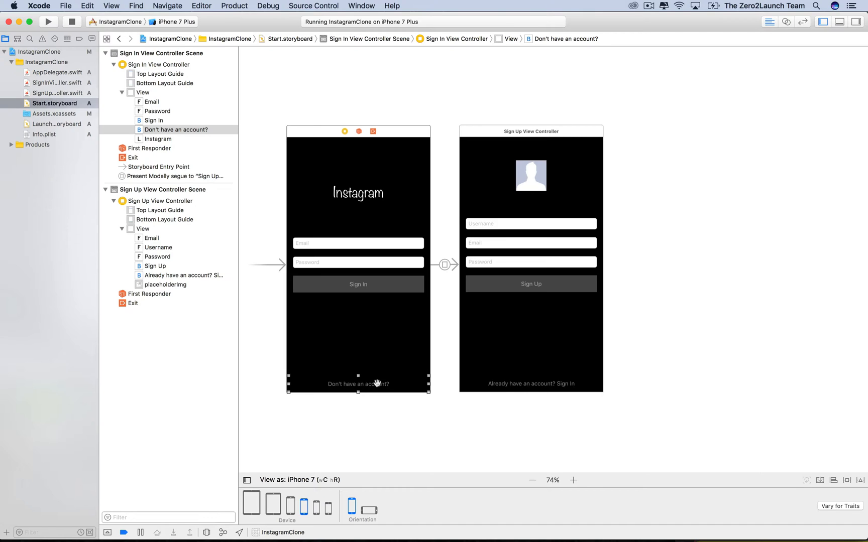
mouse_move(843, 468)
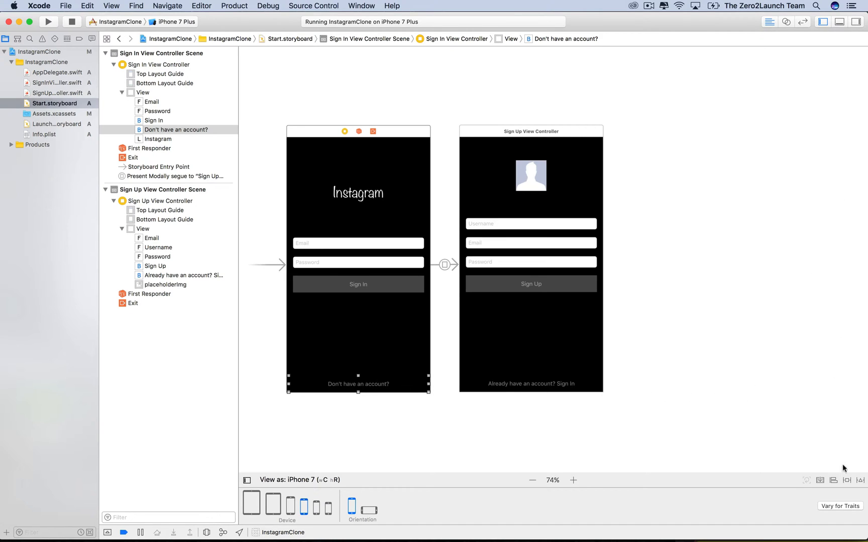
mouse_move(846, 82)
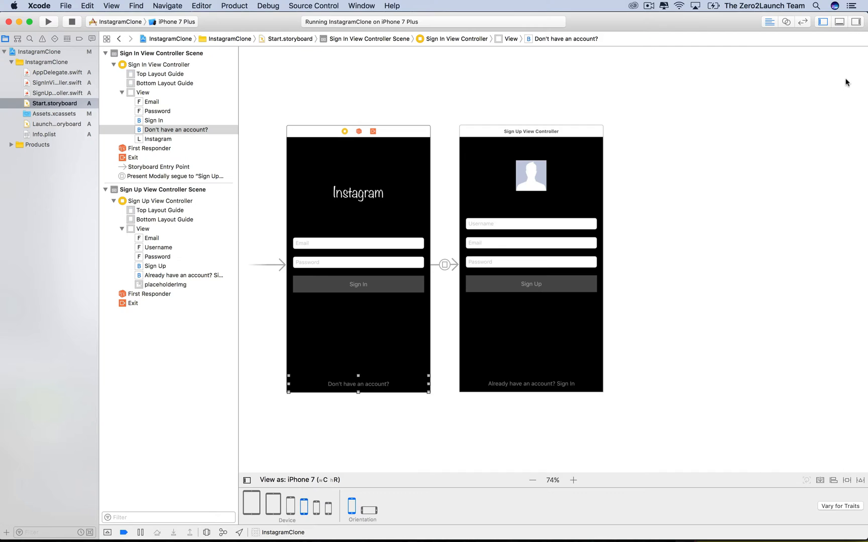
click(855, 21)
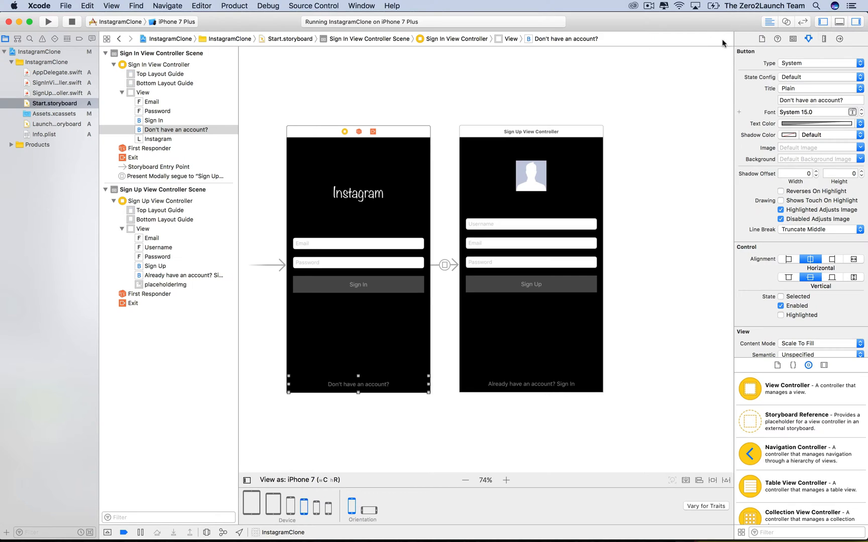
mouse_move(806, 178)
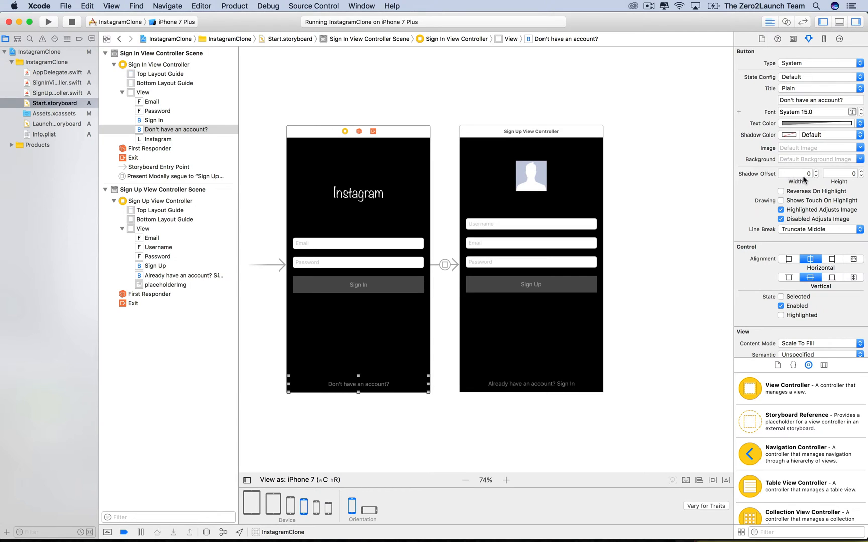
mouse_move(726, 445)
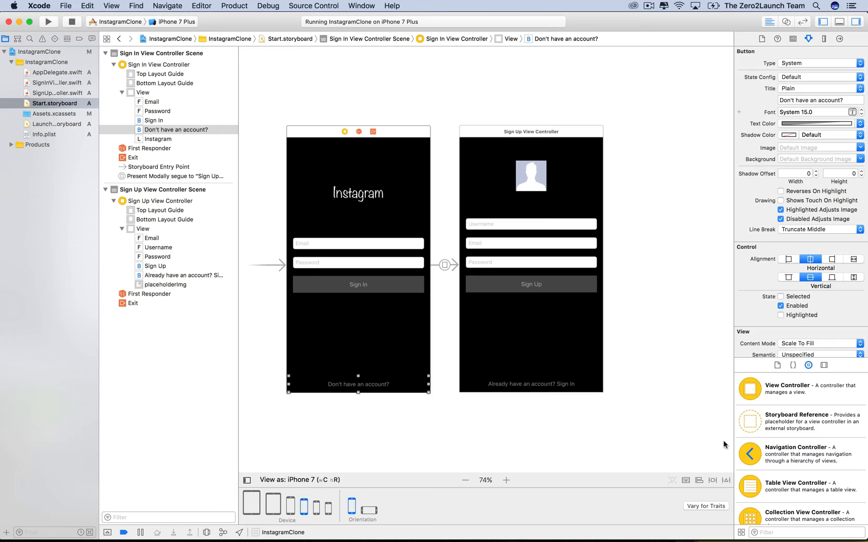
mouse_move(716, 483)
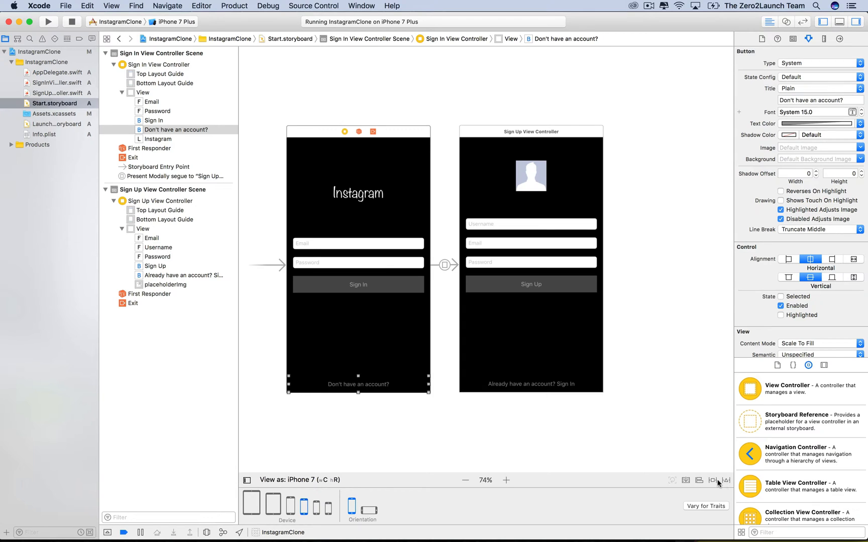
Open the Align popover for the selected 'Don't have an account?' button.
click(699, 481)
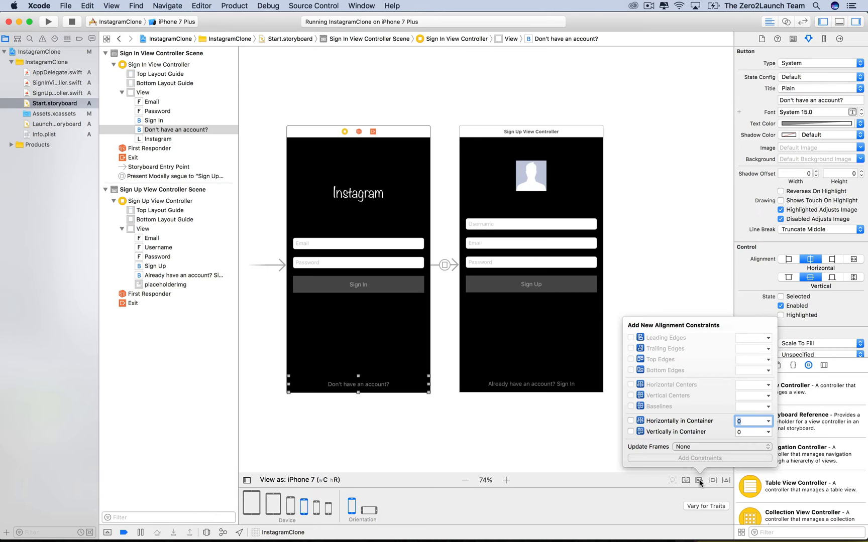
mouse_move(680, 433)
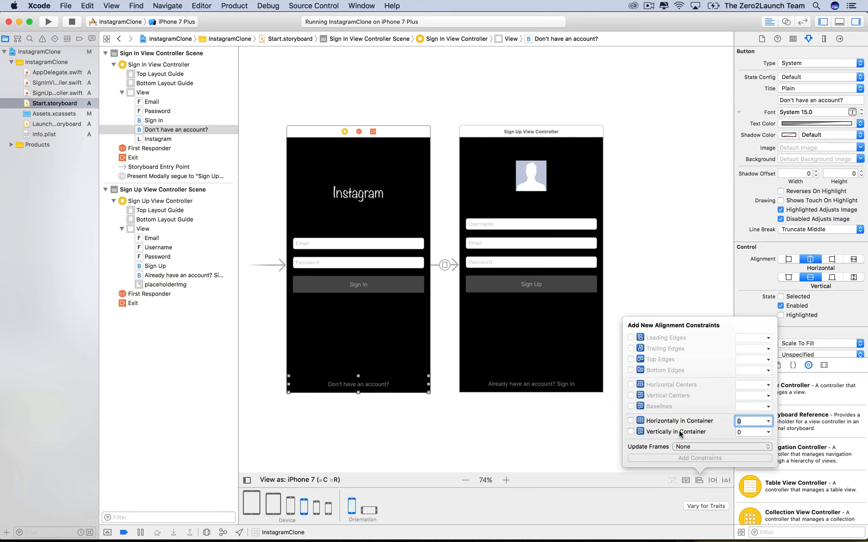
mouse_move(676, 432)
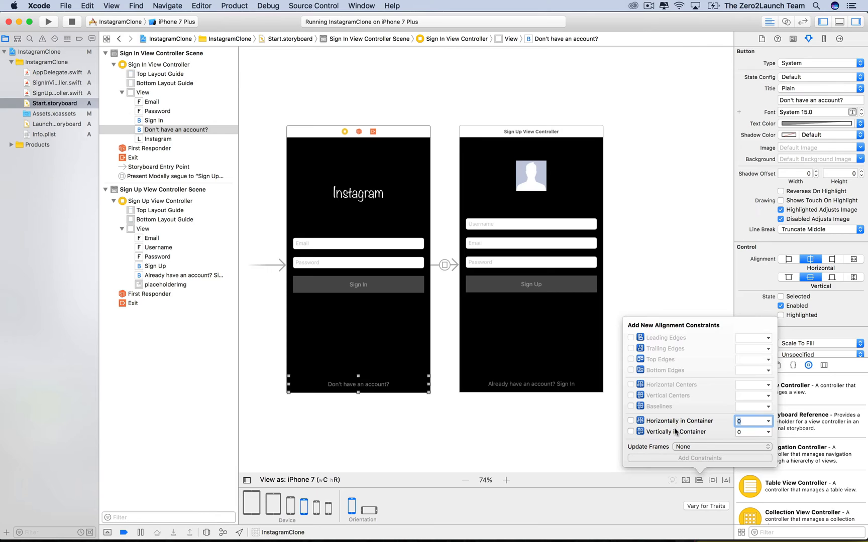
mouse_move(657, 422)
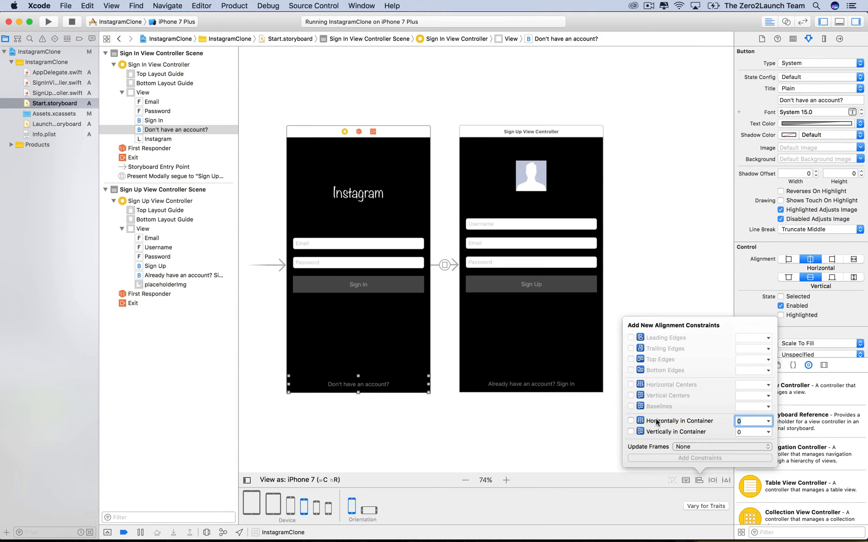
mouse_move(677, 422)
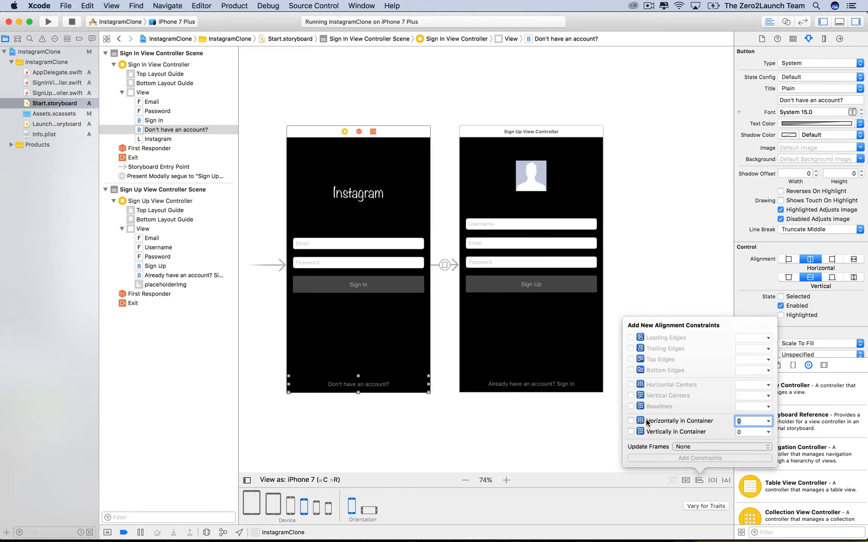
mouse_move(694, 425)
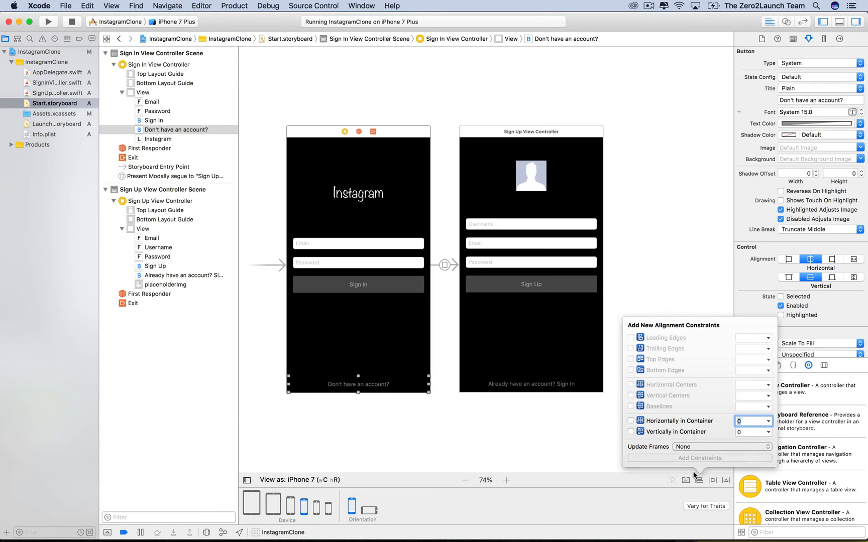
Pin the button with 0 left, right and bottom spacing, adding three constraints.
click(713, 481)
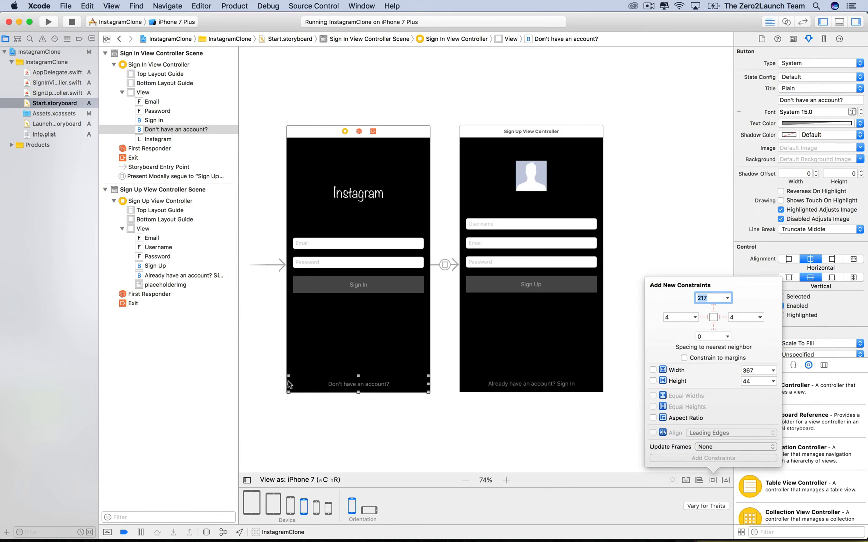
mouse_move(321, 383)
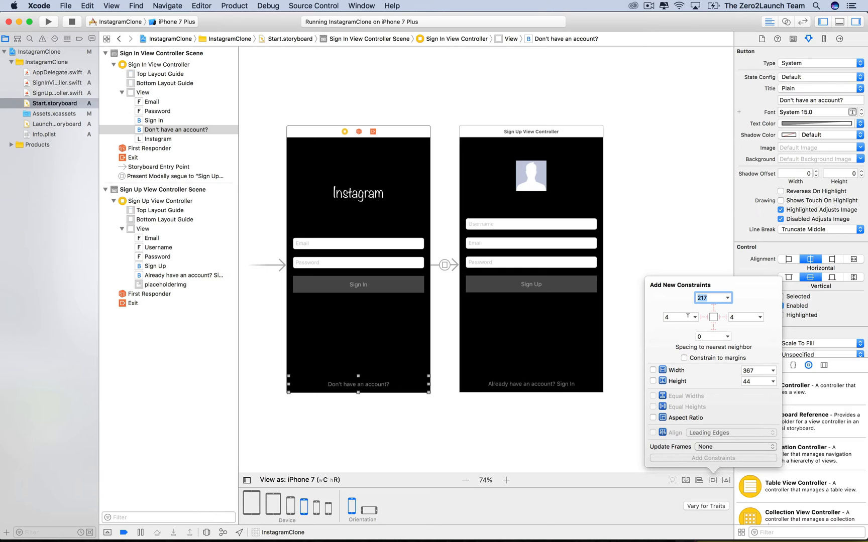
click(677, 317)
text(0)
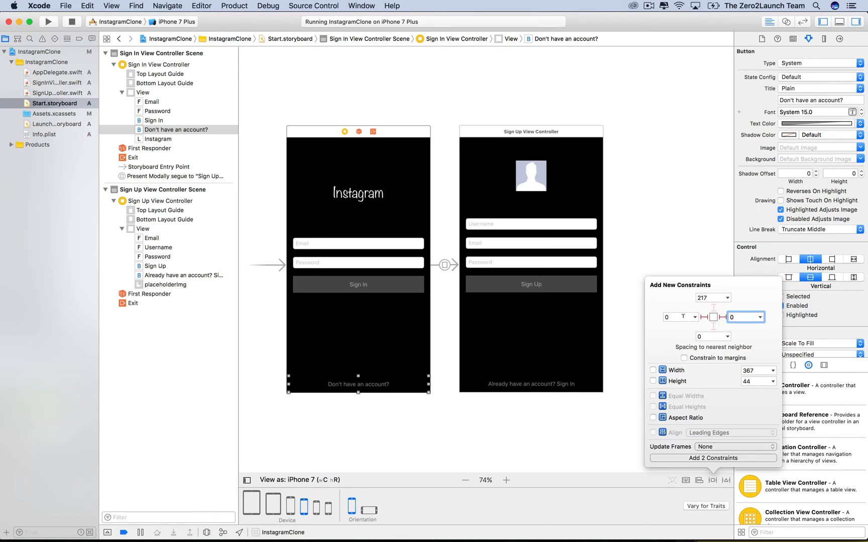
mouse_move(746, 349)
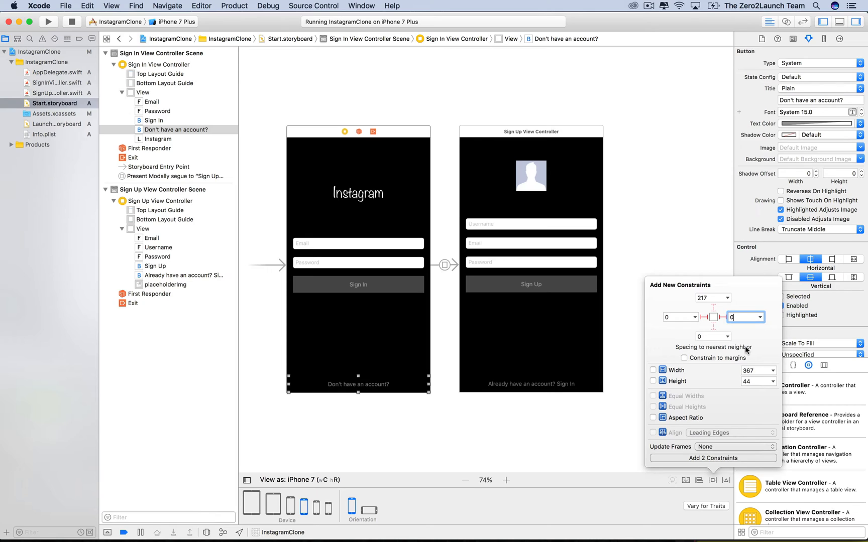
mouse_move(722, 344)
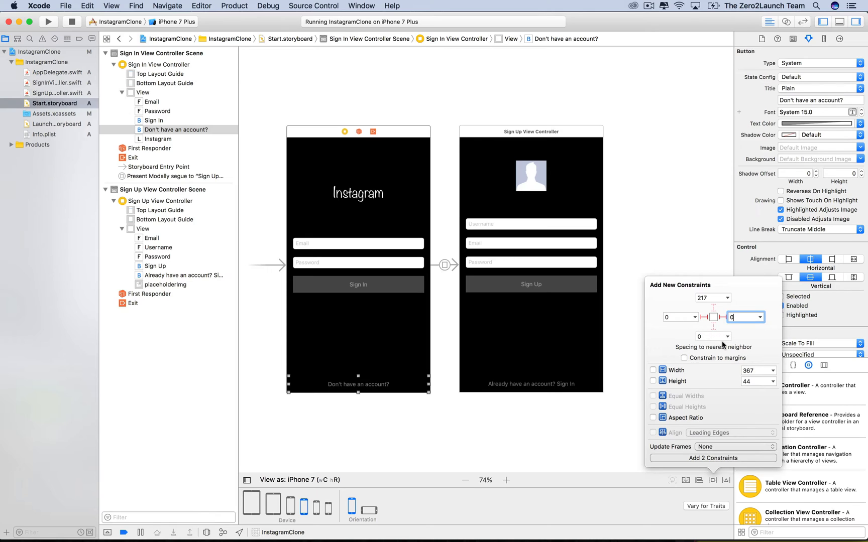
click(712, 325)
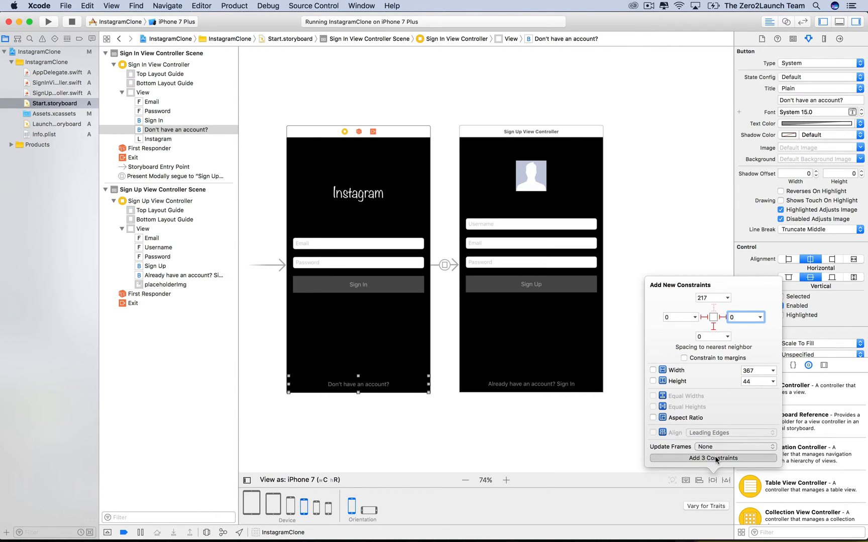
click(713, 457)
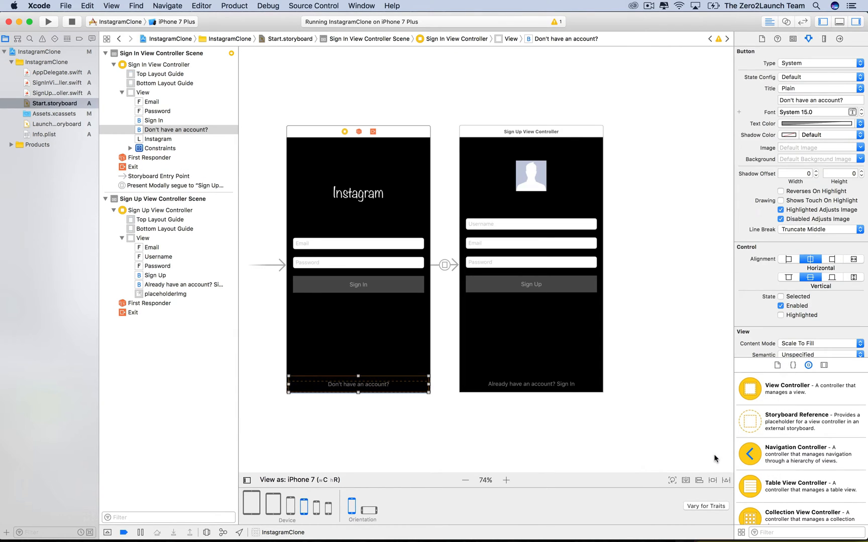
Inspect the button's bottom-space constraint in the Size inspector: constant 0, priority 1000.
click(824, 39)
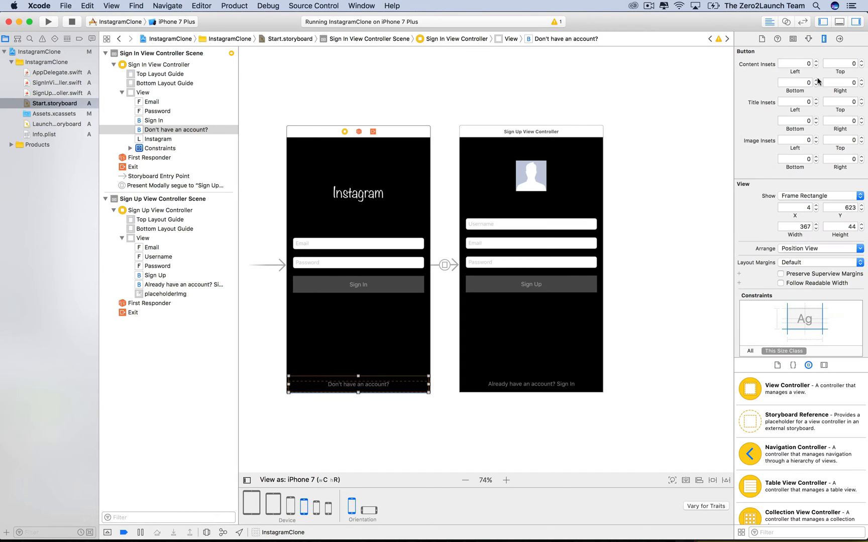
scroll(down, 3)
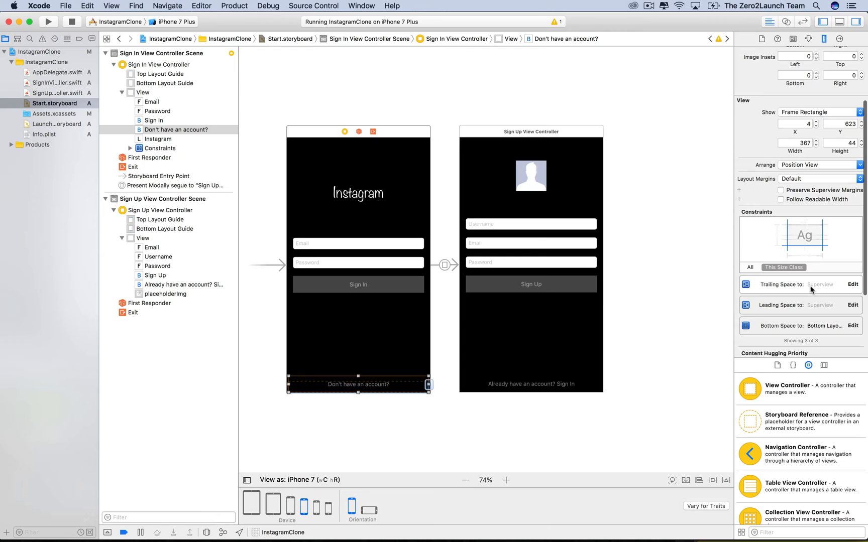
mouse_move(813, 310)
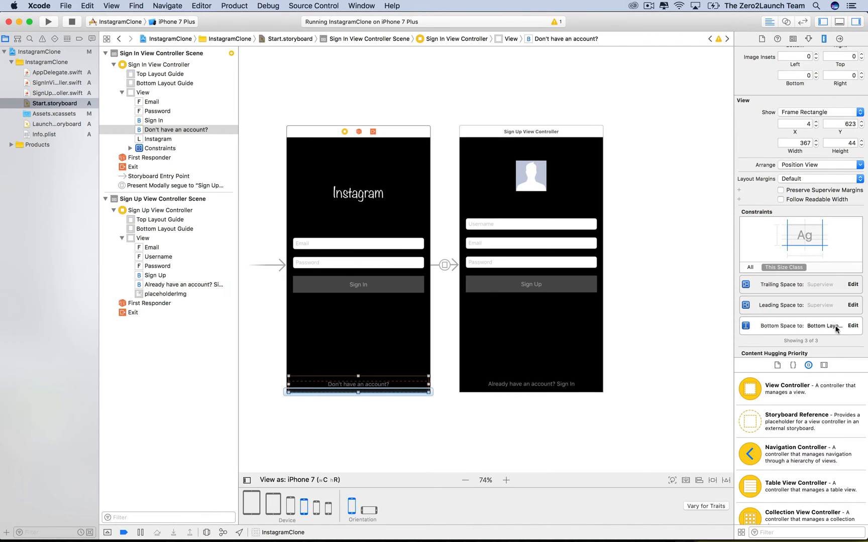
click(791, 325)
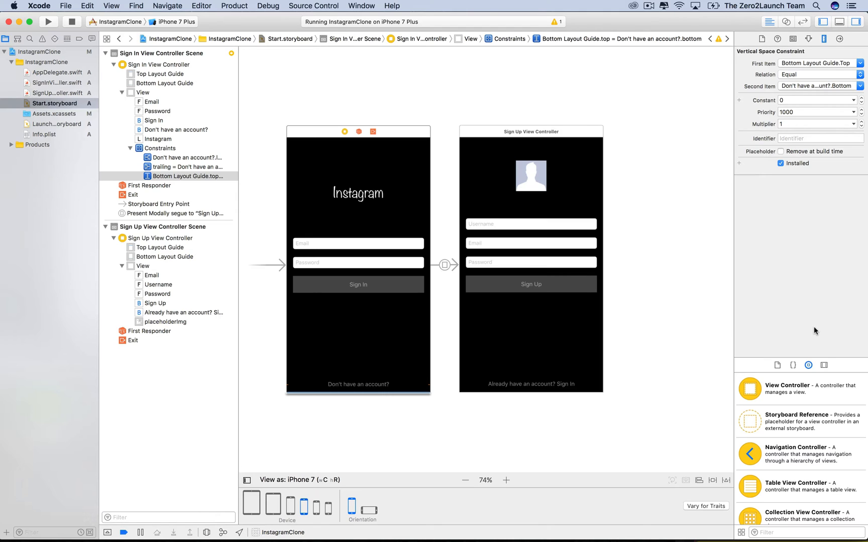
mouse_move(807, 328)
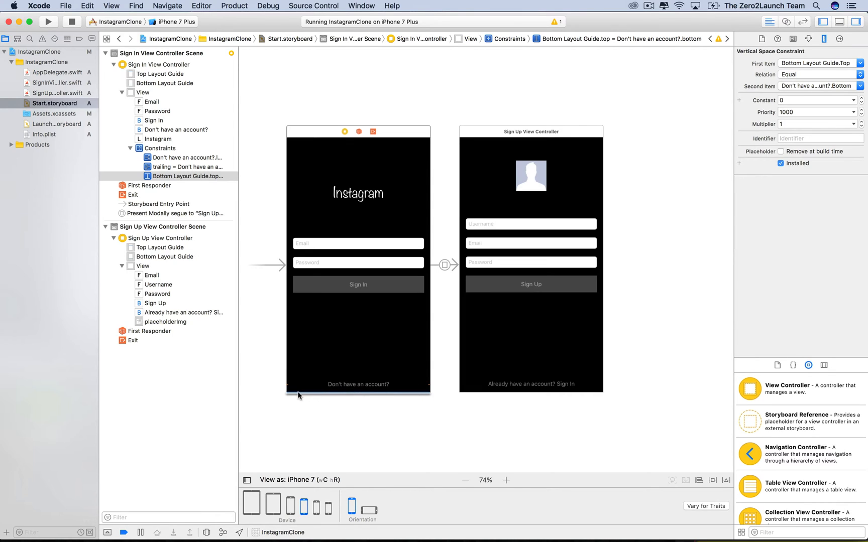
mouse_move(357, 272)
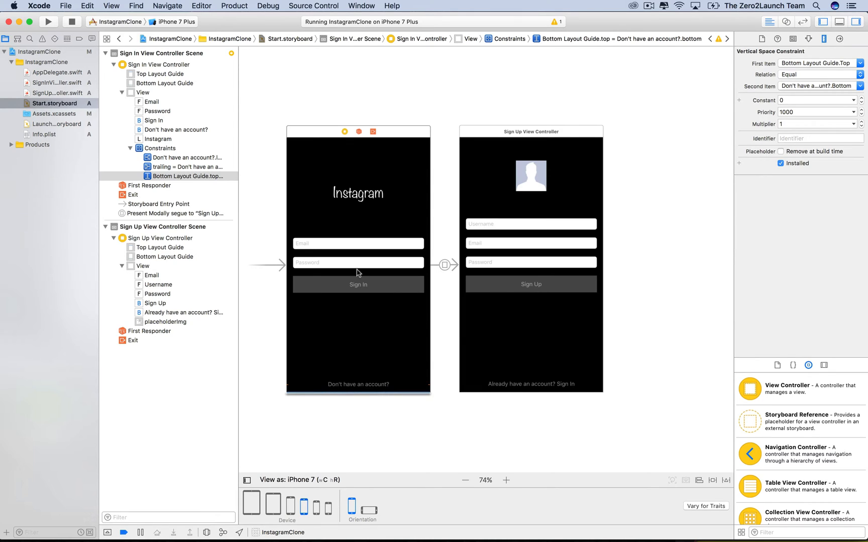
click(142, 92)
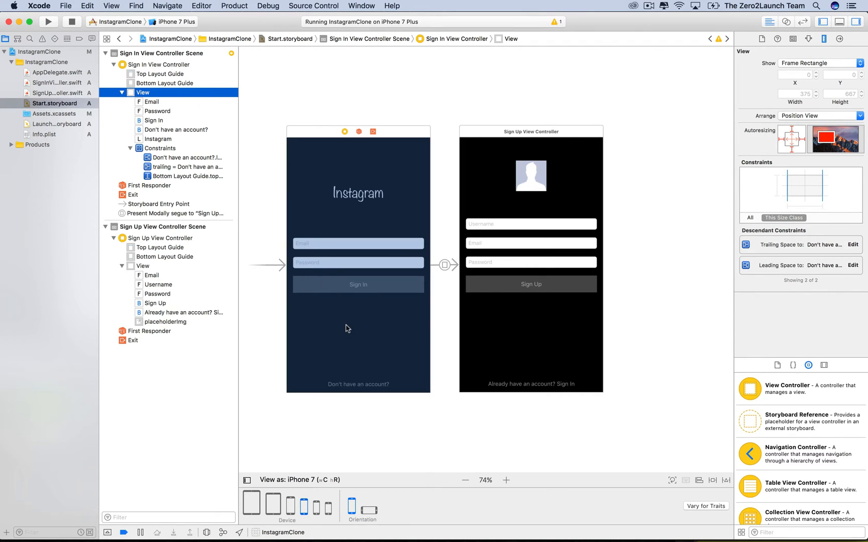
mouse_move(436, 345)
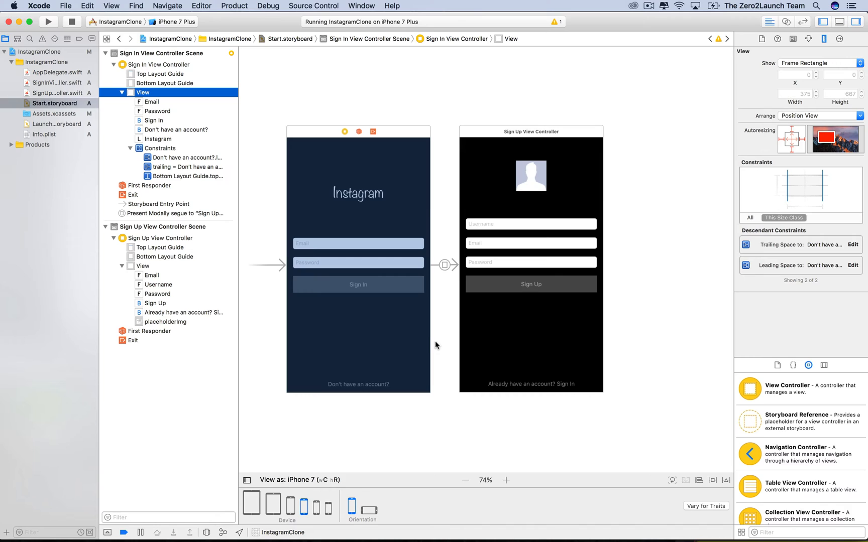
mouse_move(376, 382)
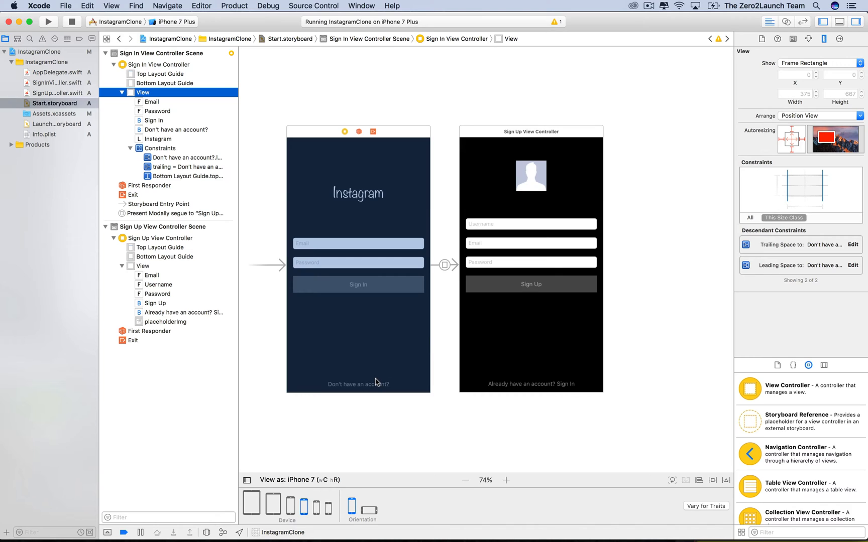
click(163, 83)
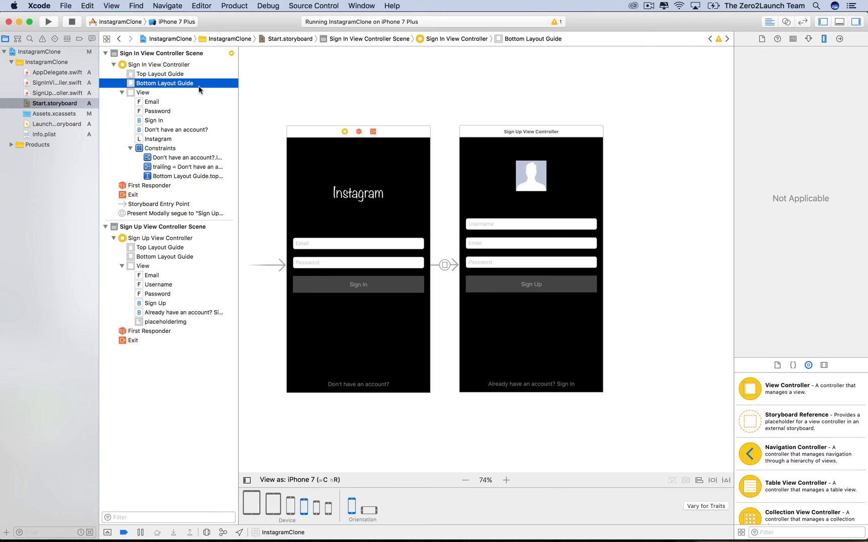
mouse_move(216, 132)
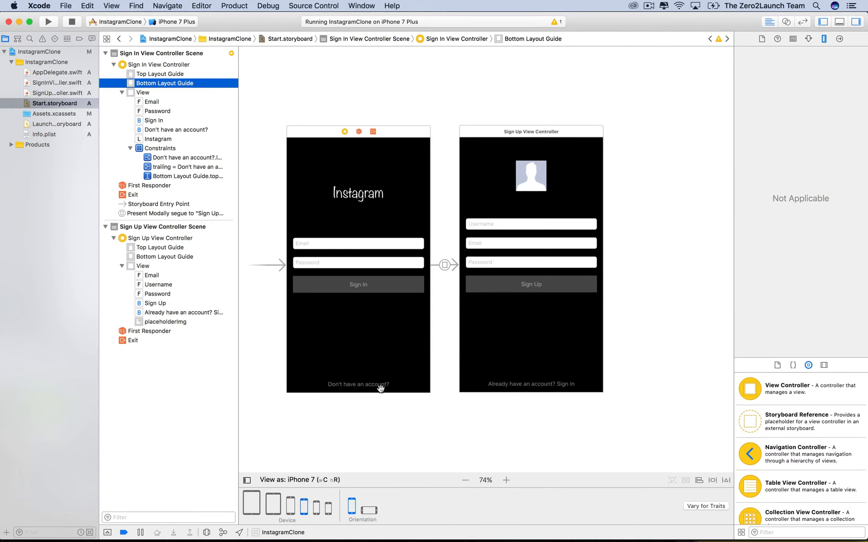
mouse_move(234, 144)
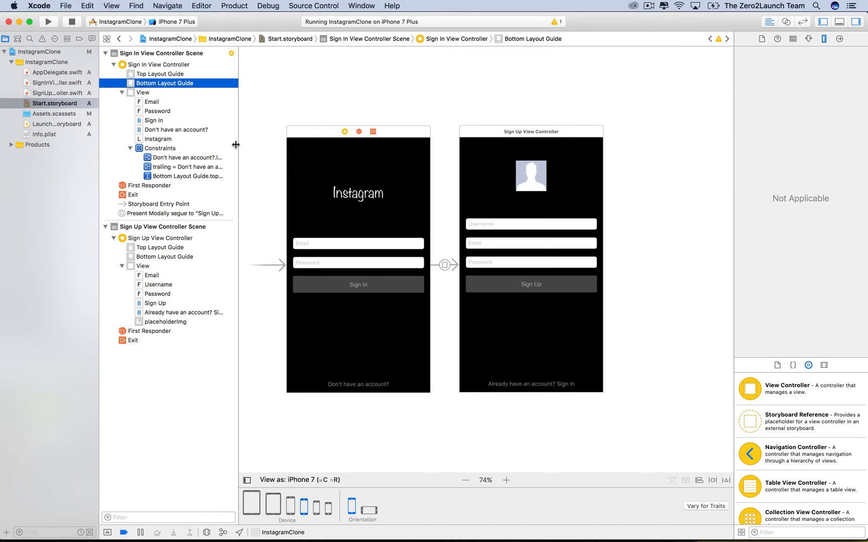
click(159, 73)
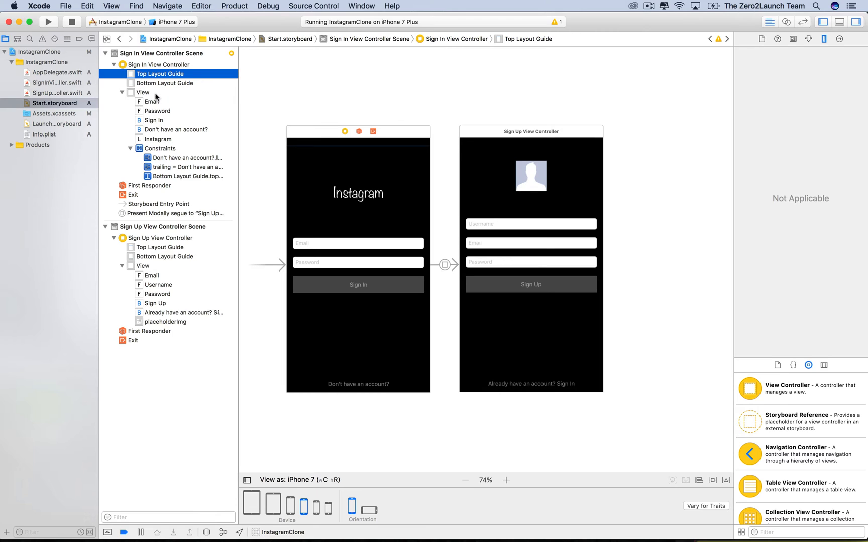
click(142, 92)
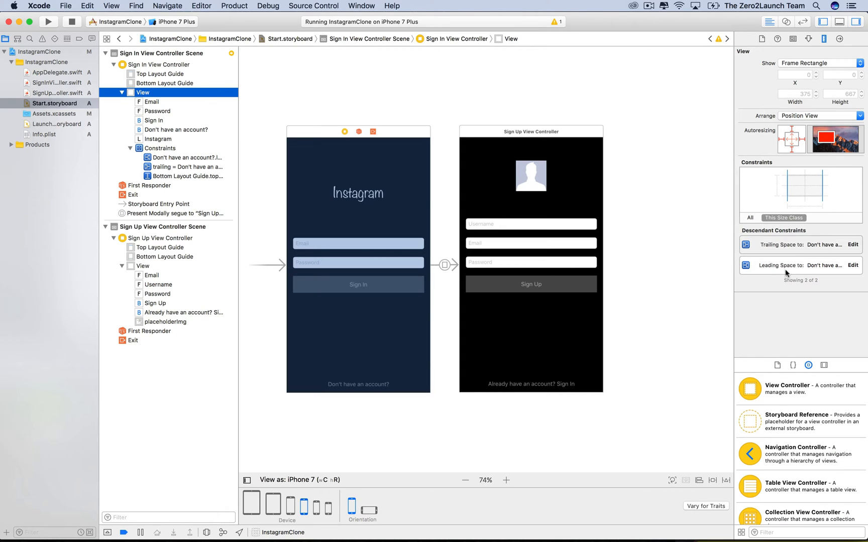
mouse_move(390, 385)
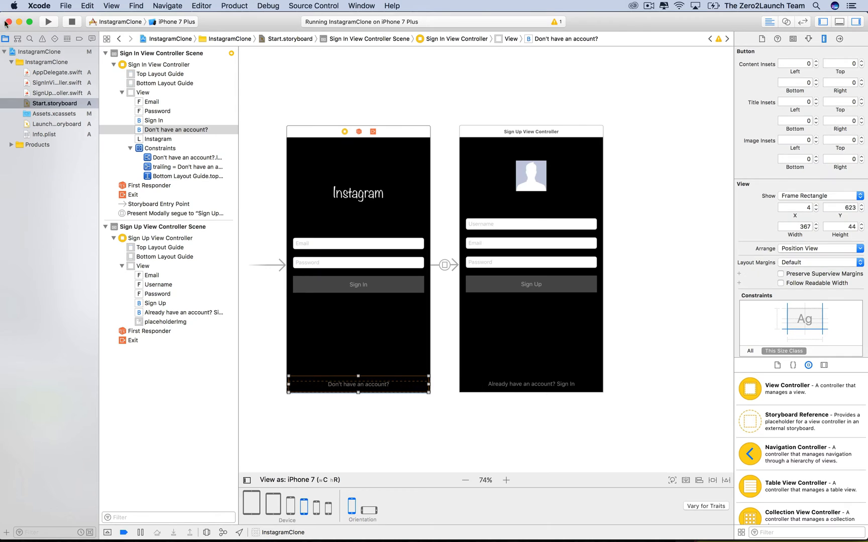
Stop and relaunch InstagramClone on iPhone 7 Plus, then reselect the 'Don't have an account?' button.
click(48, 21)
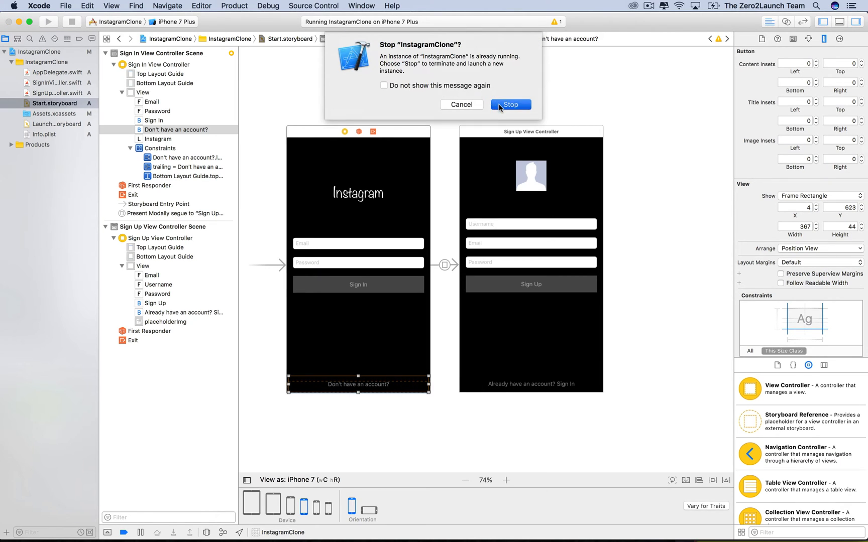
click(510, 104)
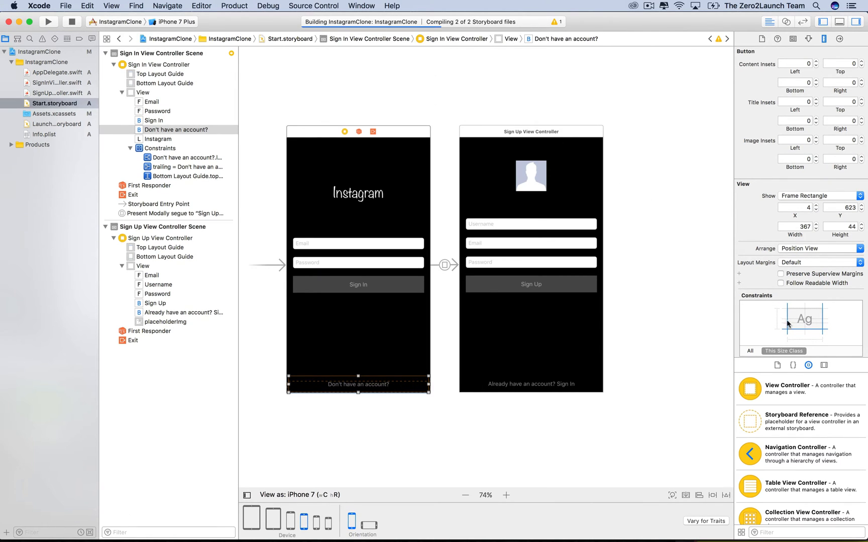
scroll(down, 3)
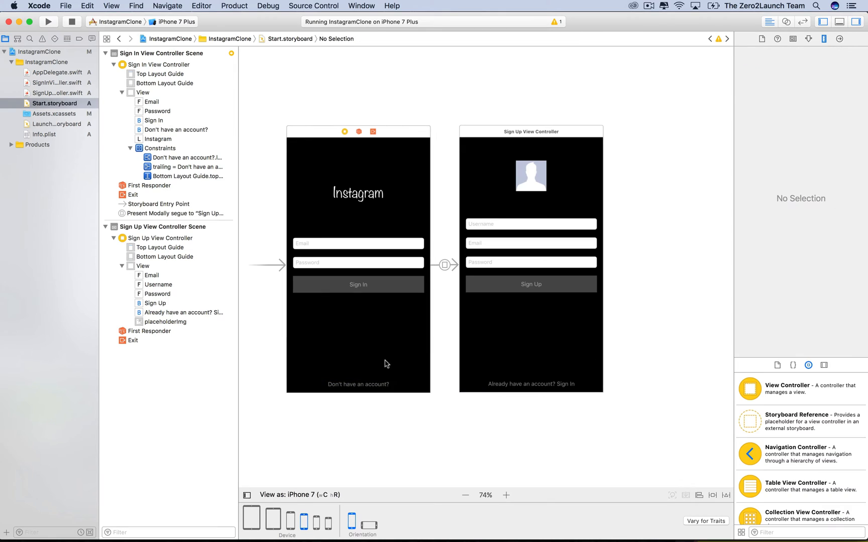
click(357, 384)
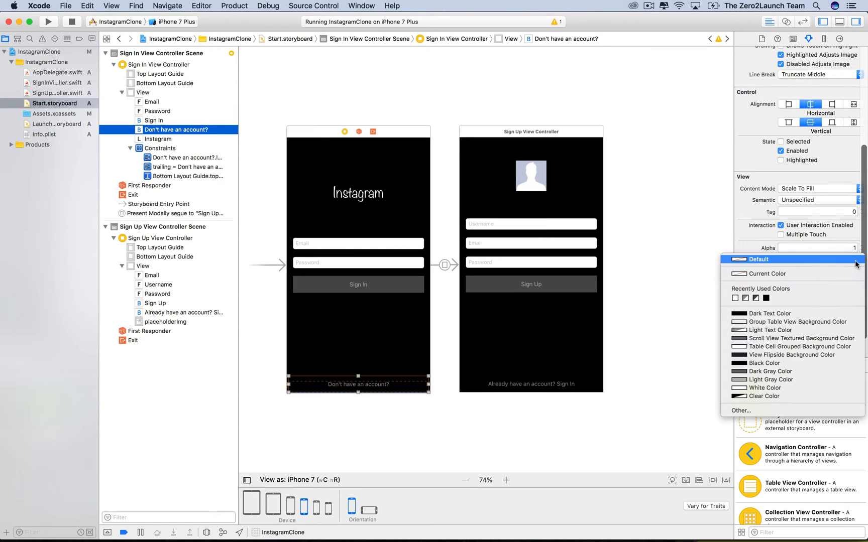
mouse_move(797, 322)
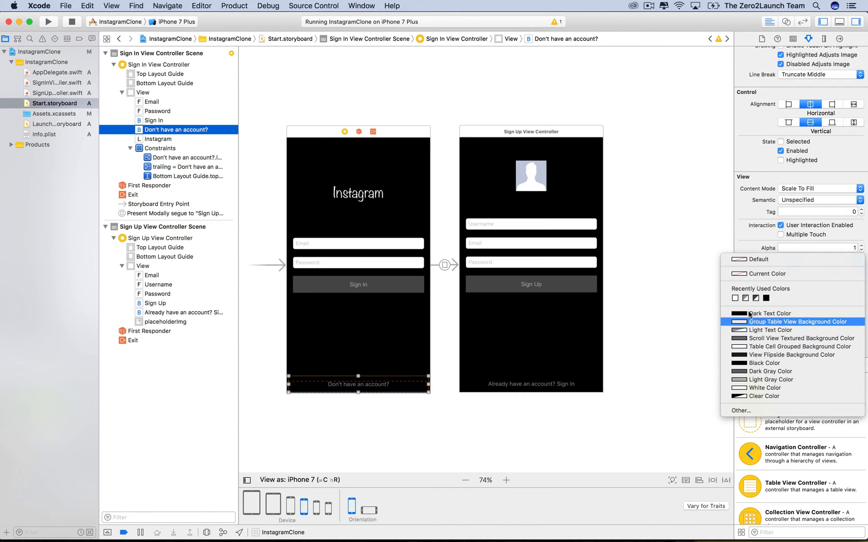
Give the 'Don't have an account?' button a White background and rerun the app.
click(767, 388)
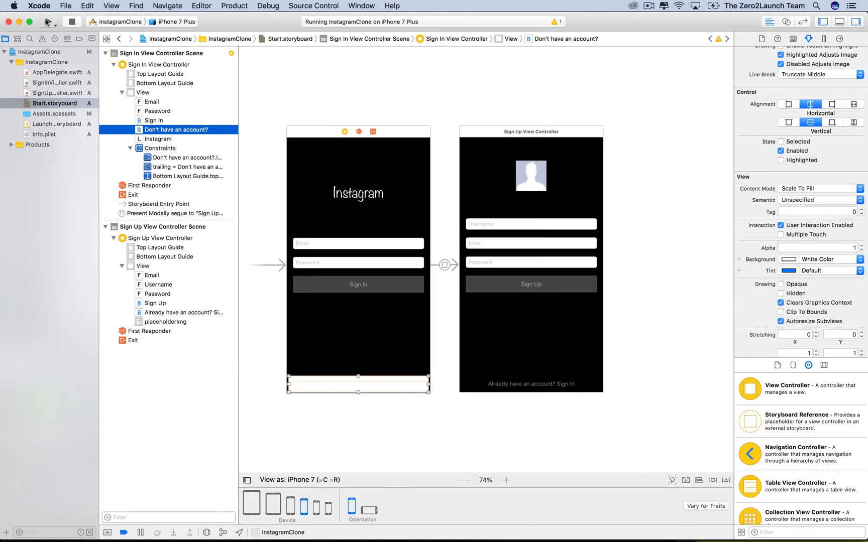
click(49, 22)
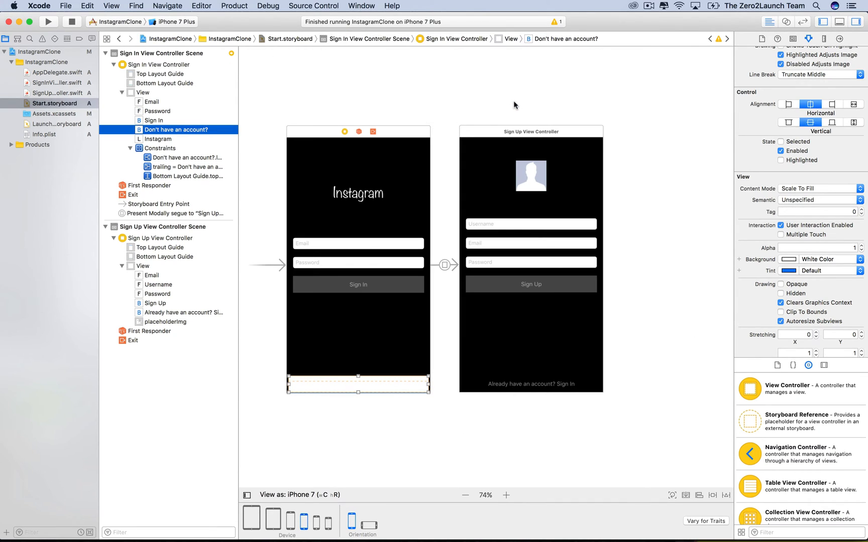
click(48, 21)
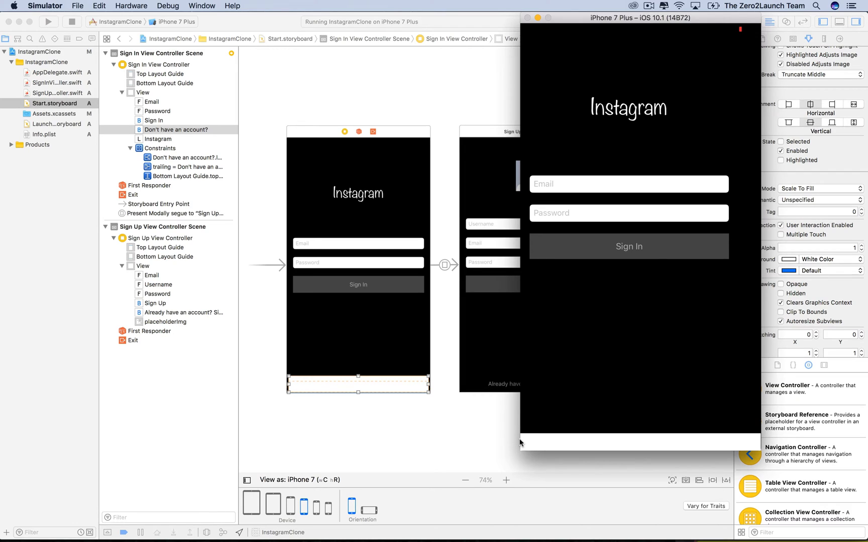
mouse_move(681, 462)
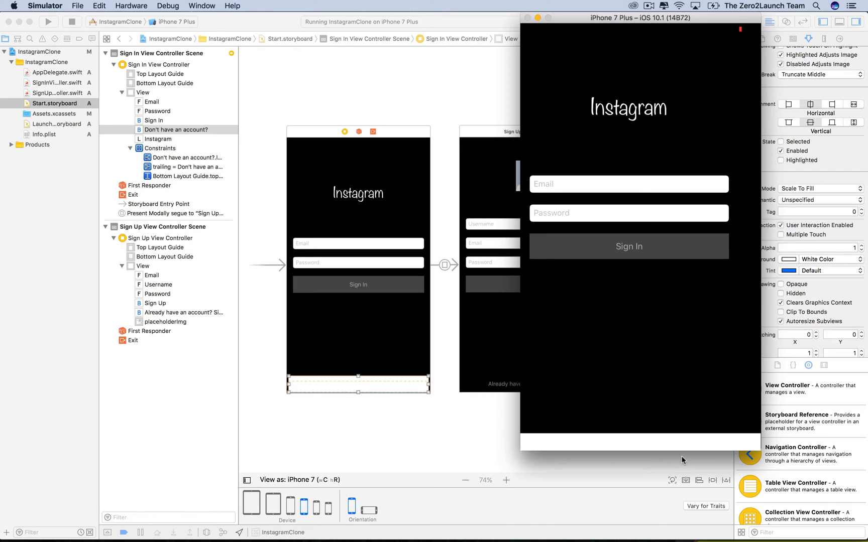
mouse_move(286, 381)
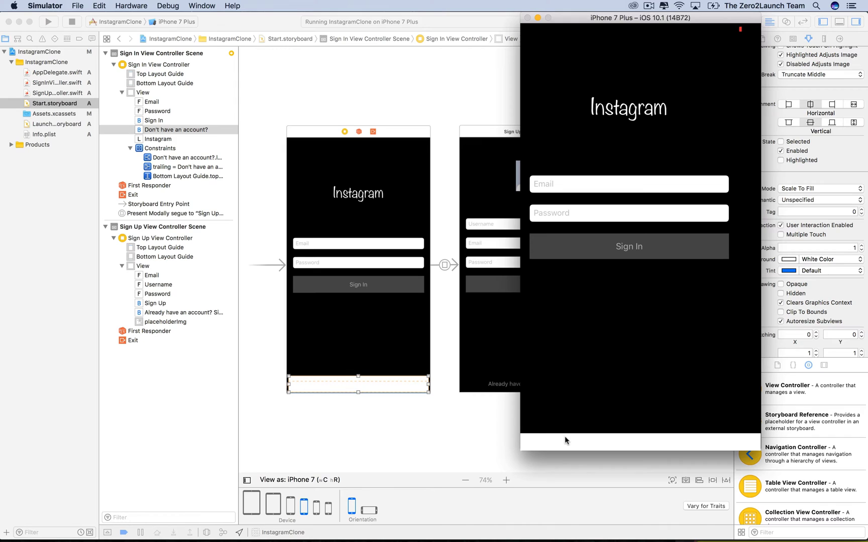
mouse_move(647, 450)
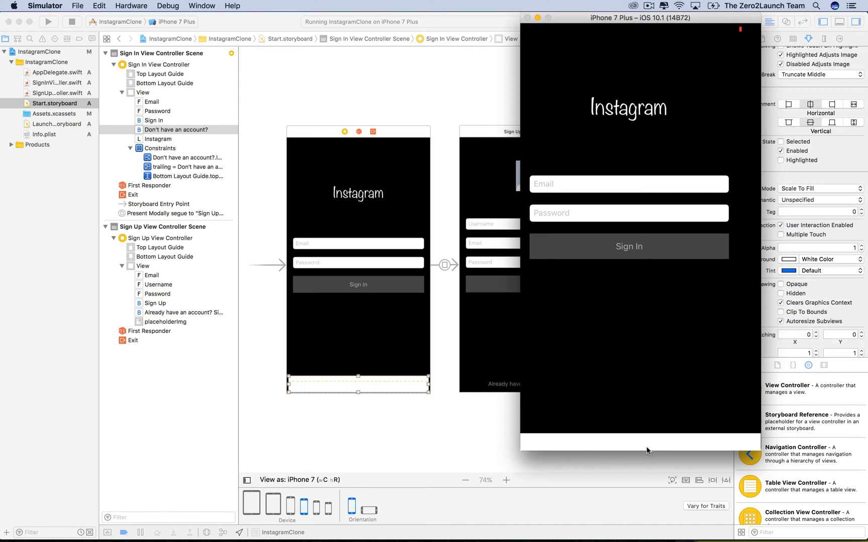
mouse_move(641, 452)
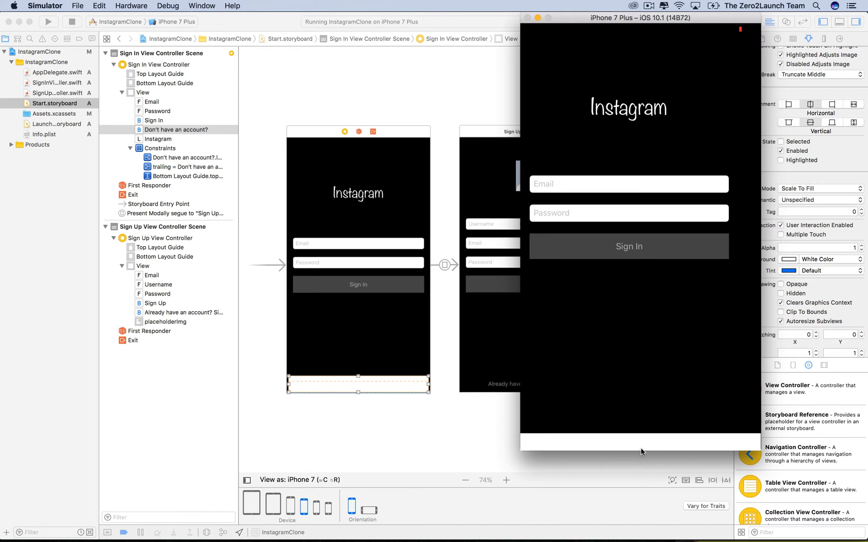
mouse_move(654, 457)
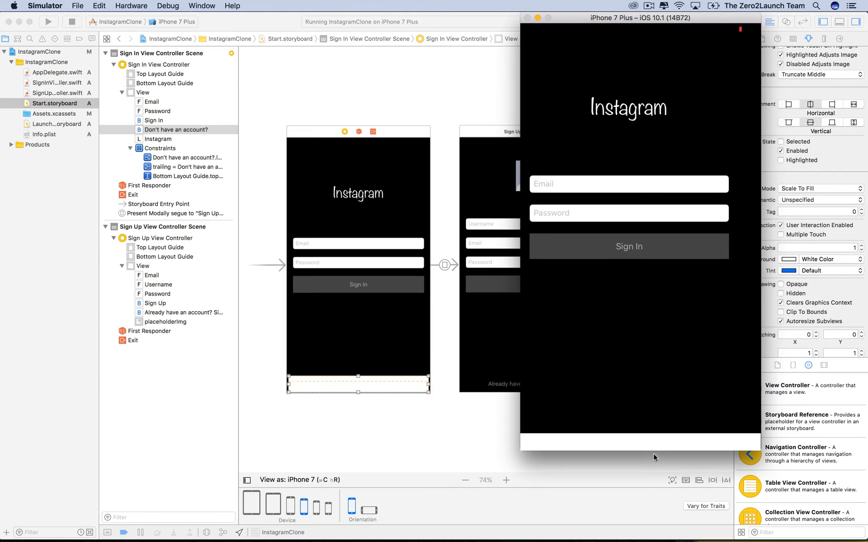
mouse_move(657, 464)
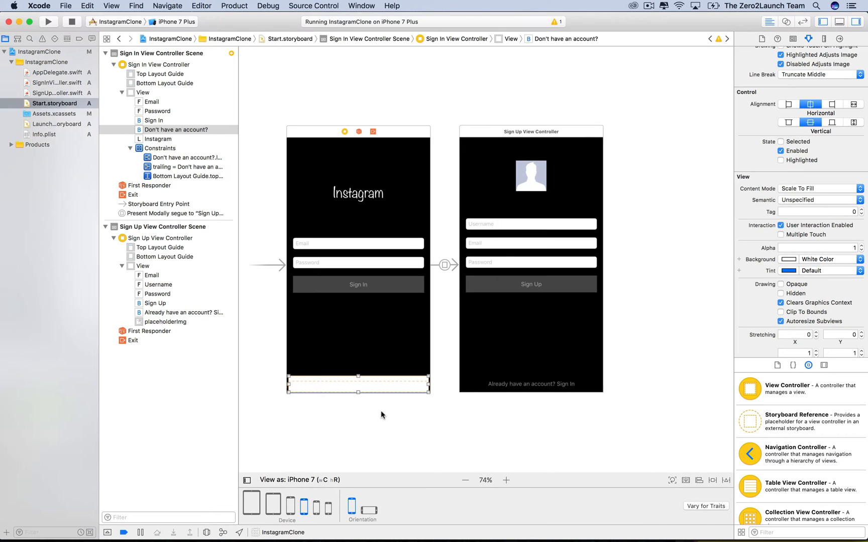
mouse_move(432, 458)
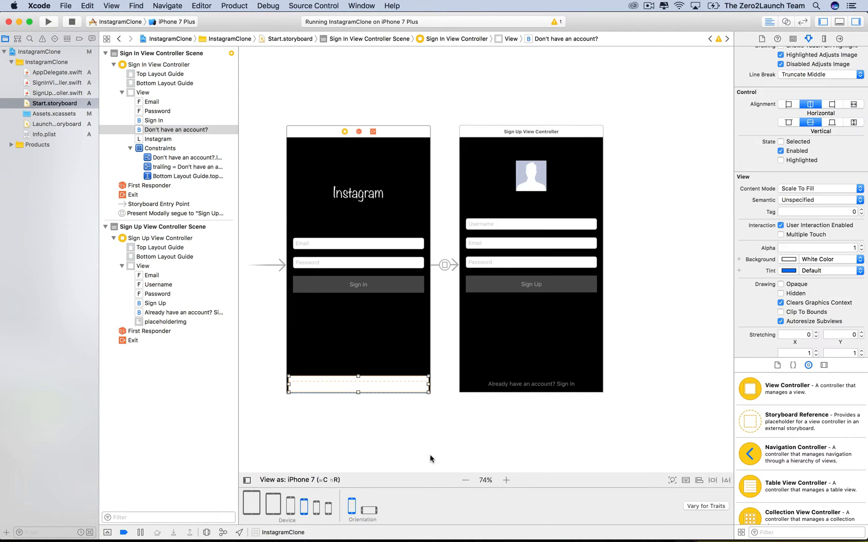
mouse_move(343, 425)
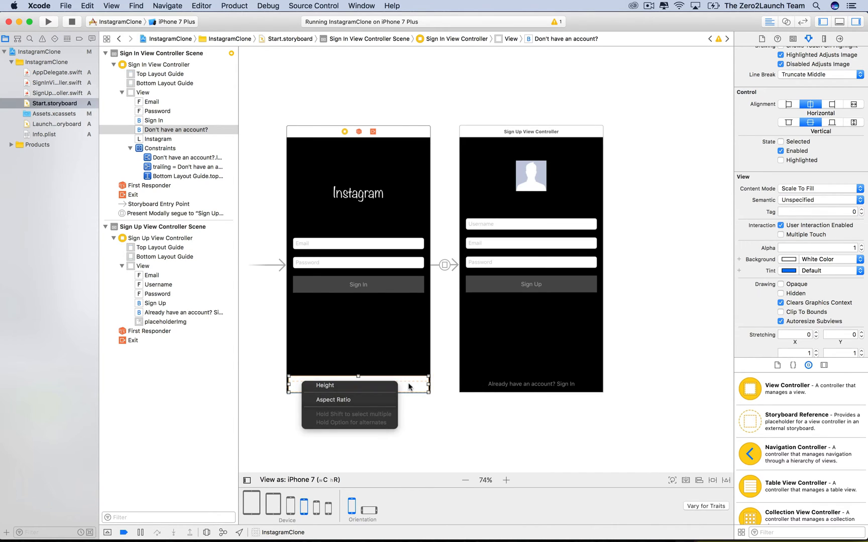
mouse_move(352, 385)
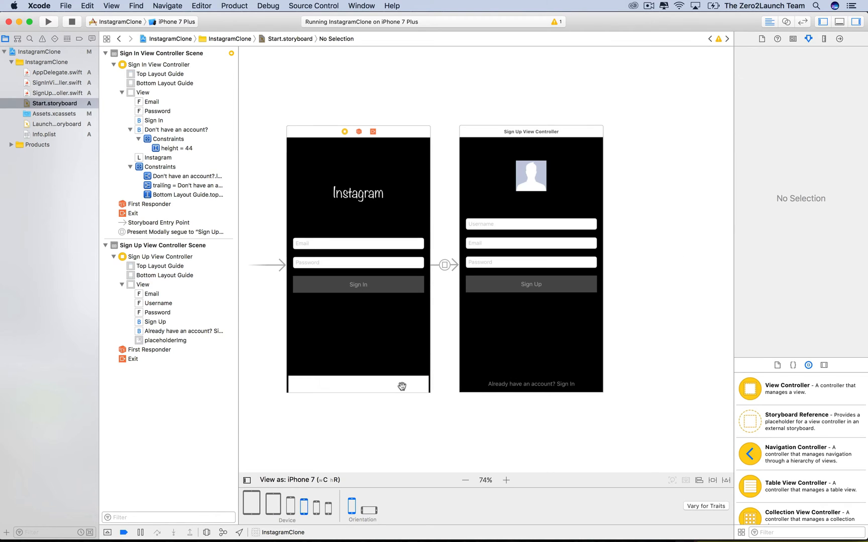
Select the 'Don't have an account?' button and review its four constraints, including height 44.
click(358, 384)
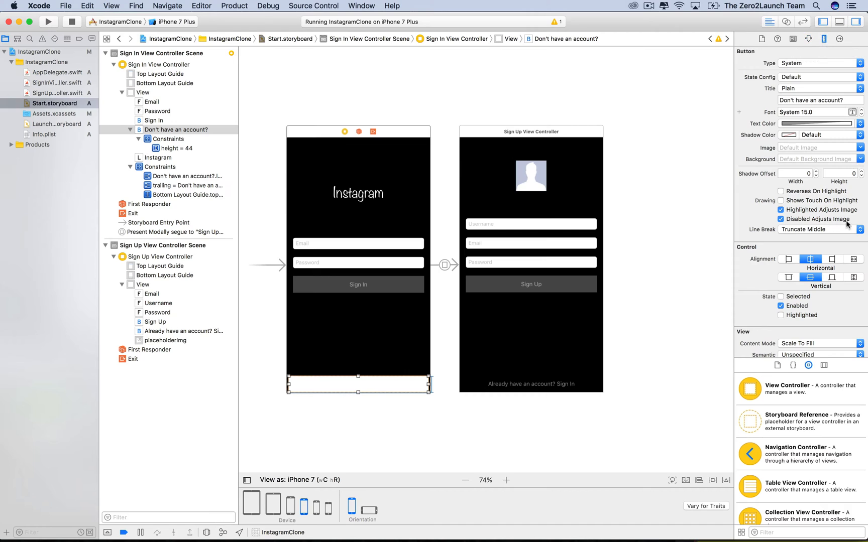
click(817, 39)
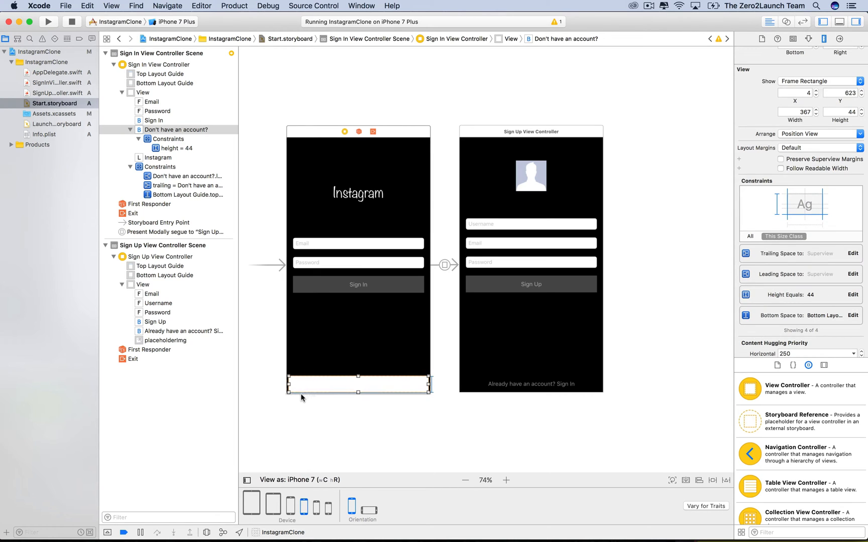
click(504, 480)
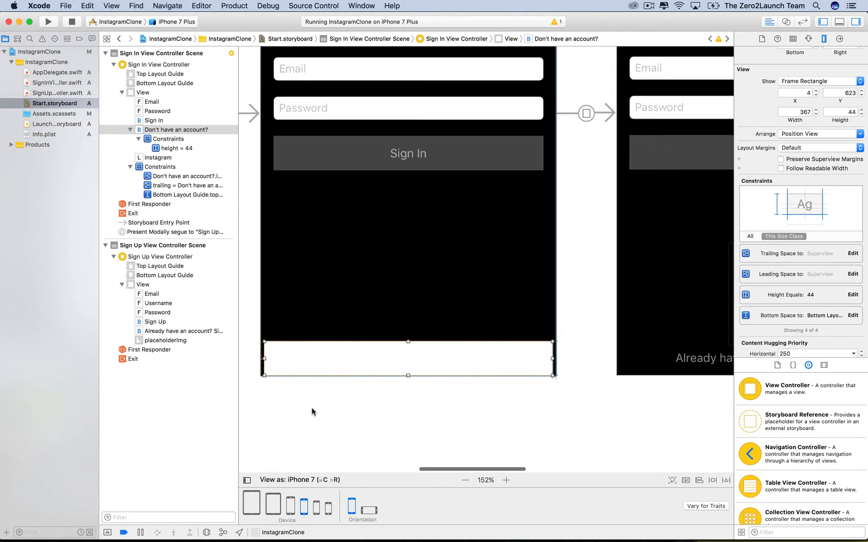
mouse_move(389, 428)
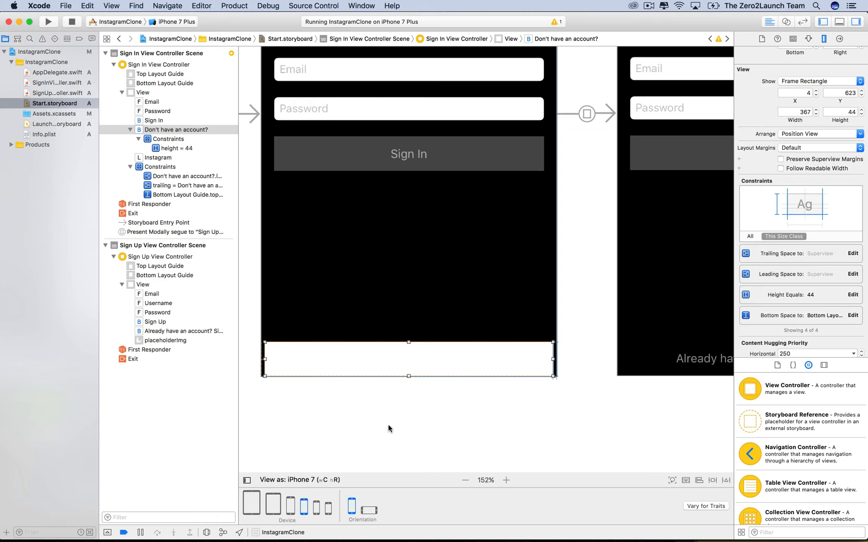
click(465, 480)
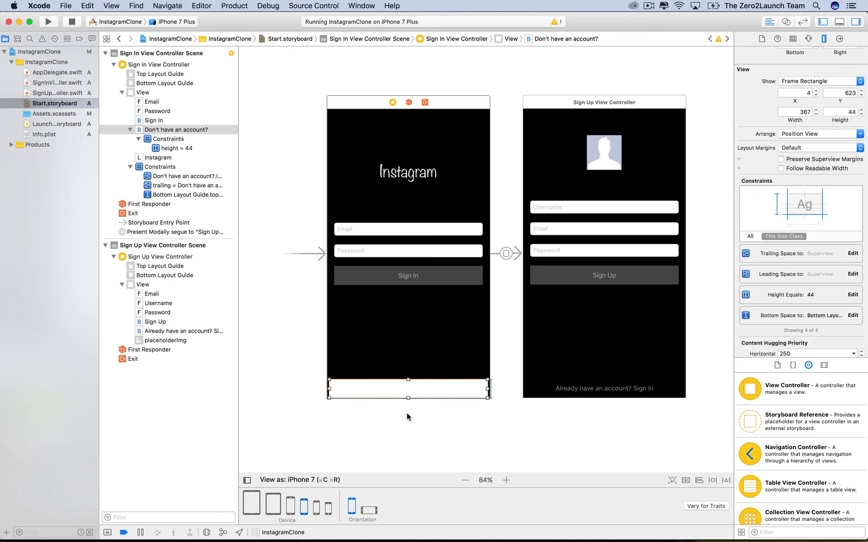
mouse_move(408, 401)
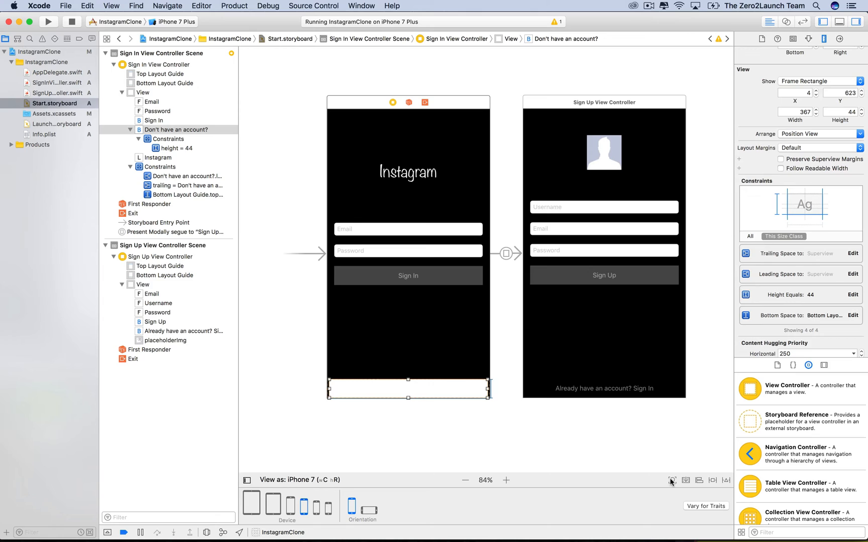
mouse_move(671, 479)
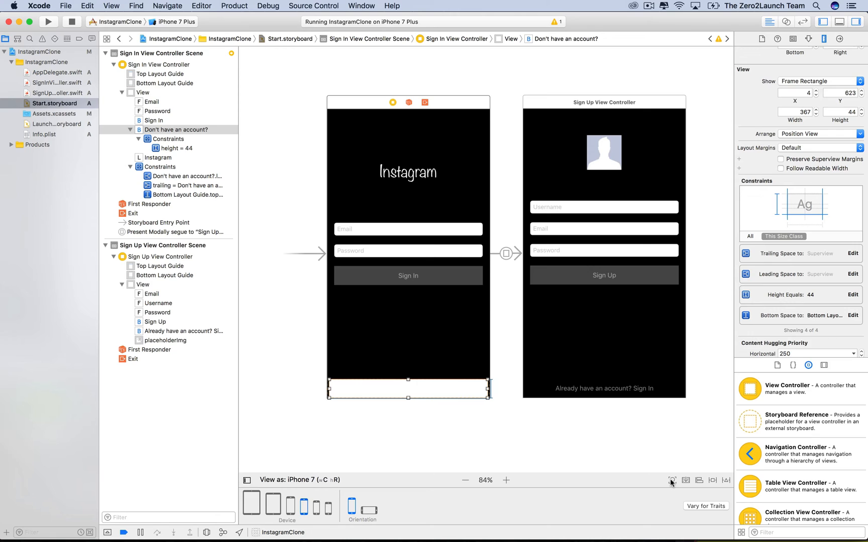
mouse_move(711, 482)
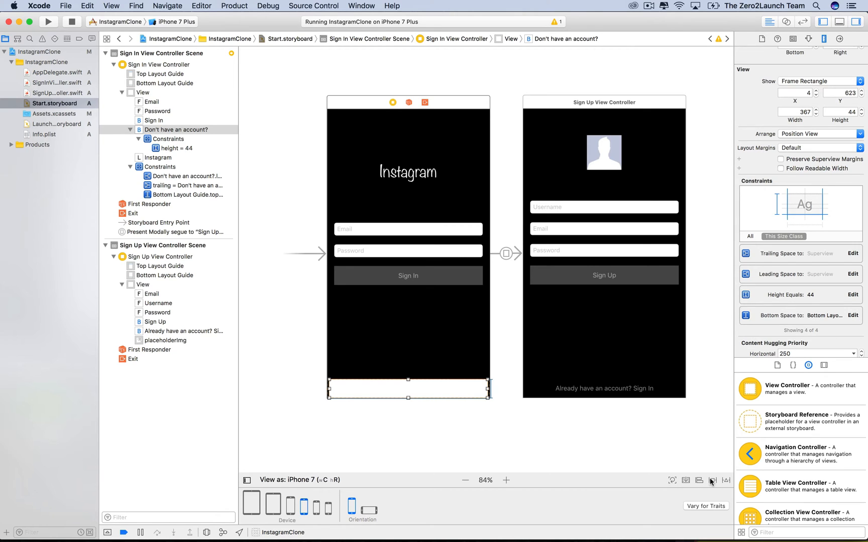
Update constraint constants for all views so the button spans x 0, width 375.
click(713, 479)
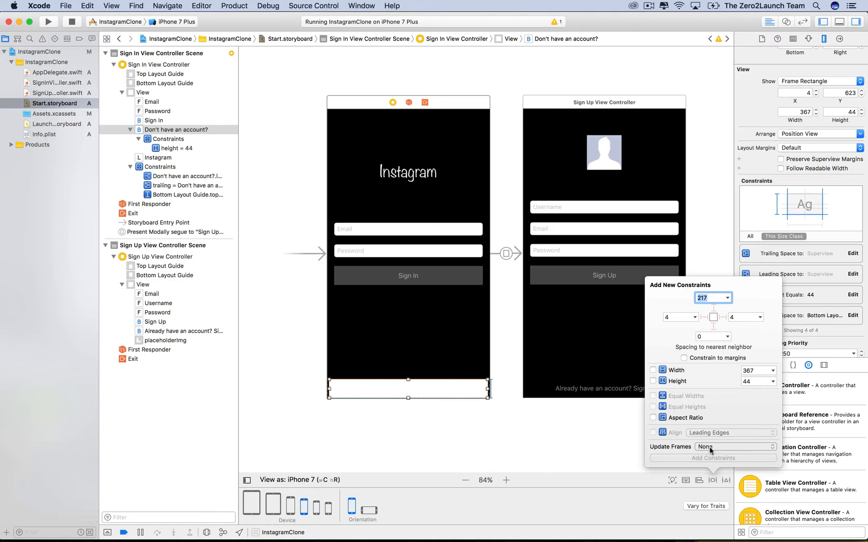
mouse_move(707, 472)
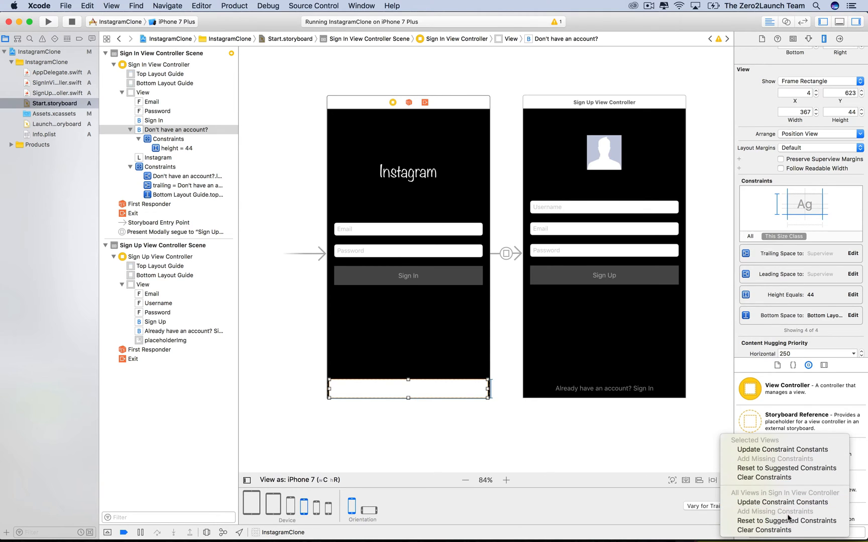
mouse_move(782, 502)
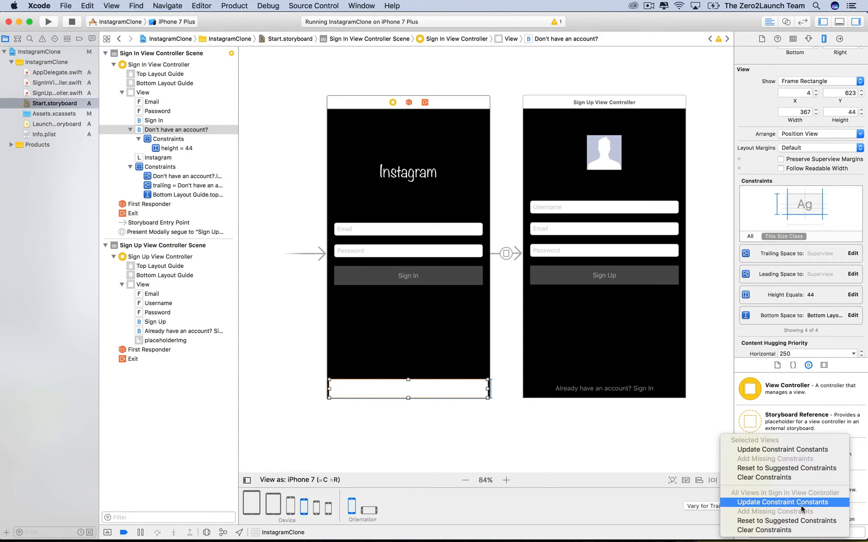
click(781, 503)
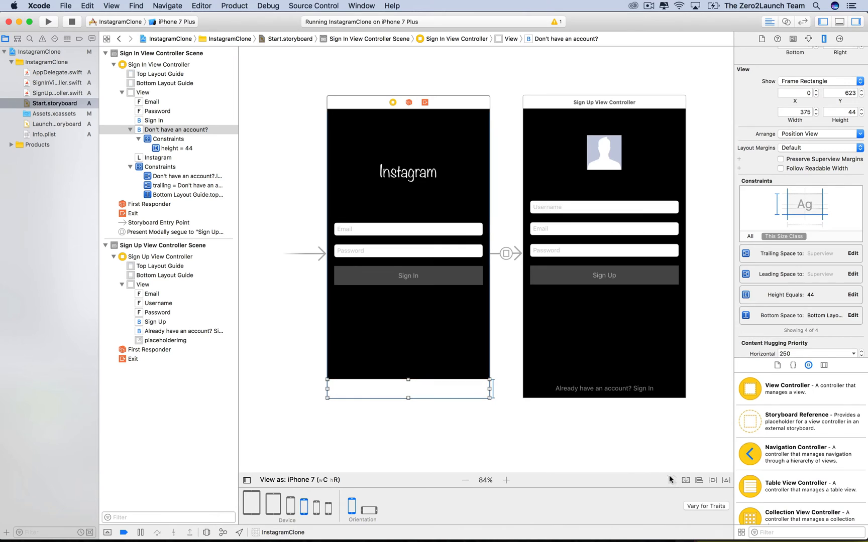
click(555, 431)
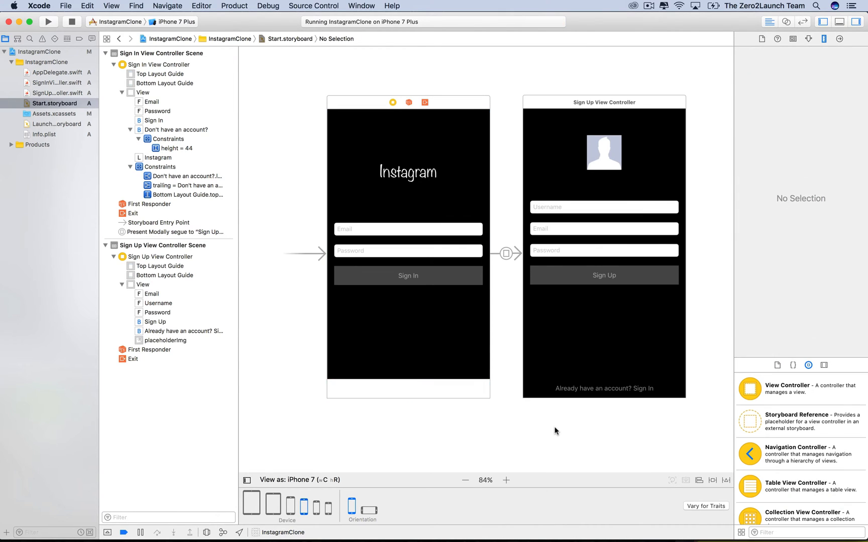
Relaunch the app and set the Don't have an account? button's background to Black Color.
click(175, 129)
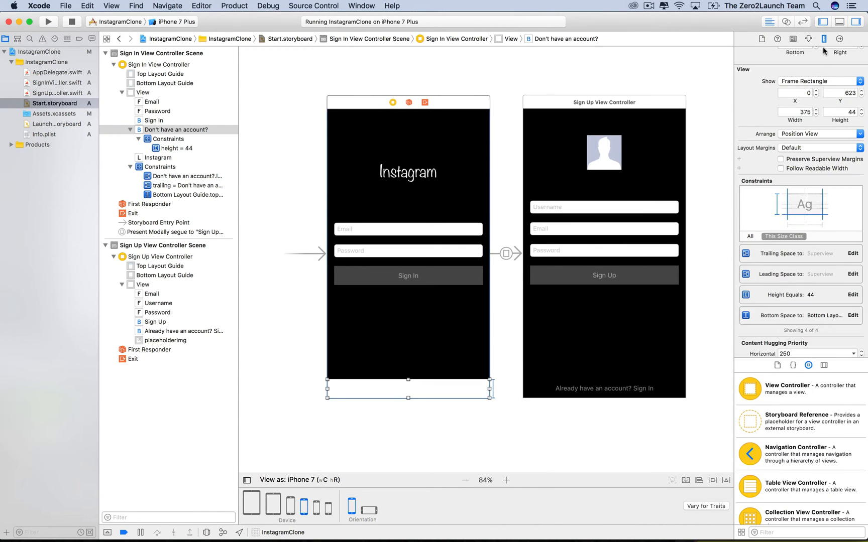
scroll(down, 3)
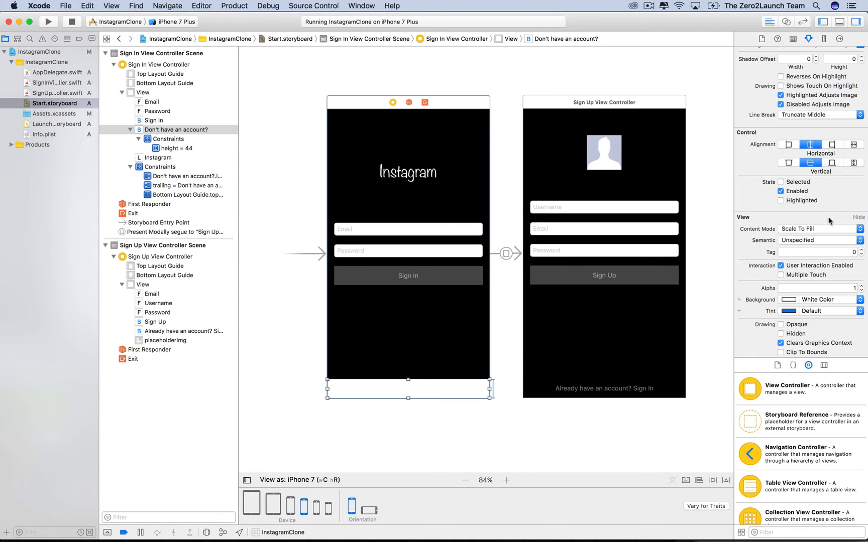
scroll(up, 3)
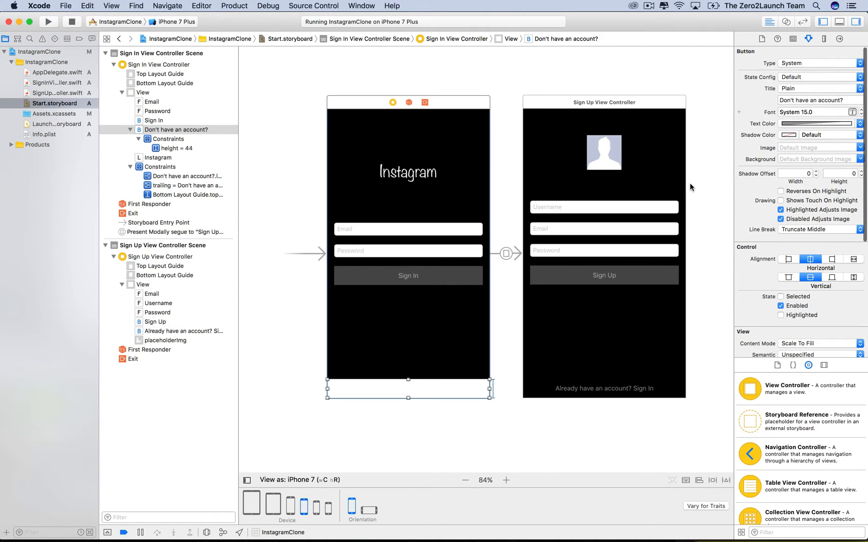
mouse_move(703, 136)
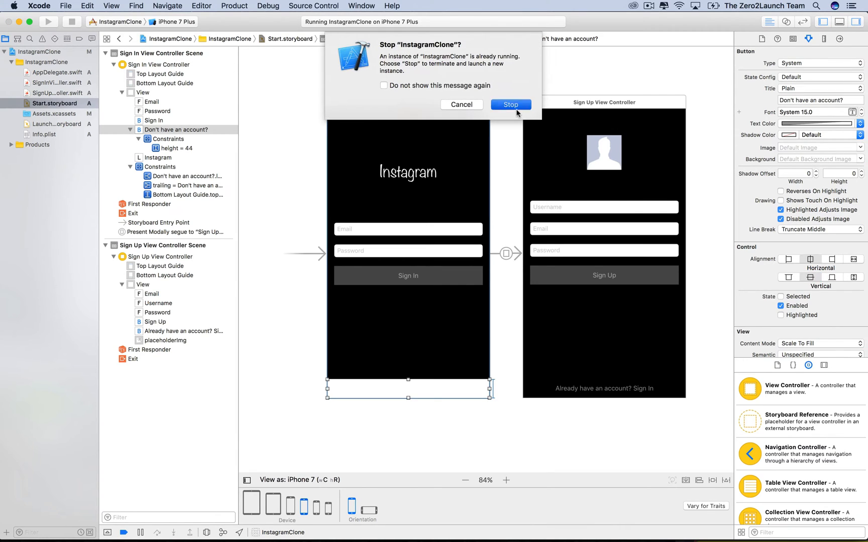
click(510, 105)
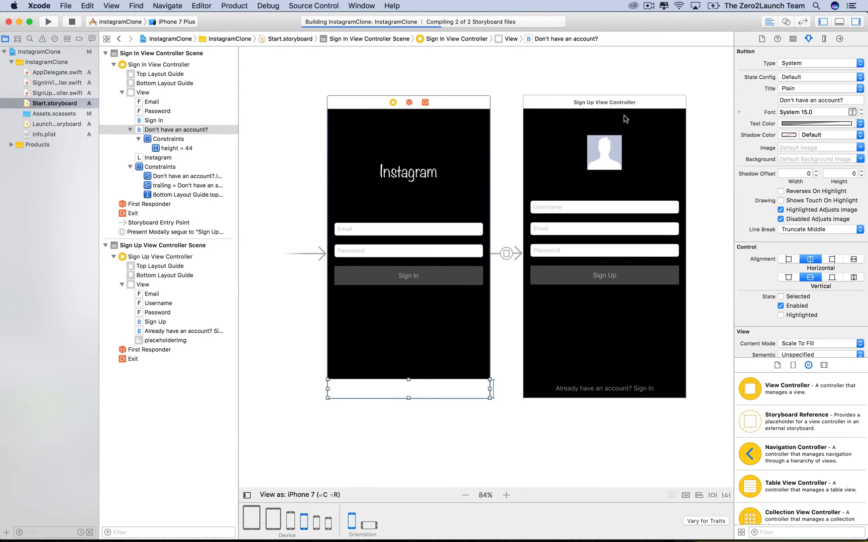
mouse_move(617, 116)
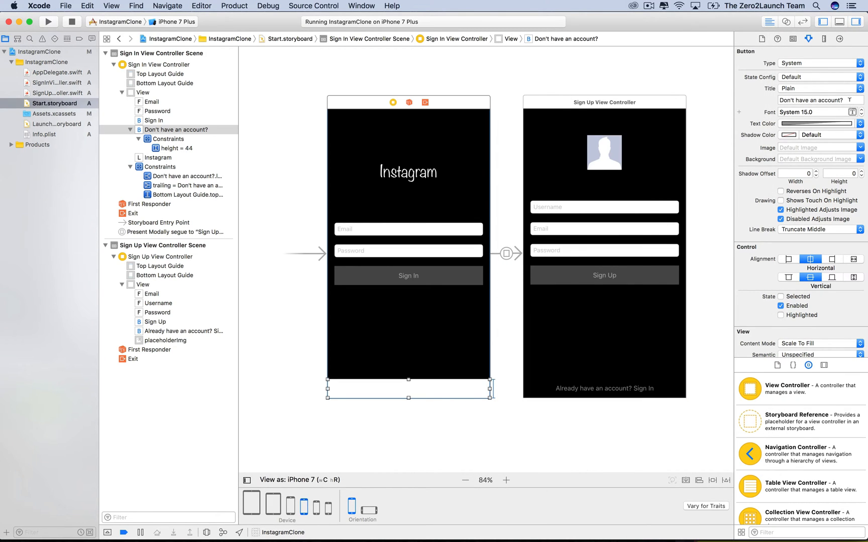
click(813, 124)
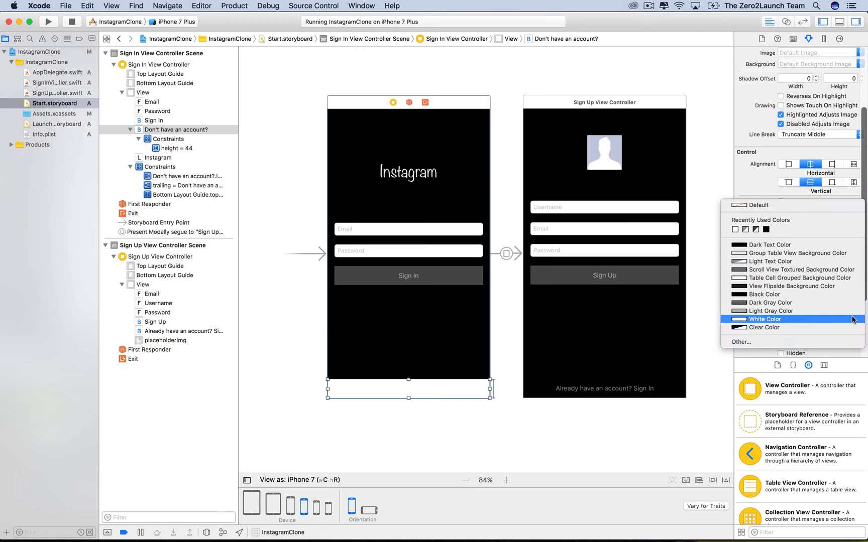
mouse_move(772, 229)
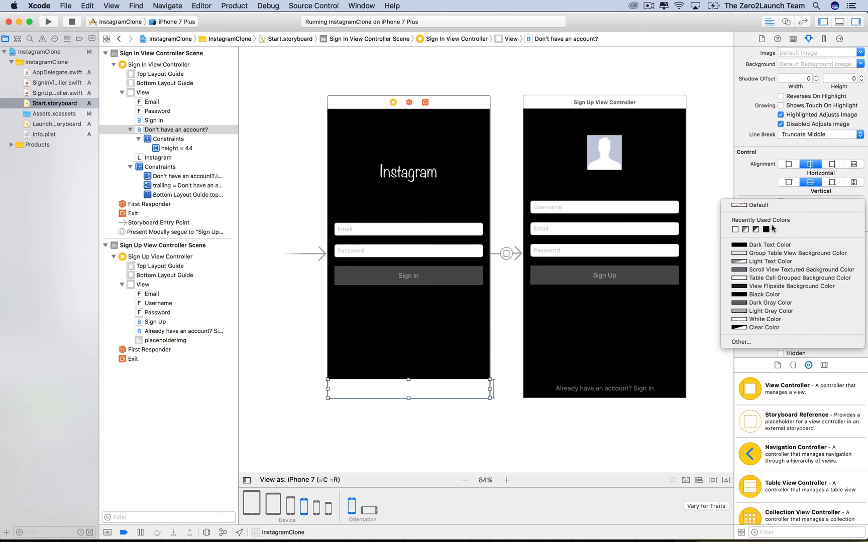
mouse_move(765, 229)
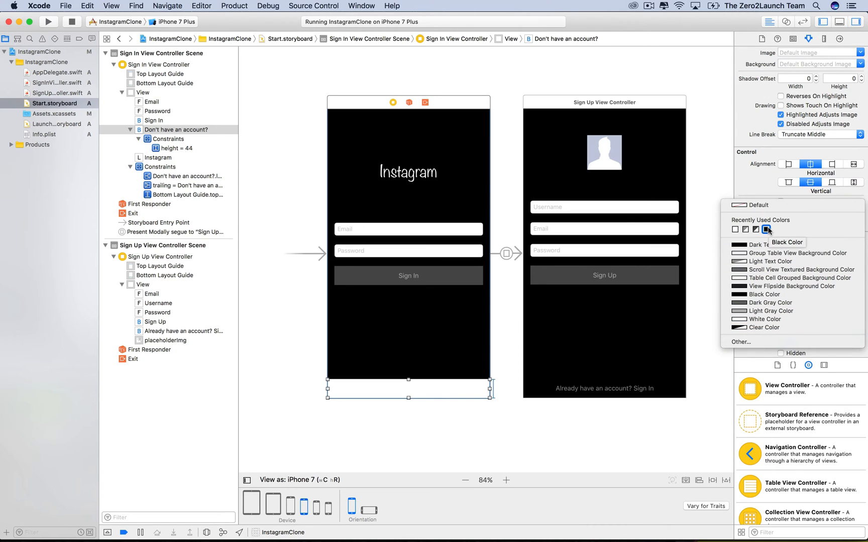
click(765, 327)
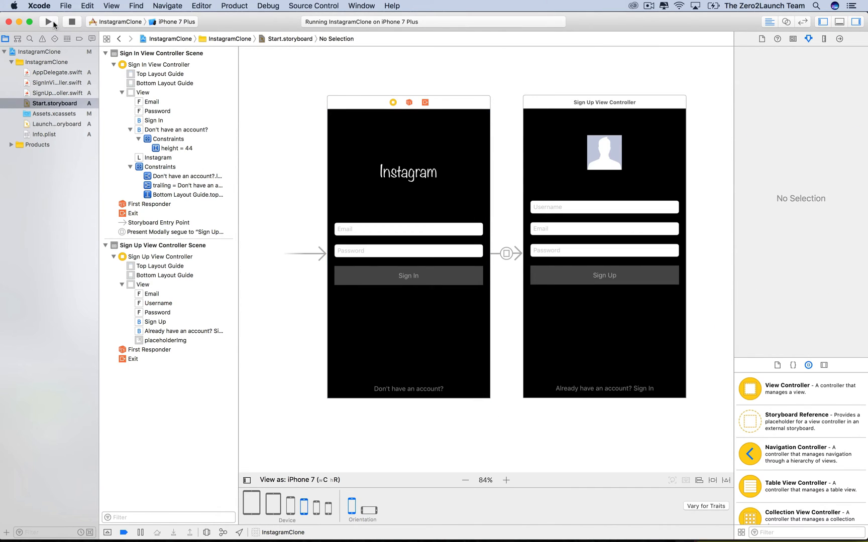
Run the app in the iPhone 7 Plus Simulator, then return to the storyboard.
click(48, 22)
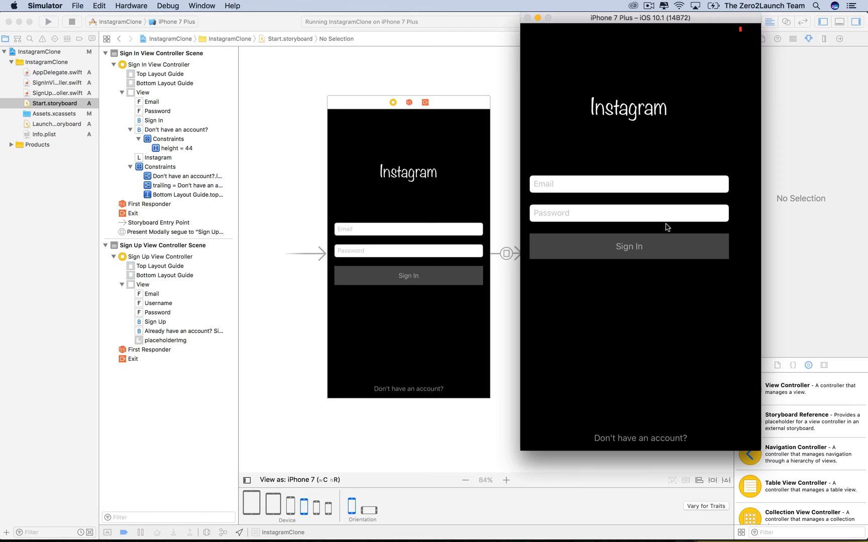
mouse_move(630, 92)
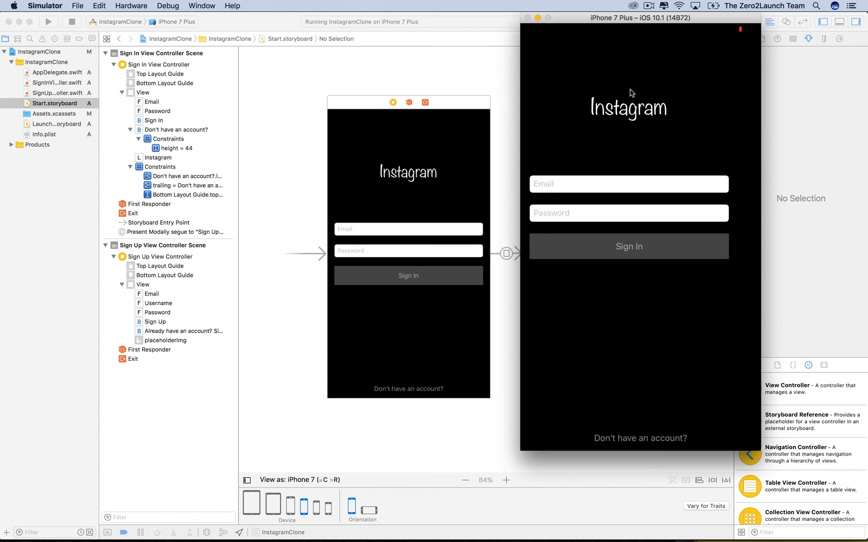
mouse_move(663, 112)
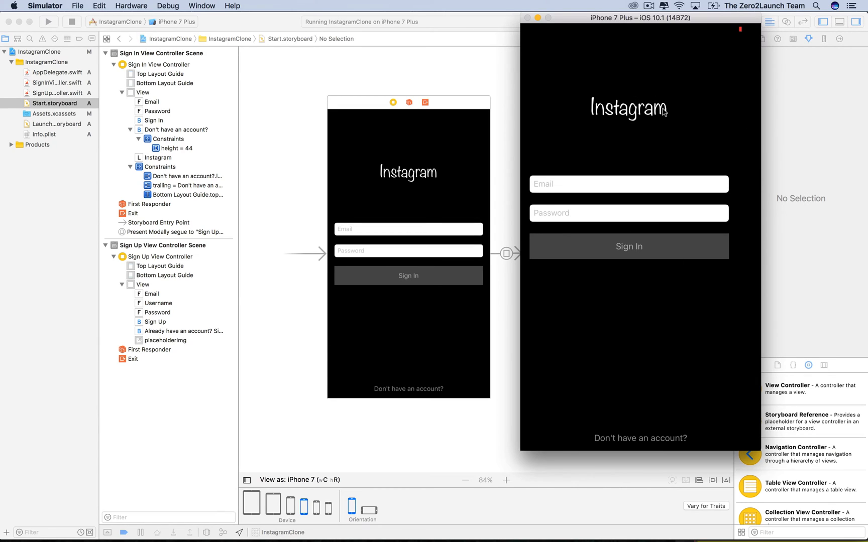
click(408, 172)
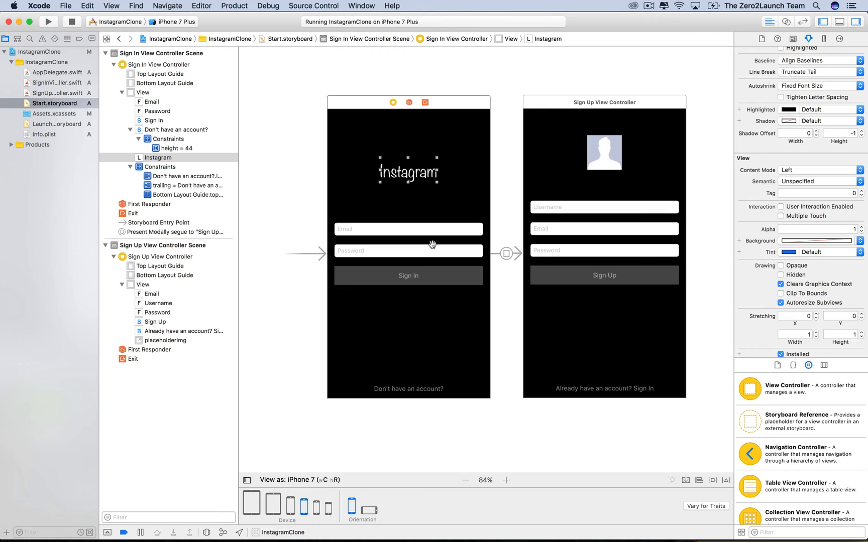
mouse_move(408, 162)
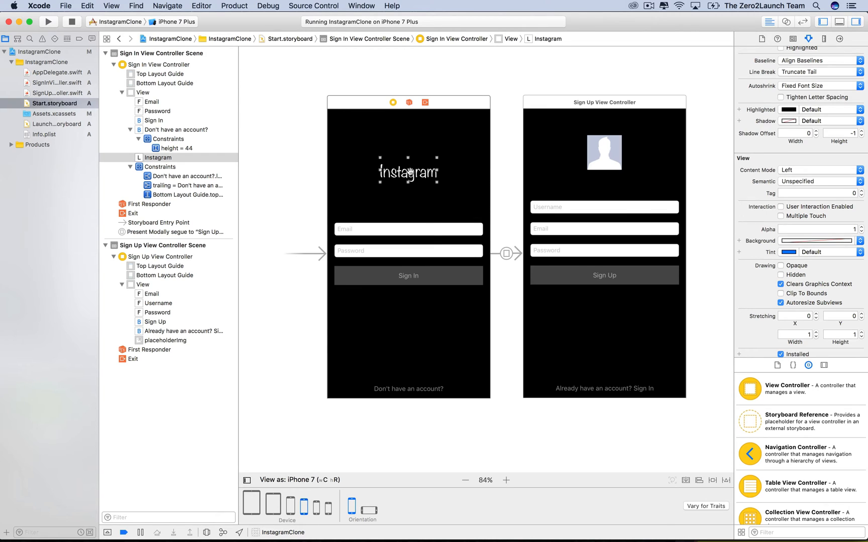
mouse_move(713, 479)
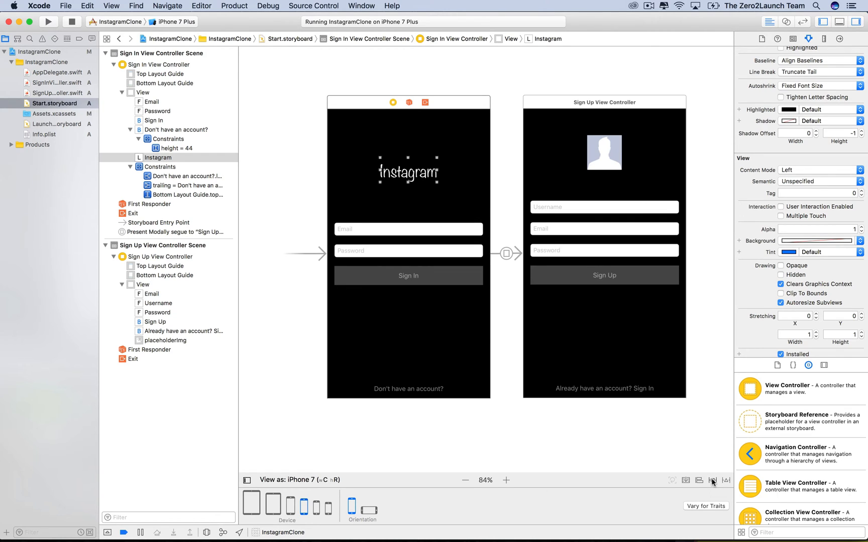
Pin the Instagram title 91 points from the top layout guide, not relative to margins.
click(712, 480)
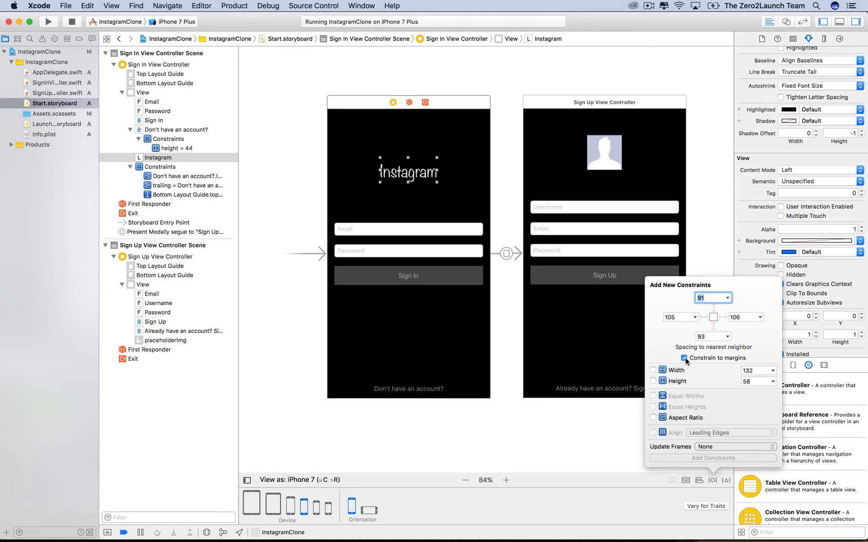
click(683, 358)
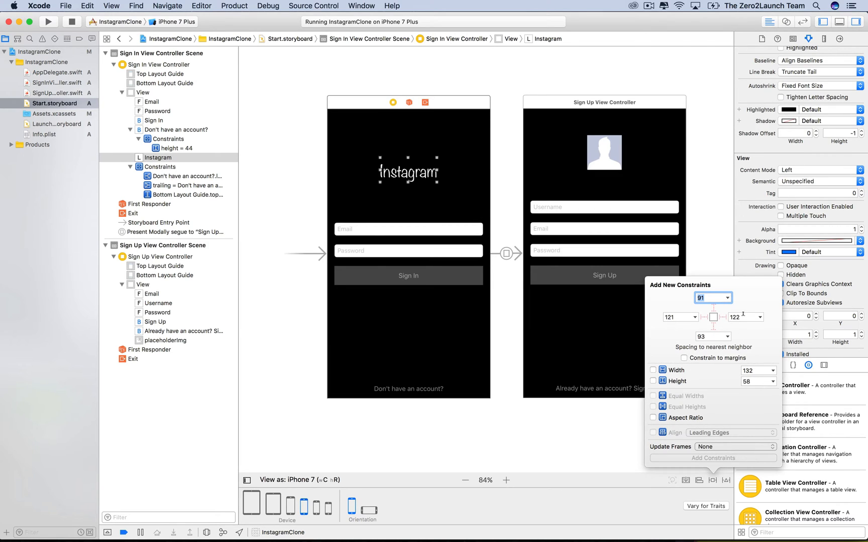
mouse_move(485, 159)
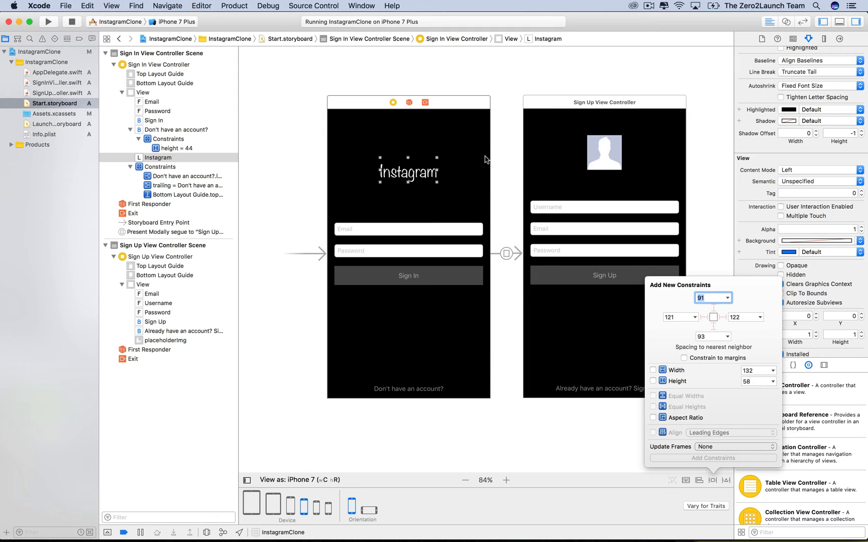
mouse_move(411, 158)
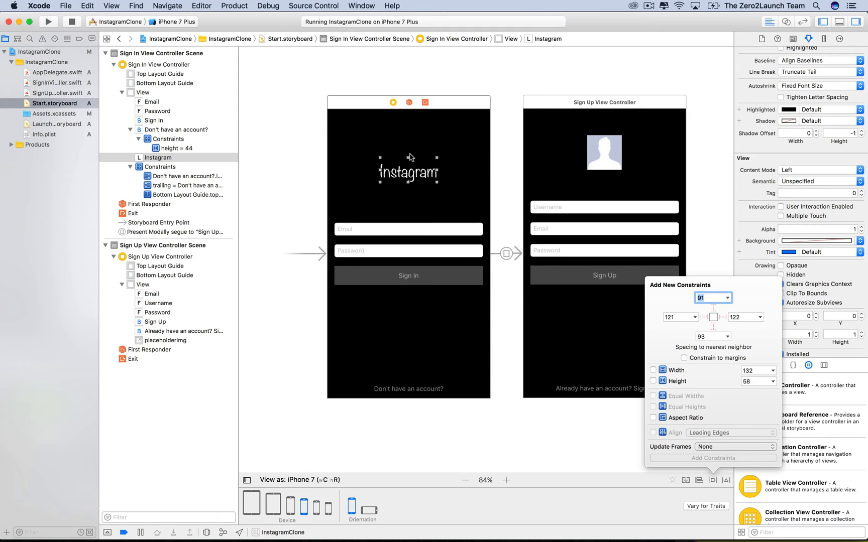
mouse_move(410, 115)
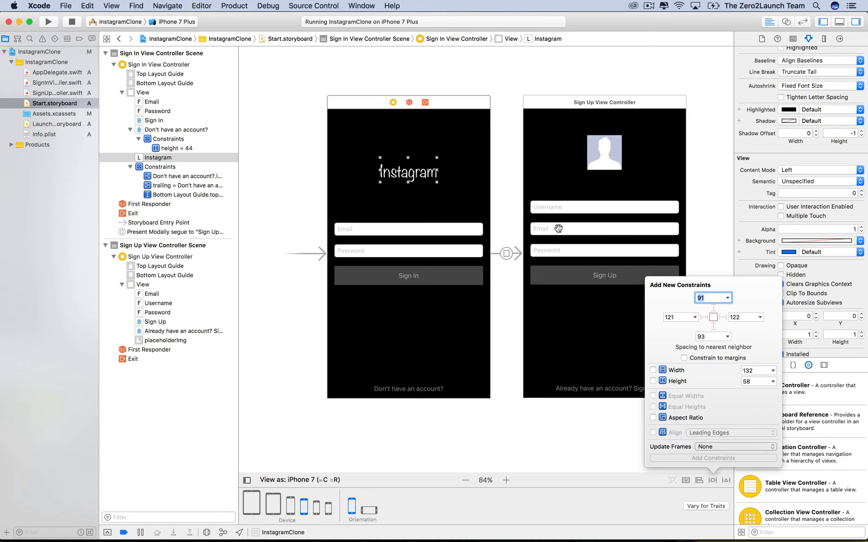
mouse_move(695, 371)
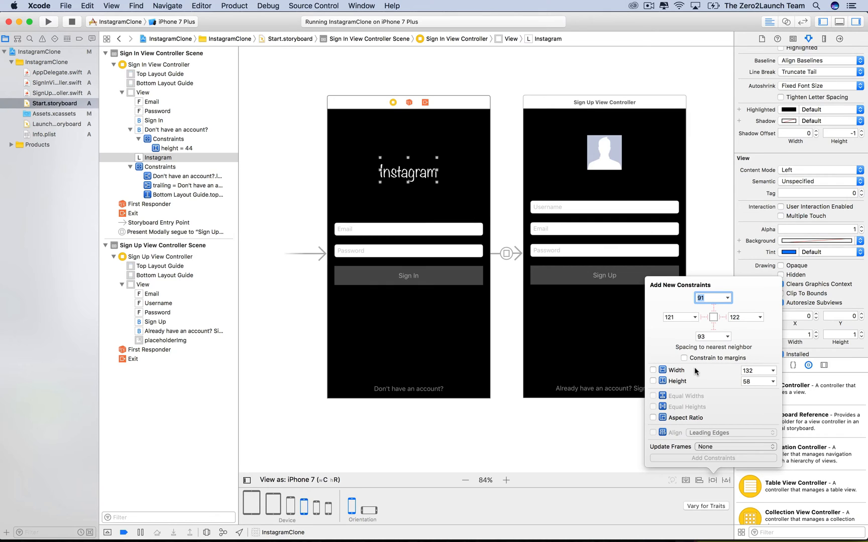
mouse_move(506, 194)
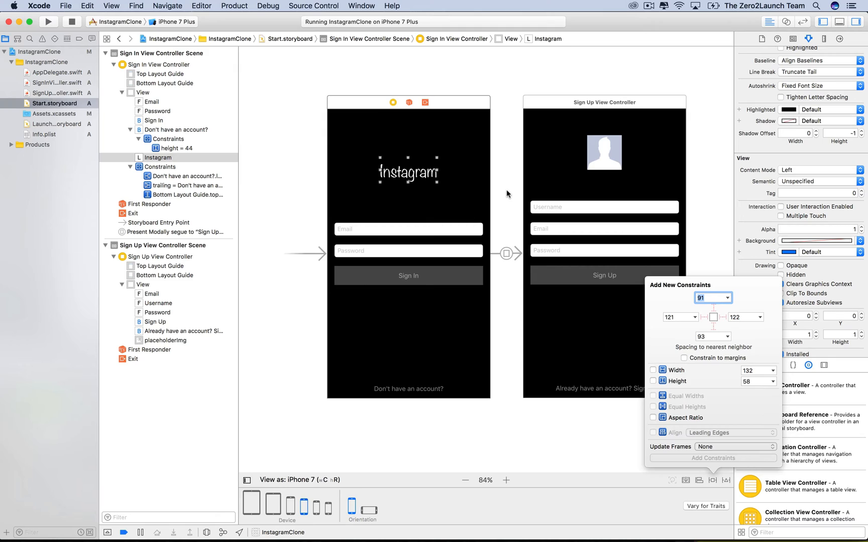
mouse_move(489, 166)
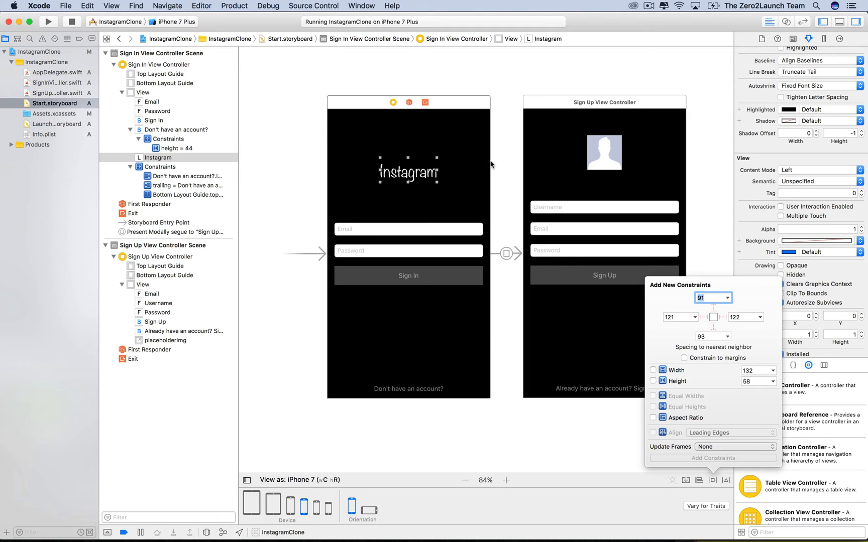
mouse_move(487, 164)
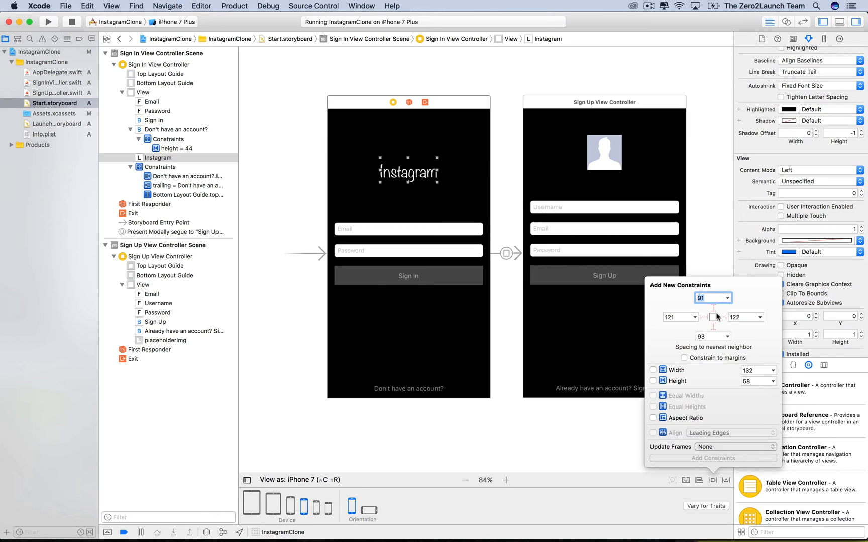
click(714, 308)
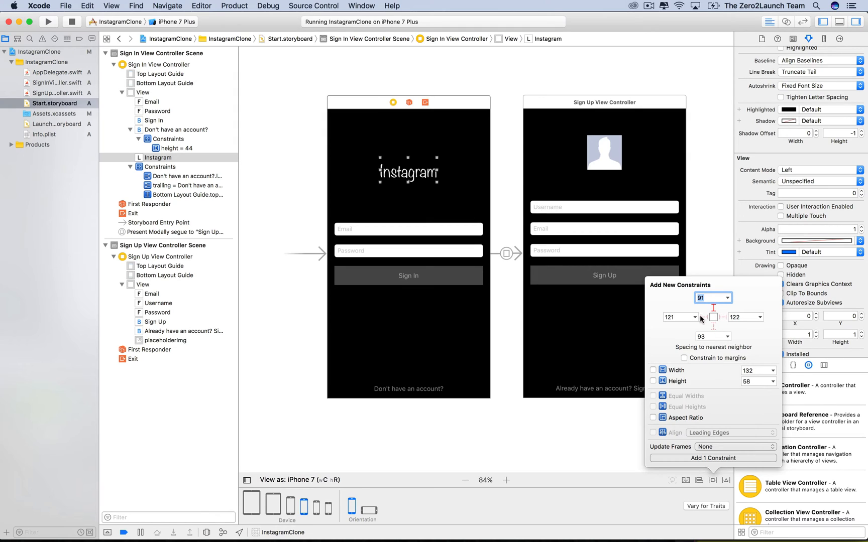
mouse_move(719, 440)
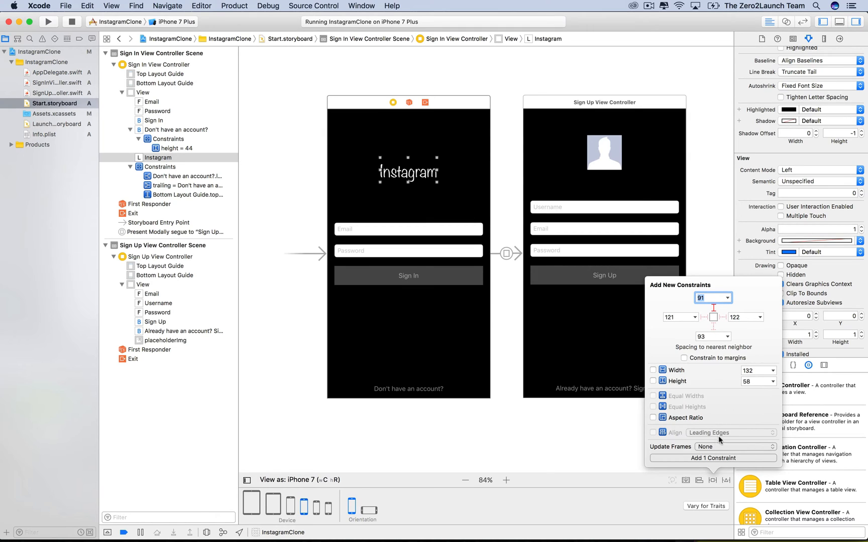
click(712, 457)
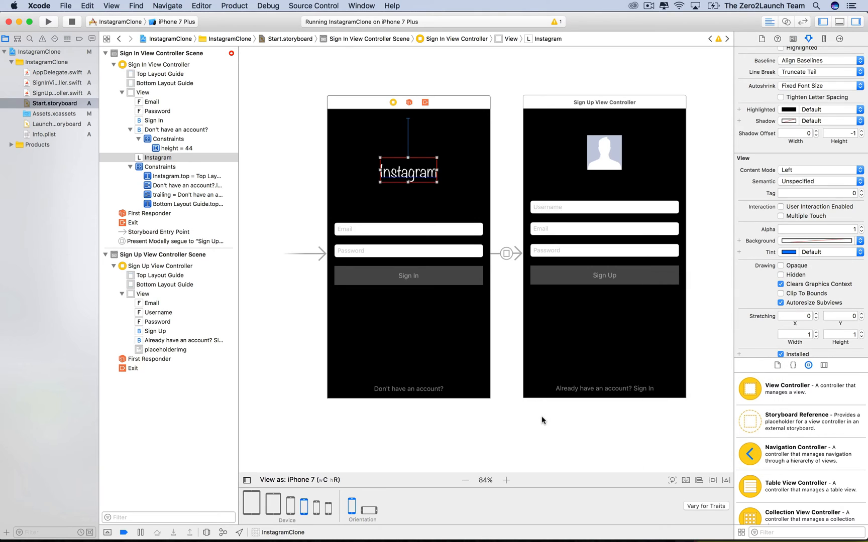
mouse_move(689, 497)
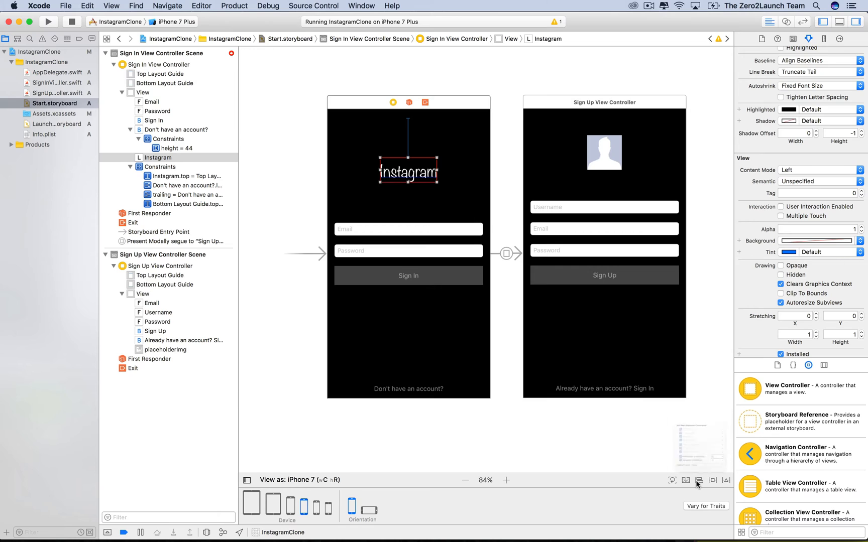
Center the Instagram title horizontally in its container with offset 0.
click(699, 481)
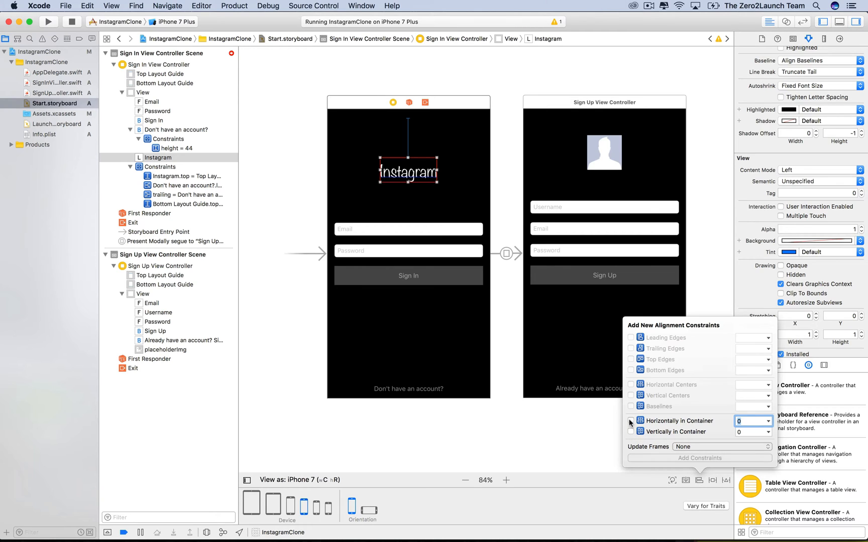
click(630, 420)
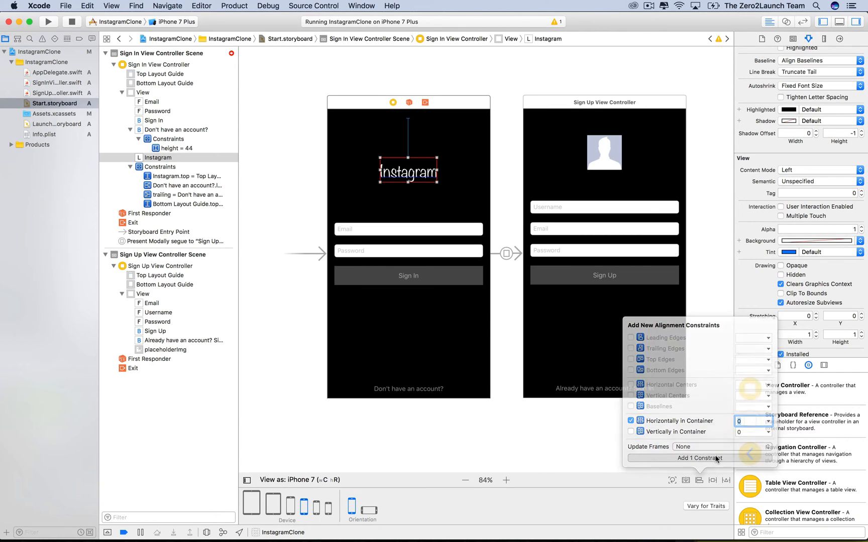
click(699, 458)
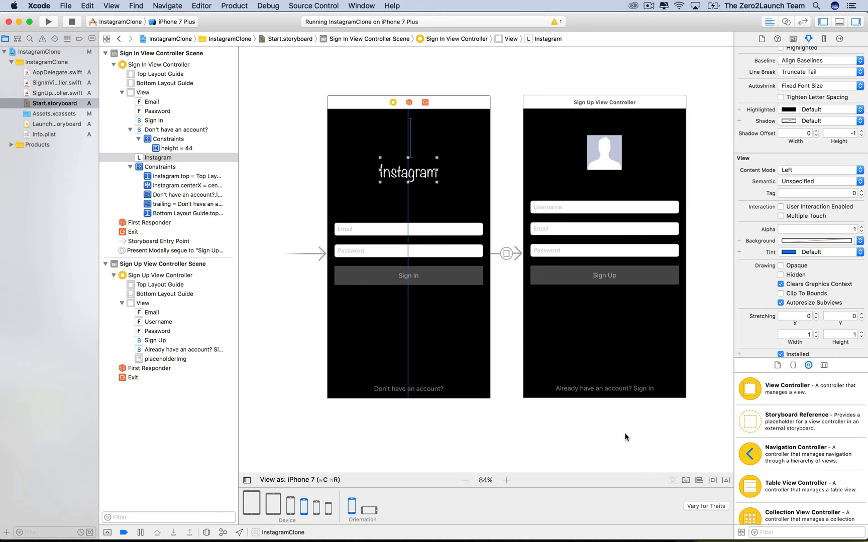
mouse_move(433, 178)
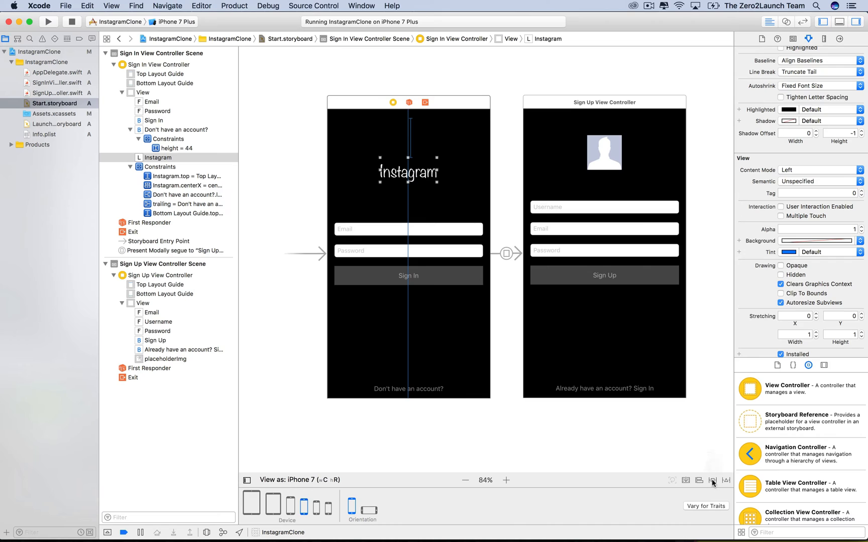
Reopen the Pin menu to review the Instagram title's spacing constraints.
click(713, 479)
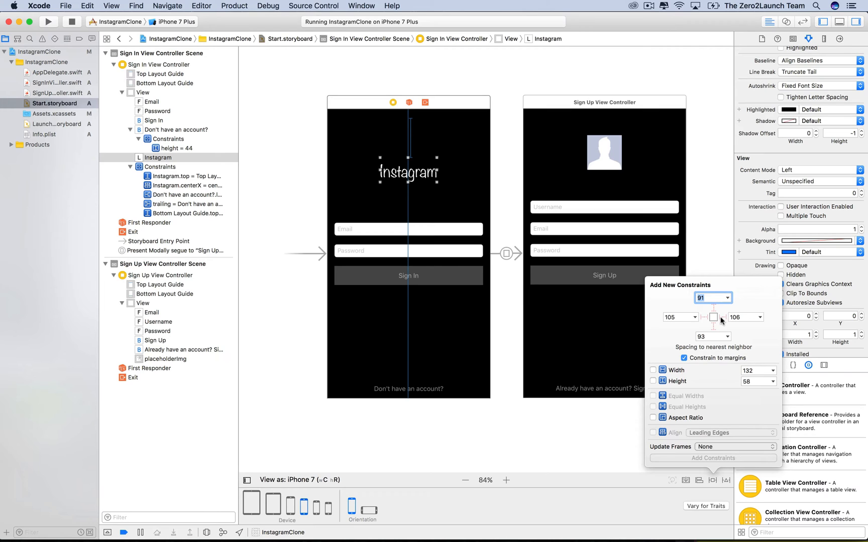
mouse_move(672, 330)
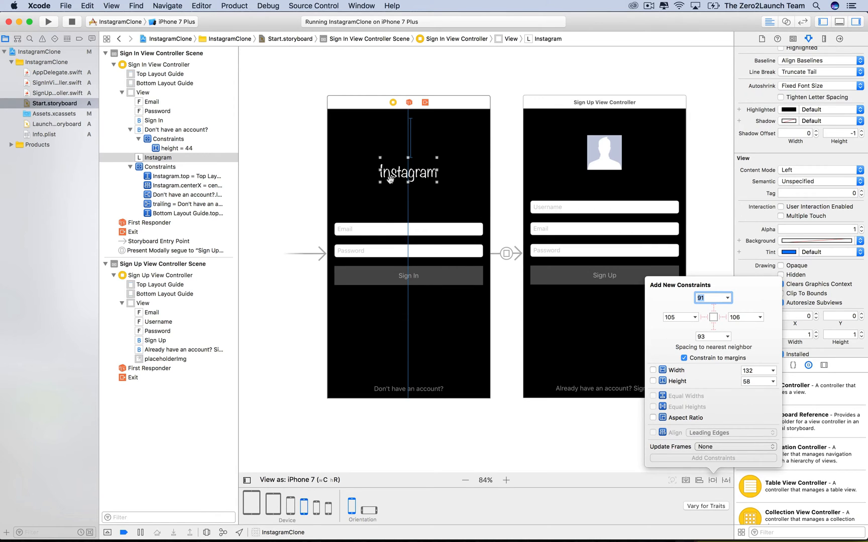
mouse_move(680, 315)
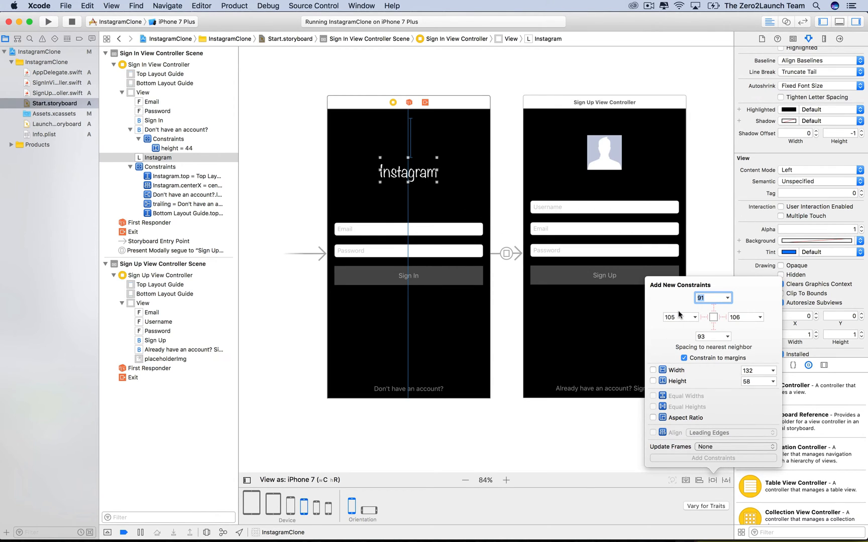
mouse_move(596, 438)
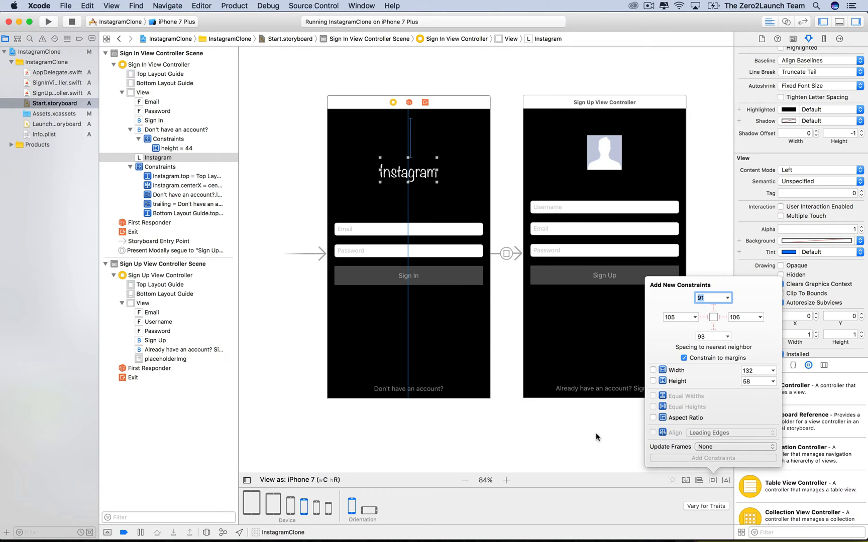
mouse_move(581, 402)
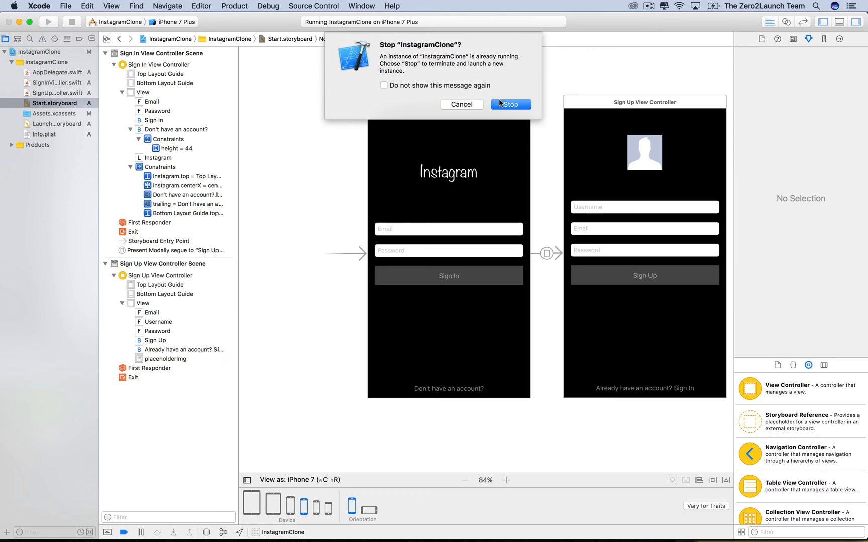
Stop the running InstagramClone instance and relaunch it to view the sign-in screen.
click(510, 104)
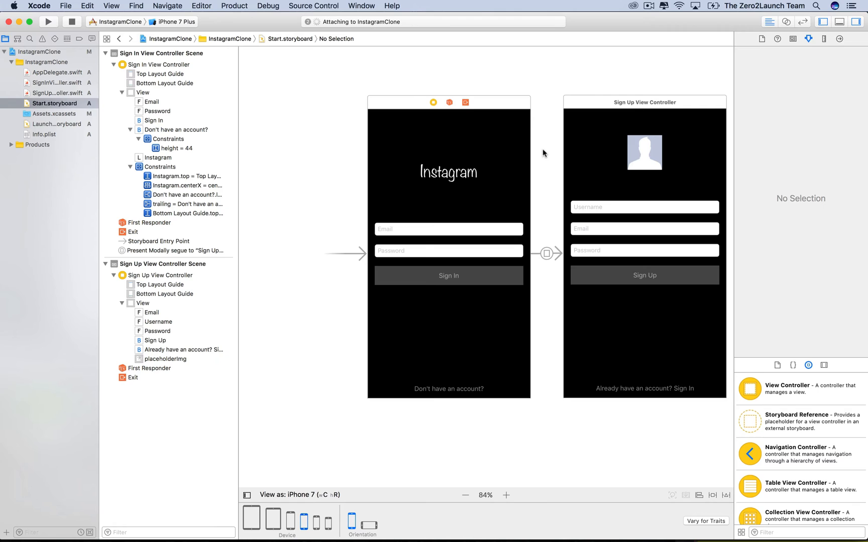
click(48, 22)
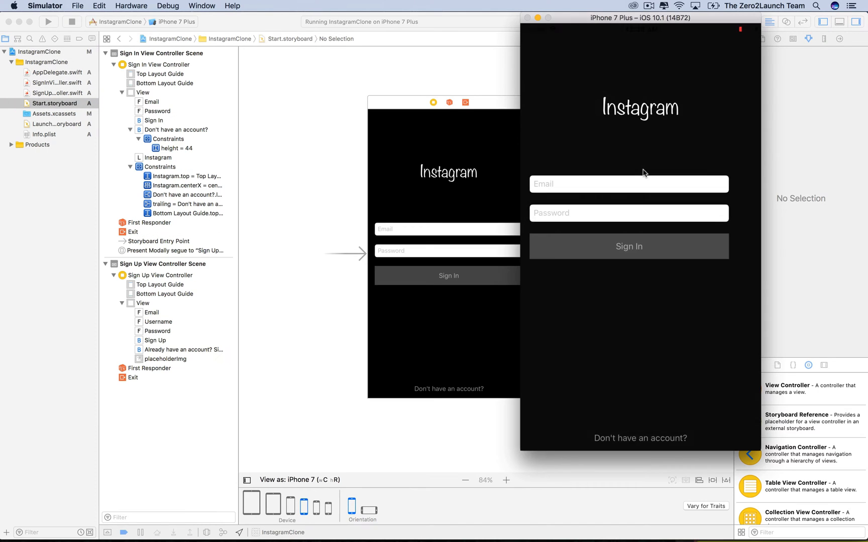
mouse_move(641, 112)
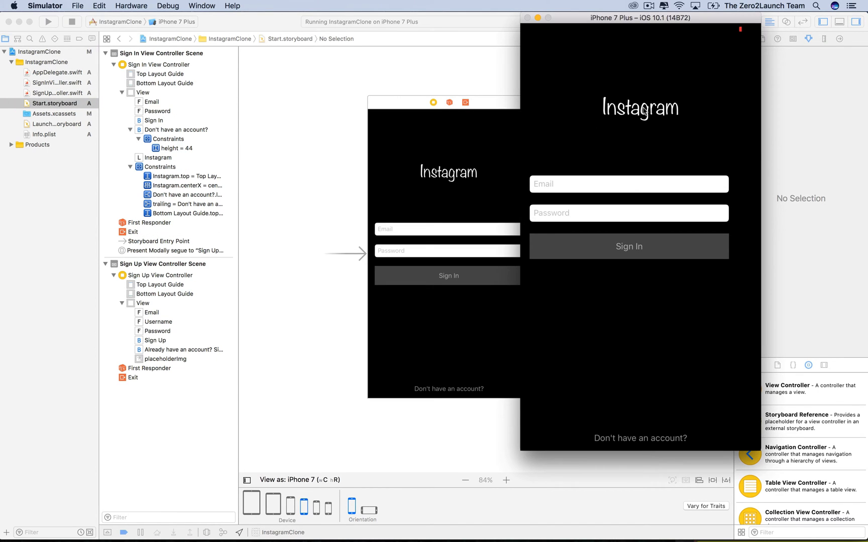
mouse_move(835, 216)
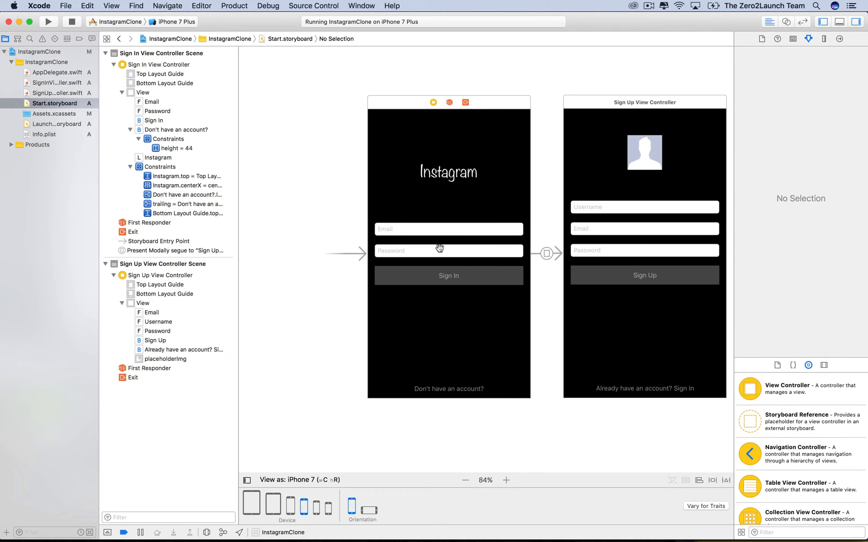
Select the Sign In button on the sign-in screen.
click(449, 276)
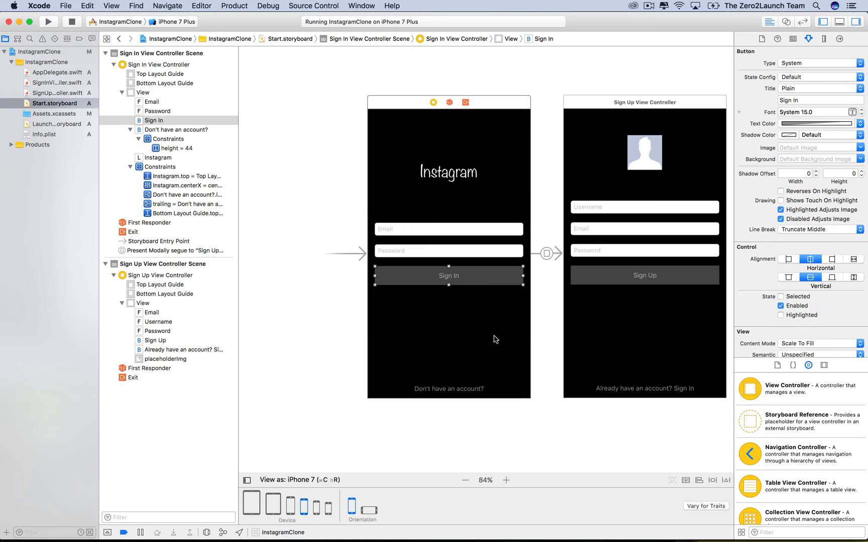
mouse_move(494, 334)
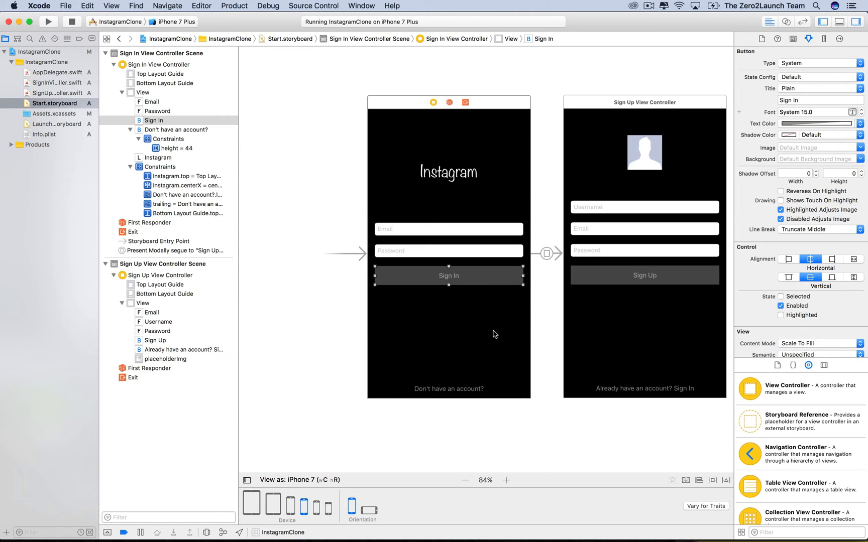
mouse_move(464, 187)
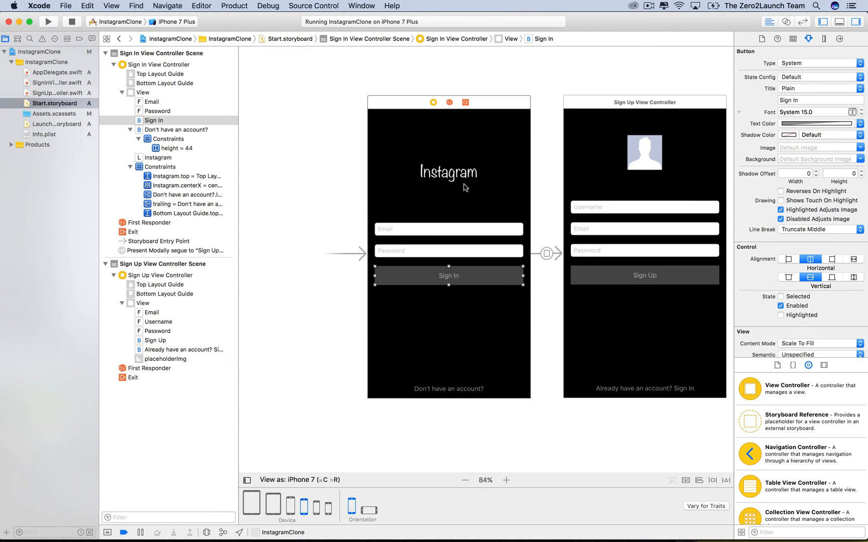
mouse_move(547, 210)
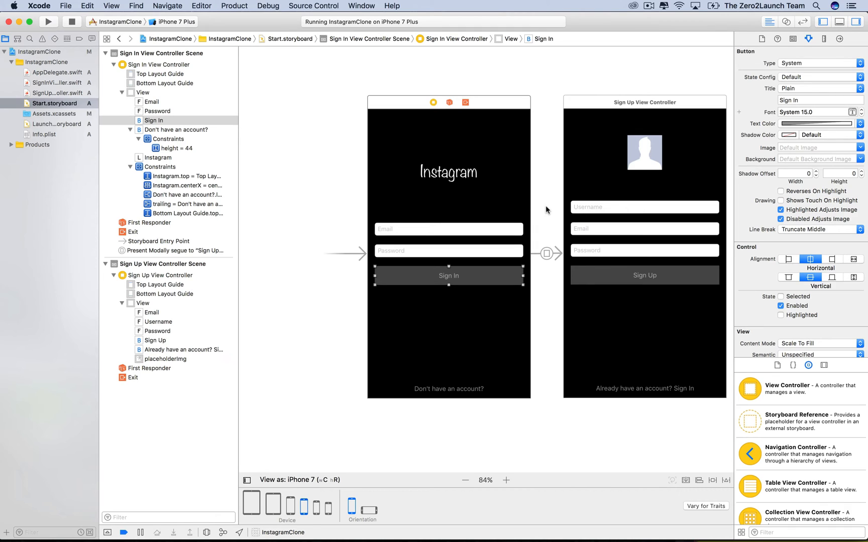
mouse_move(500, 292)
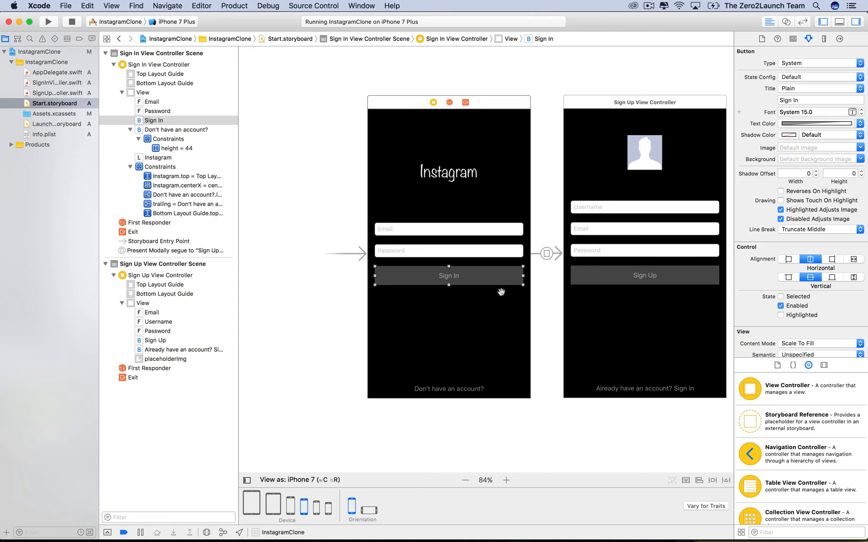
mouse_move(497, 302)
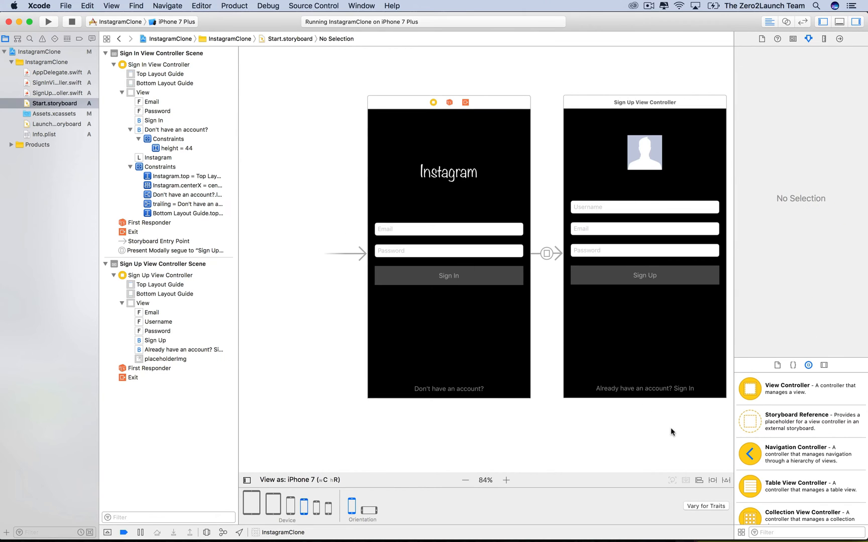
mouse_move(333, 241)
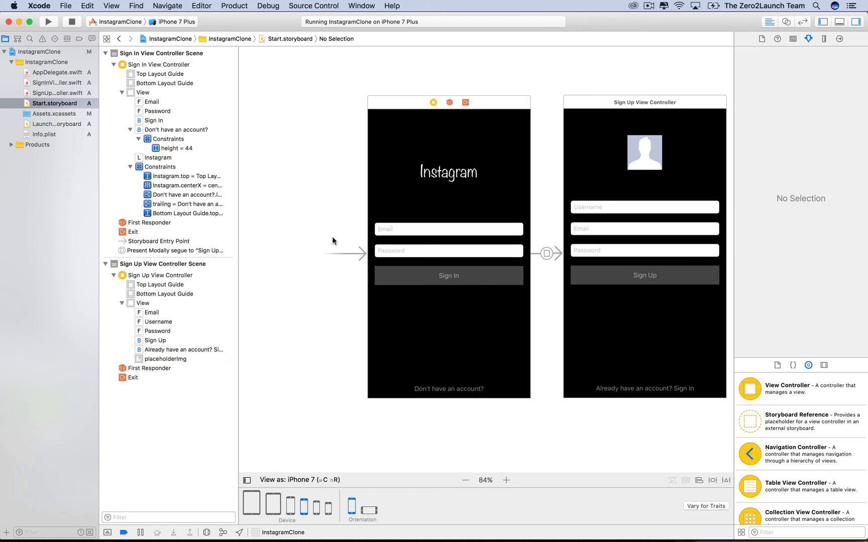
mouse_move(331, 227)
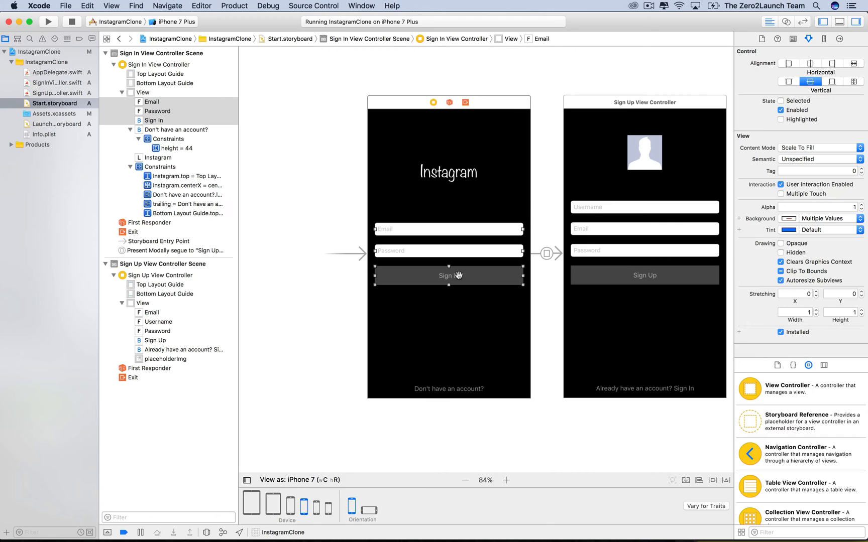
mouse_move(680, 483)
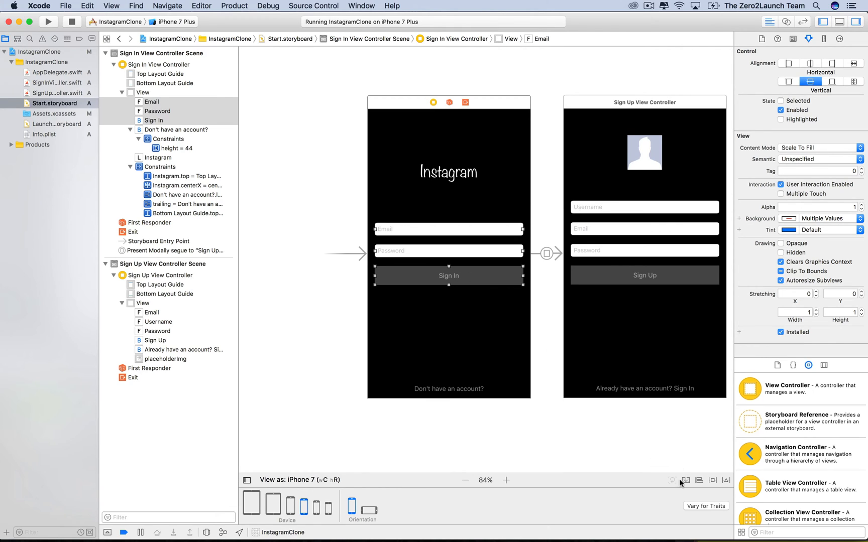
mouse_move(685, 480)
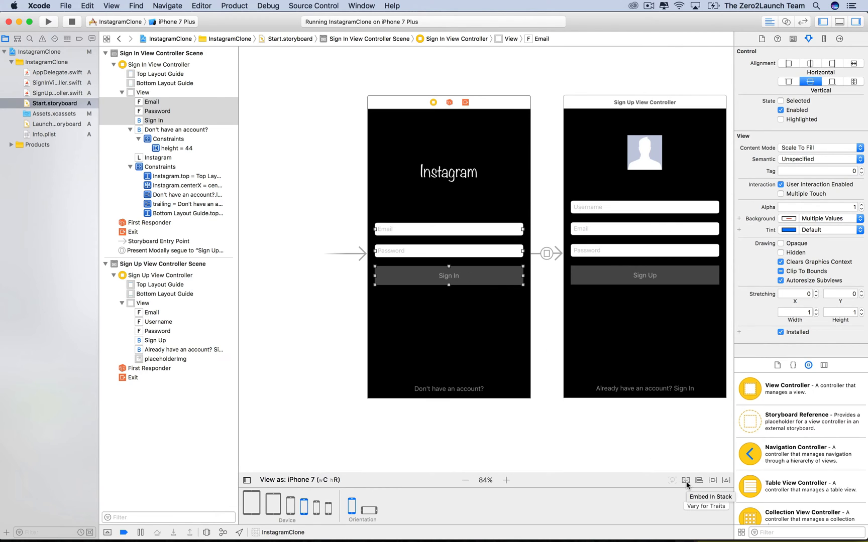
Embed Email, Password and Sign In in a stack view and give both fields fixed heights.
click(710, 497)
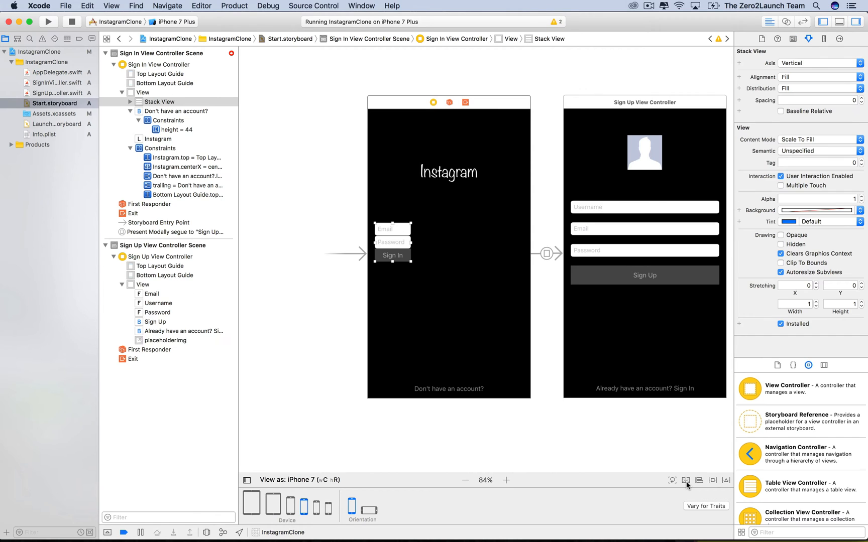
mouse_move(493, 206)
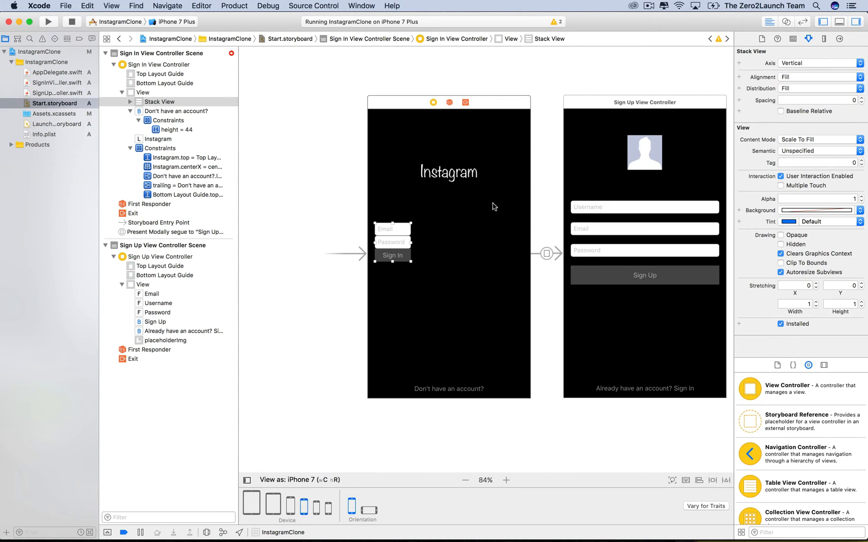
mouse_move(309, 193)
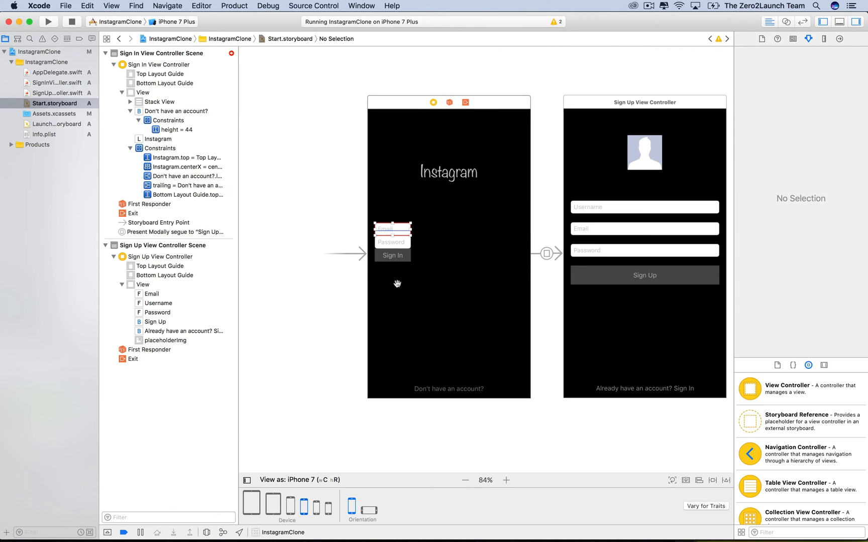
click(392, 229)
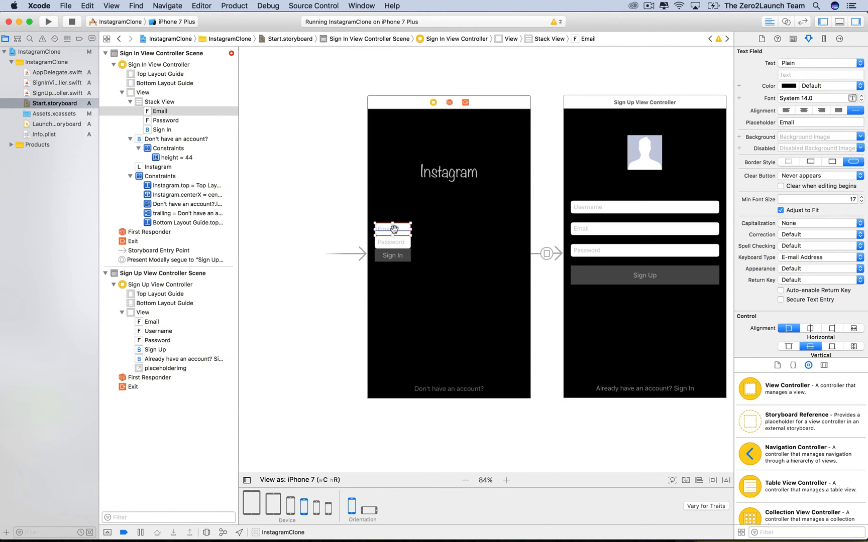
mouse_move(526, 293)
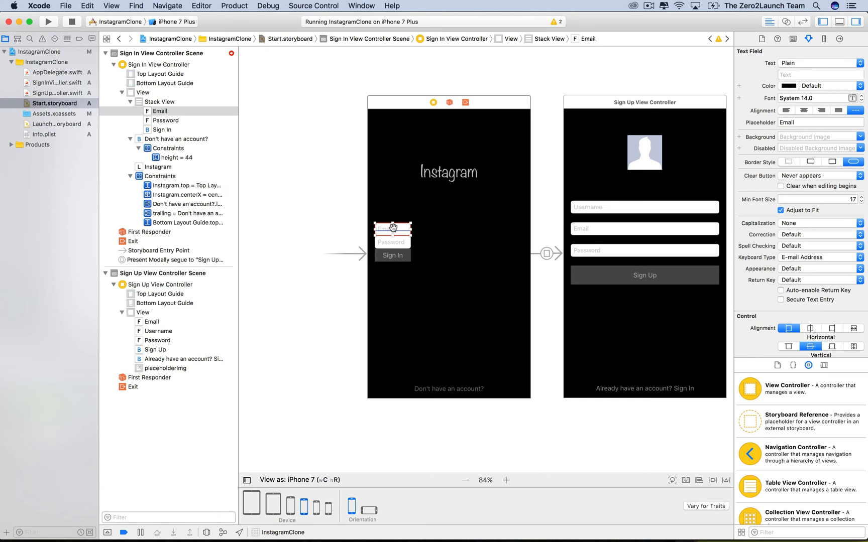
mouse_move(387, 244)
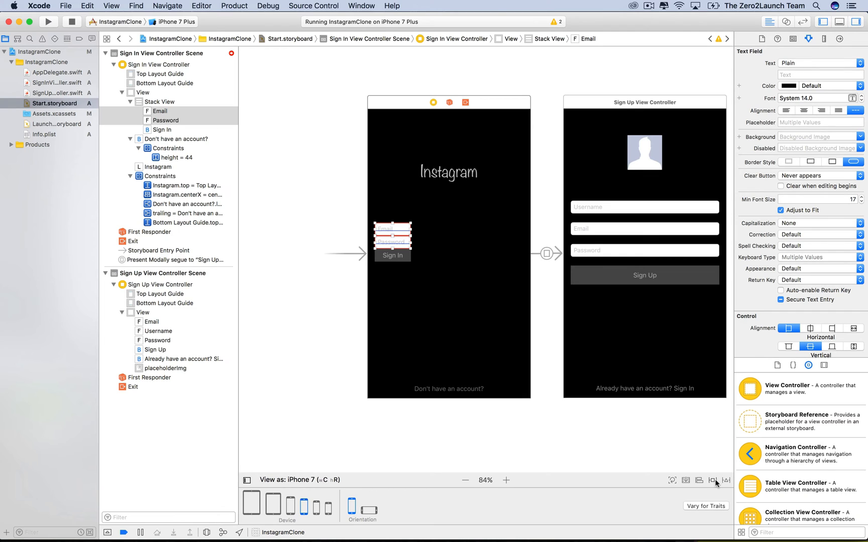
click(713, 480)
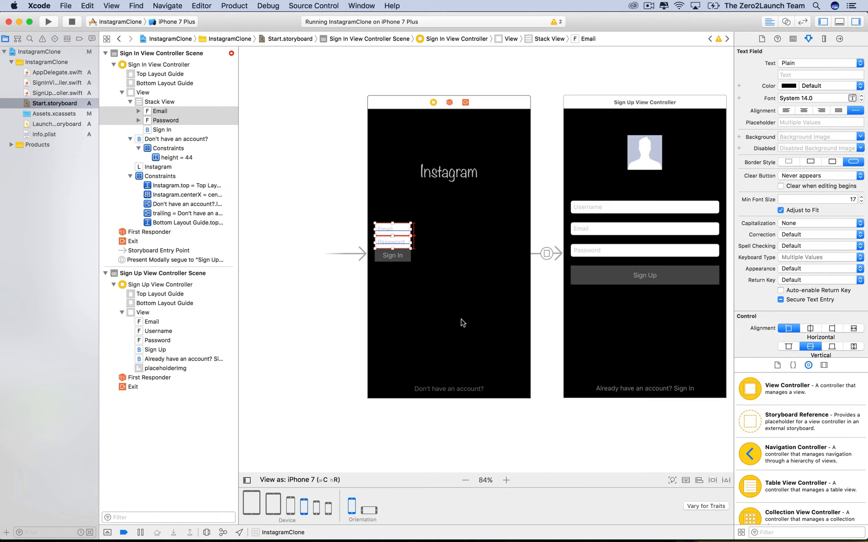
Give the Sign In button a 44-point height constraint.
click(392, 255)
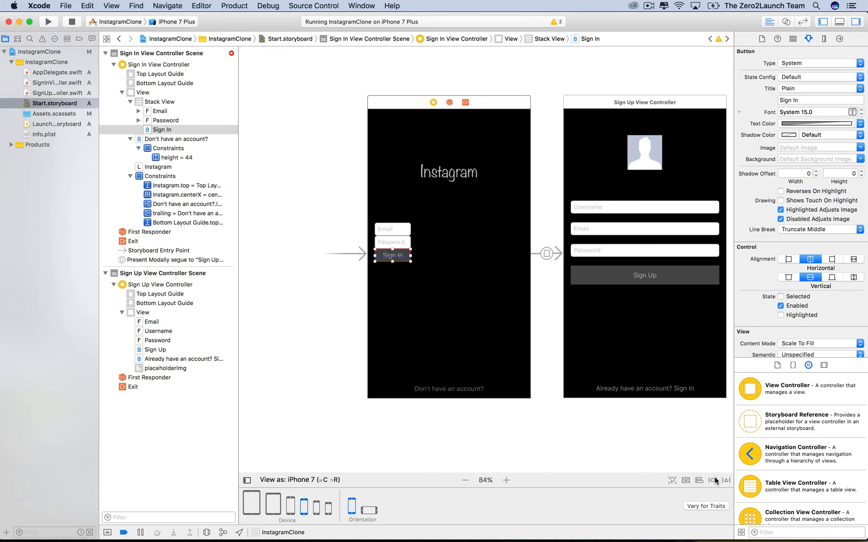
click(712, 480)
text(44)
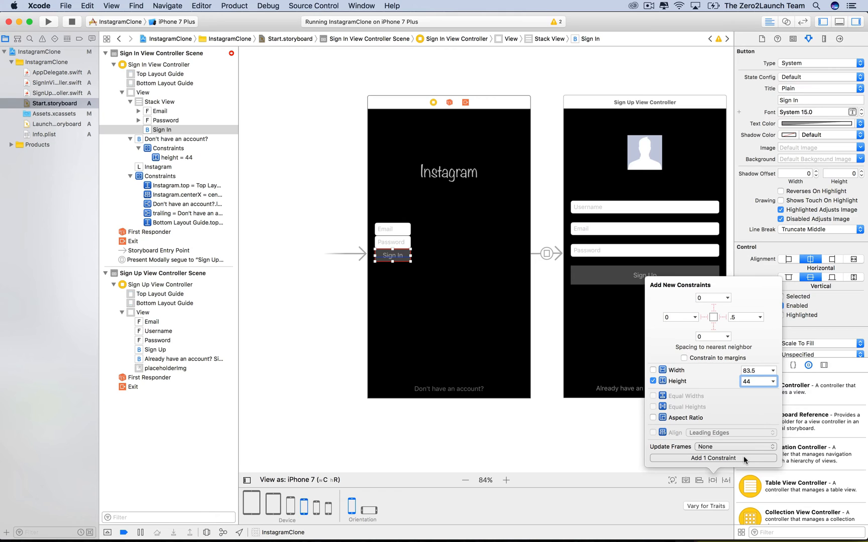
click(714, 458)
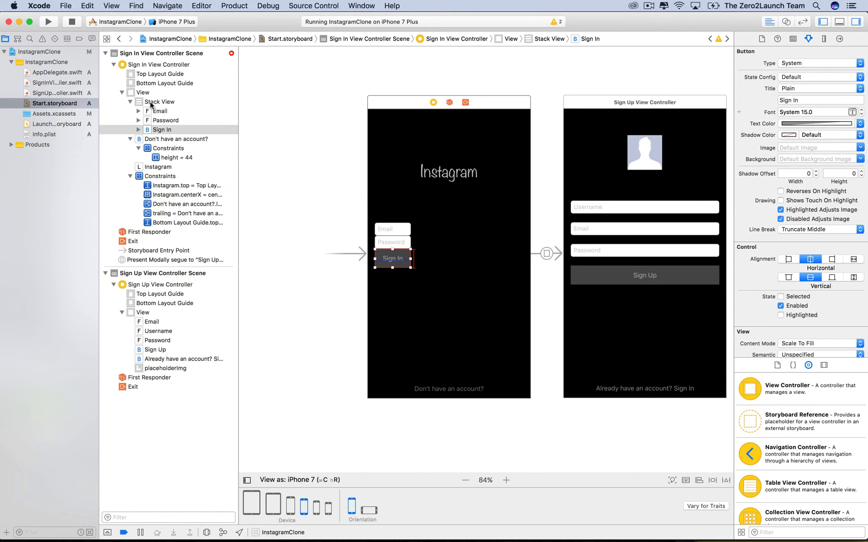
click(160, 101)
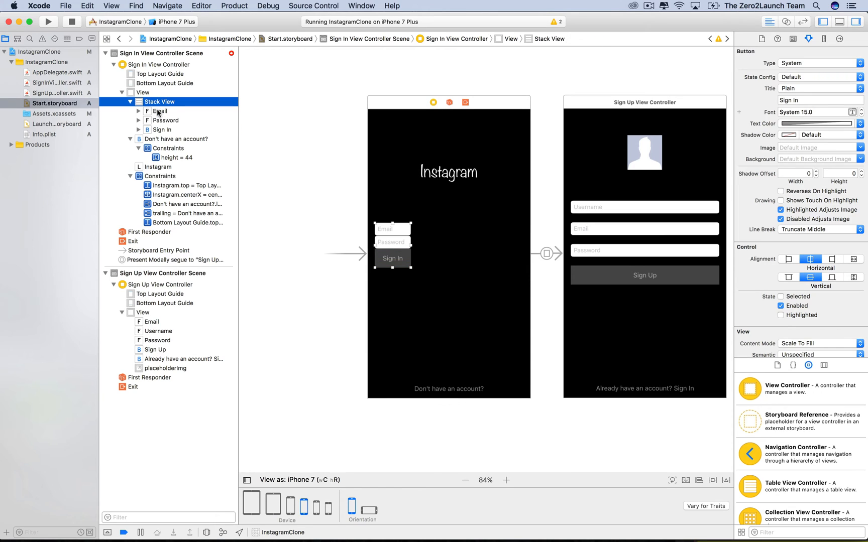
click(160, 101)
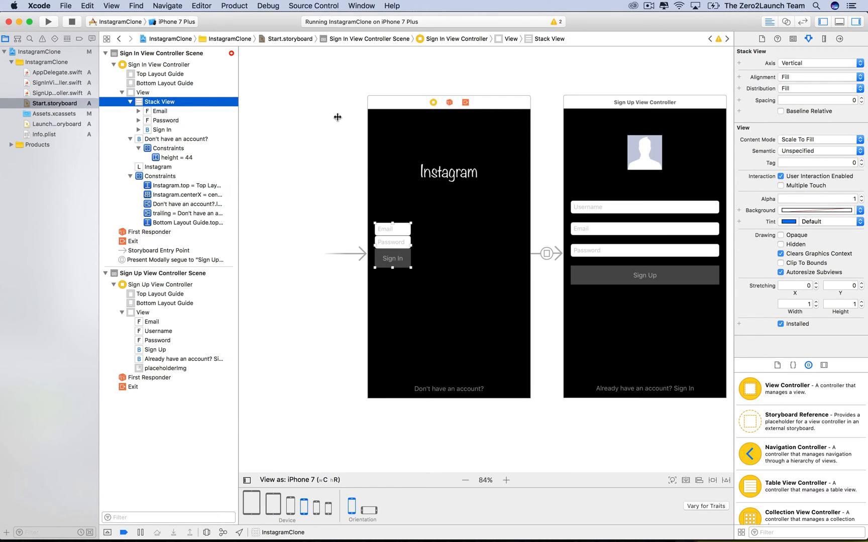
mouse_move(178, 150)
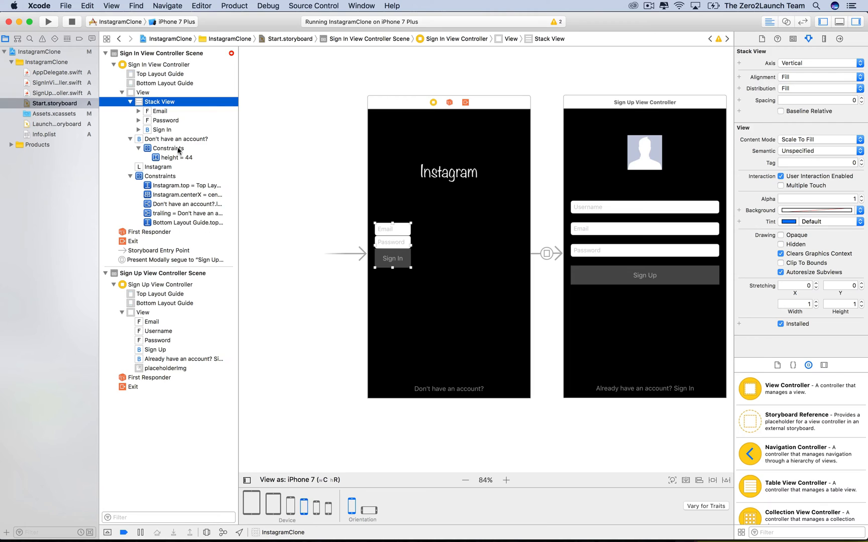
mouse_move(726, 77)
text(20)
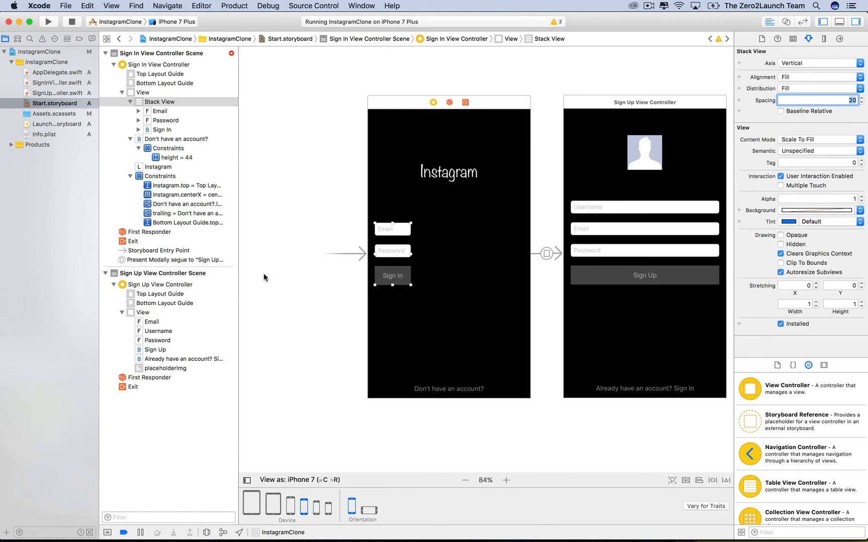
mouse_move(463, 251)
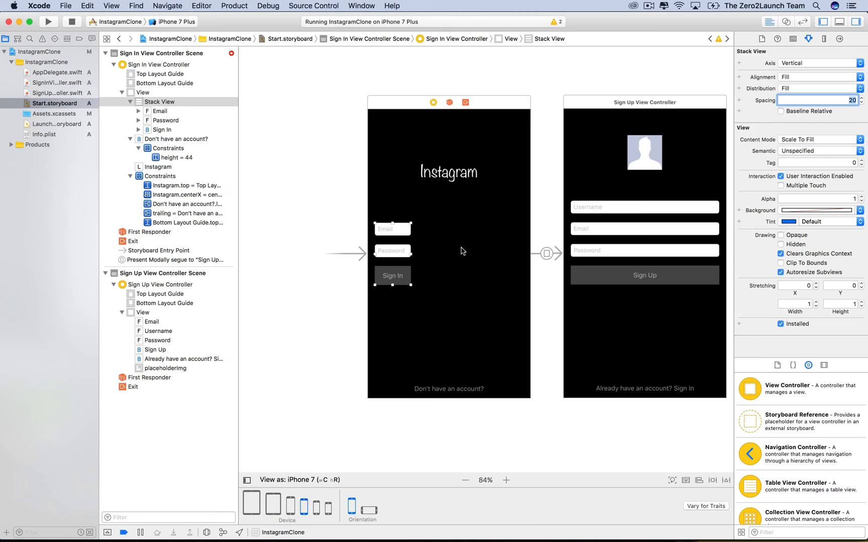
mouse_move(387, 265)
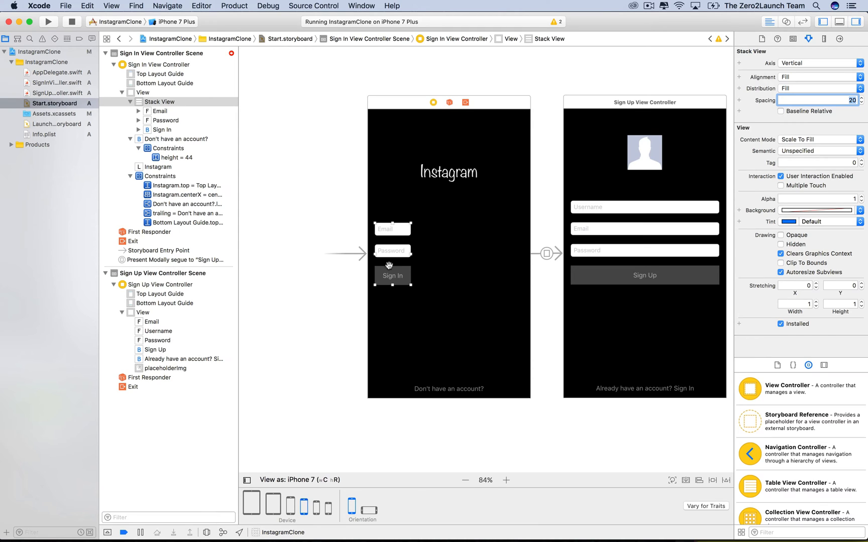
mouse_move(434, 275)
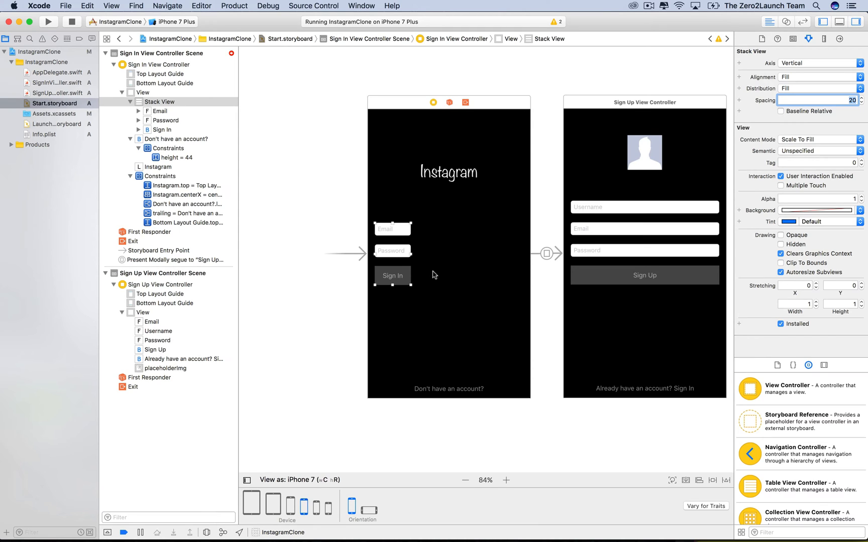
click(131, 102)
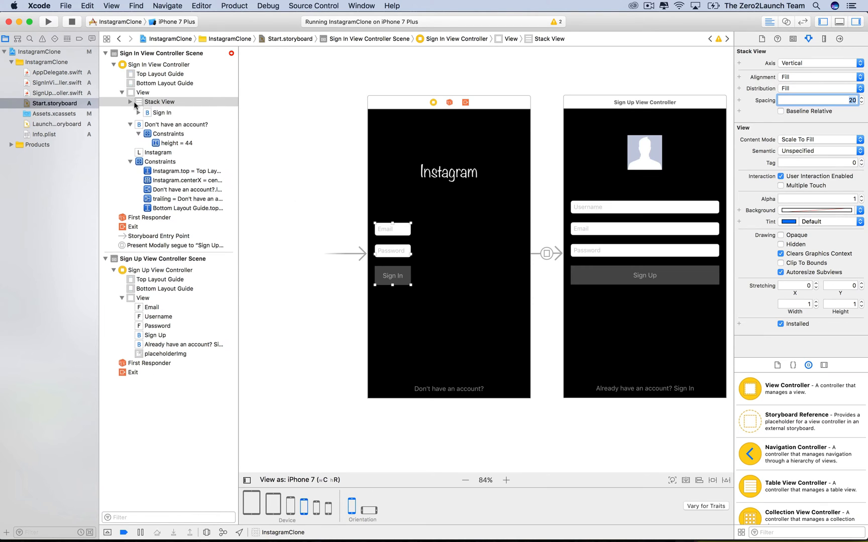
click(131, 102)
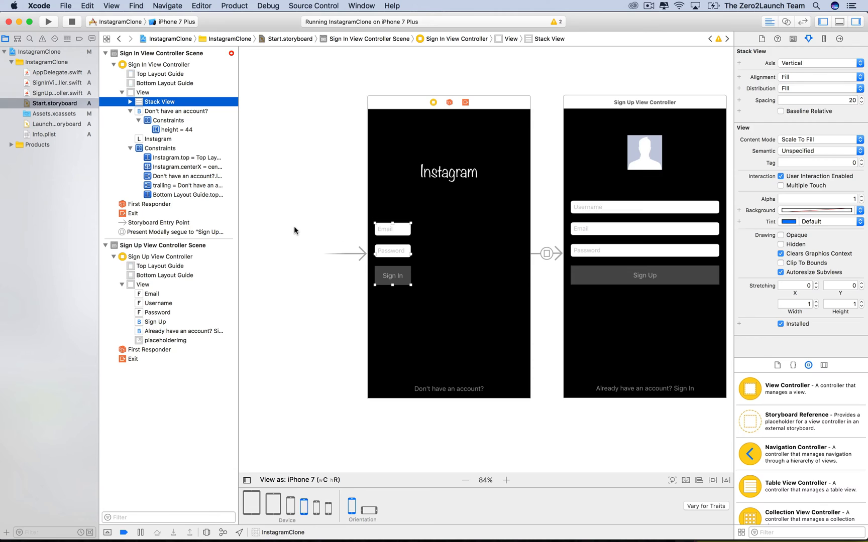
mouse_move(402, 122)
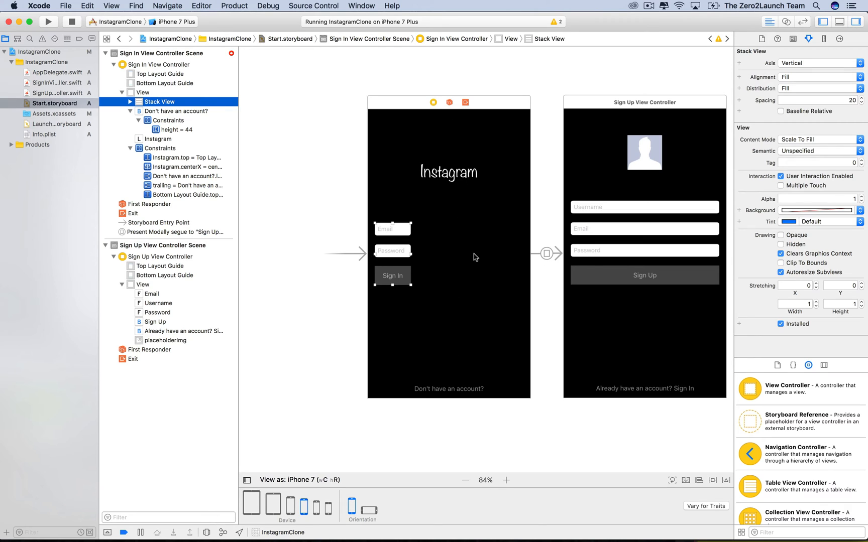
mouse_move(520, 260)
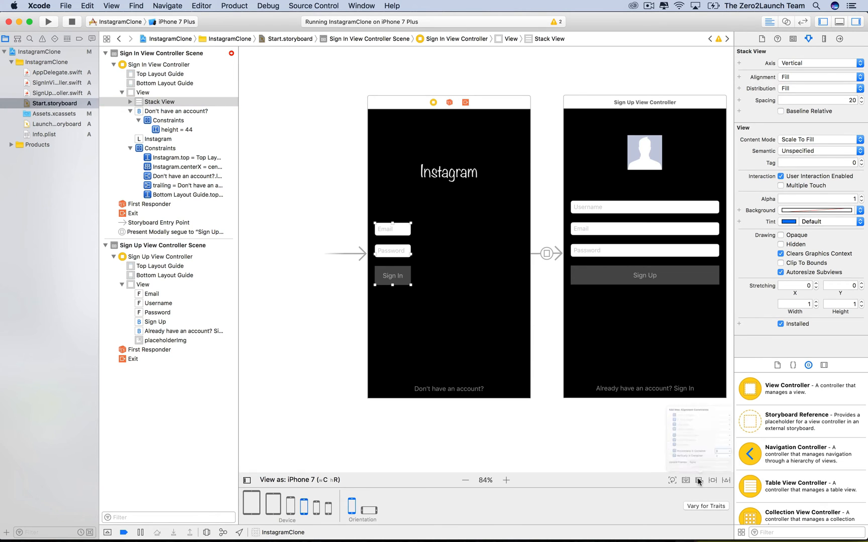
Center the stack view horizontally and vertically, updating frames of the newly constrained items.
click(685, 480)
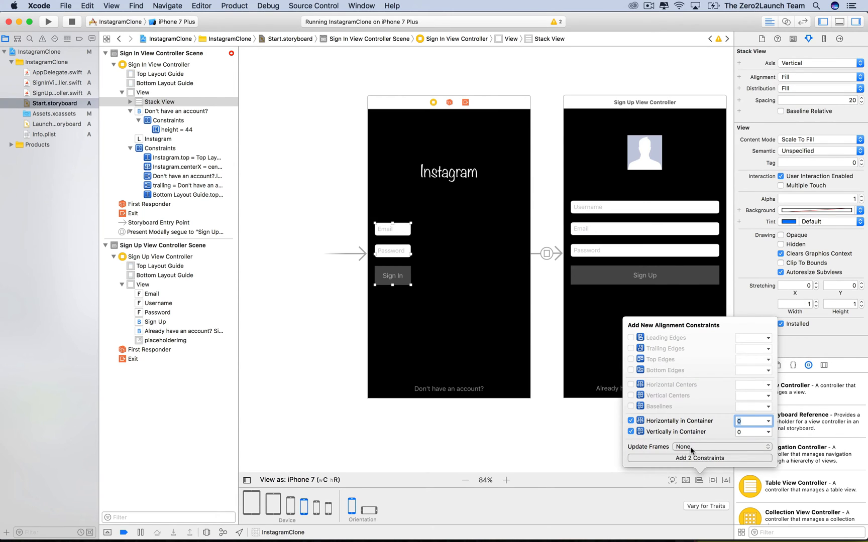
click(722, 446)
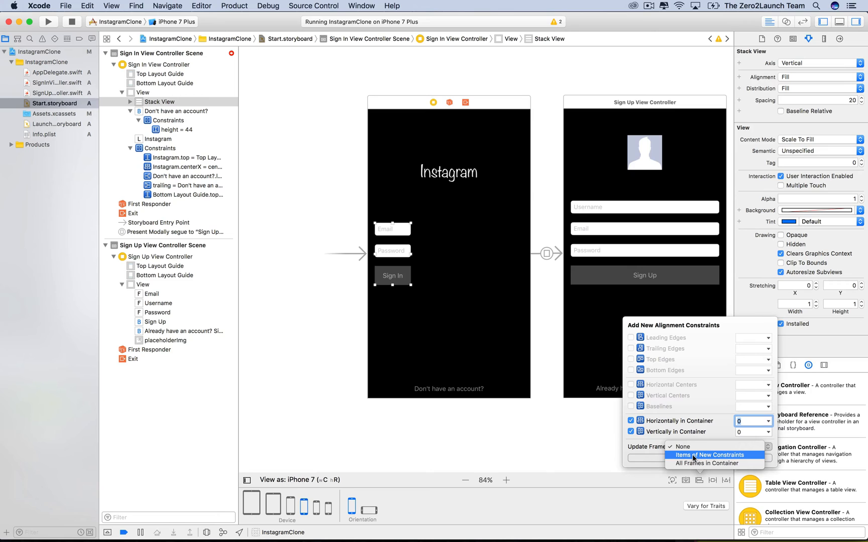
click(716, 455)
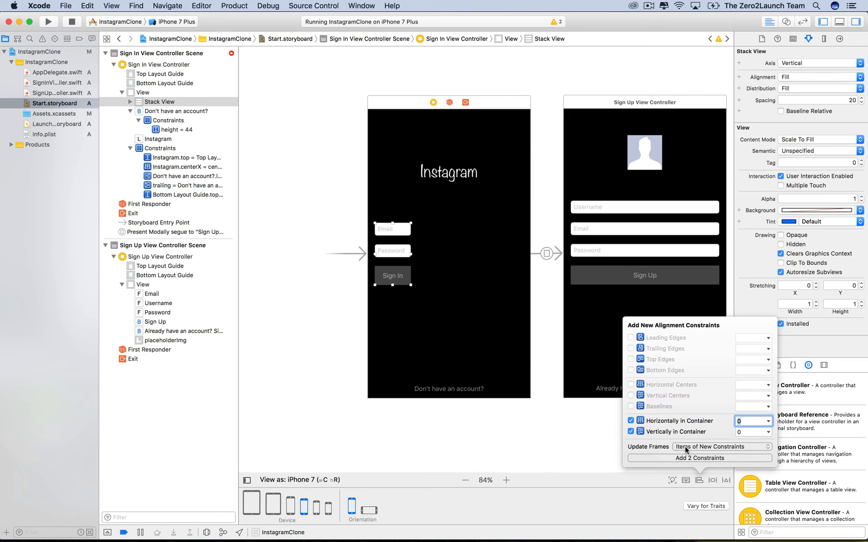
mouse_move(412, 248)
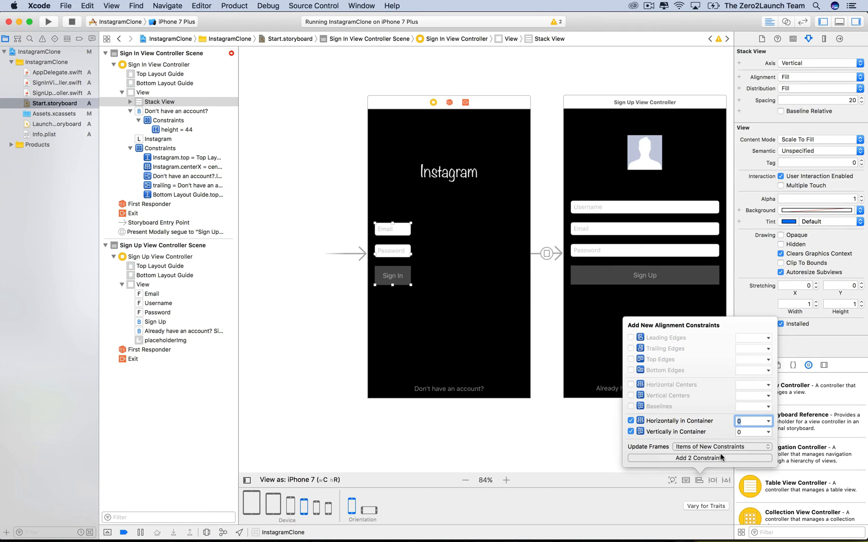
click(699, 457)
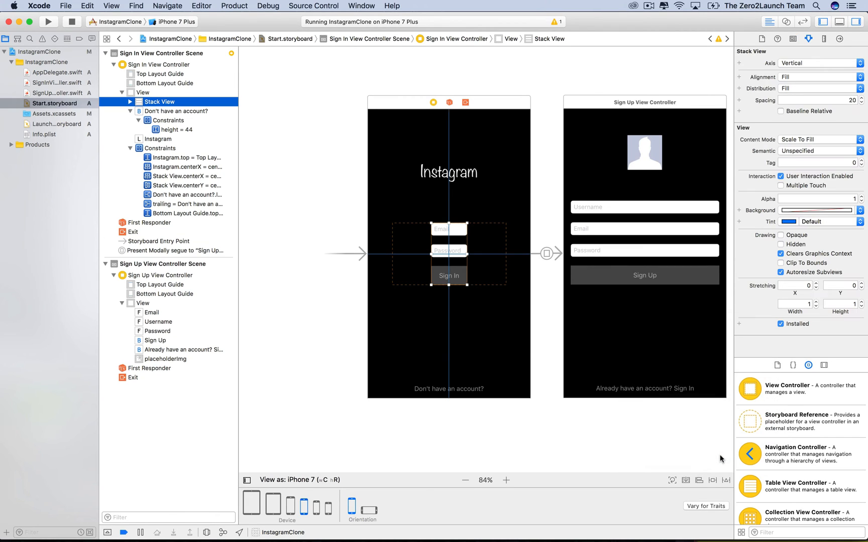
mouse_move(629, 459)
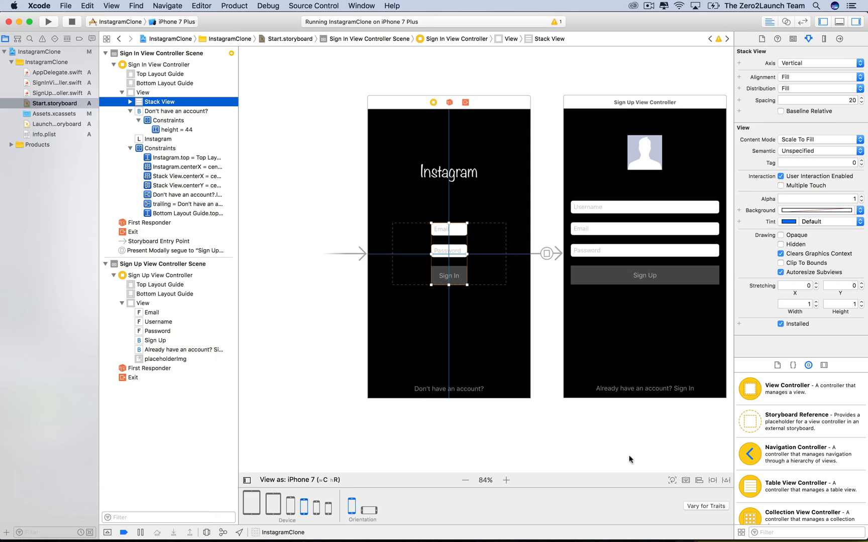
mouse_move(552, 439)
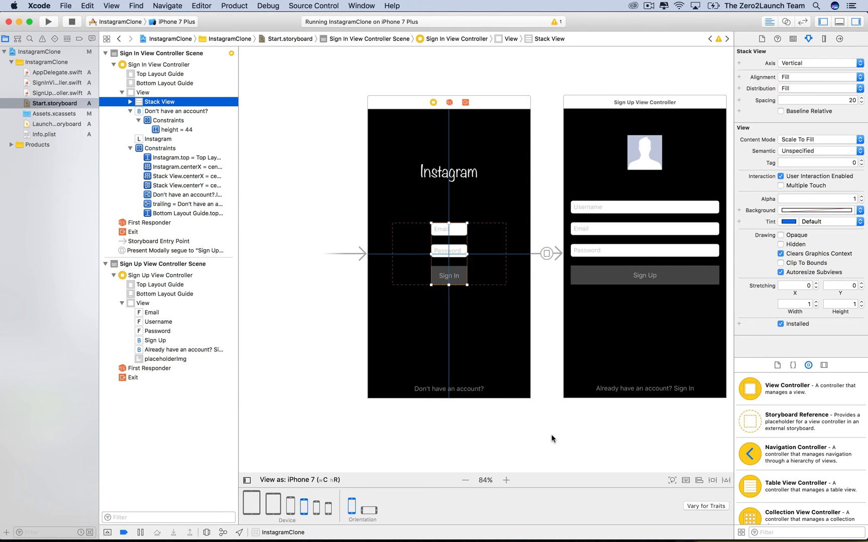
mouse_move(528, 326)
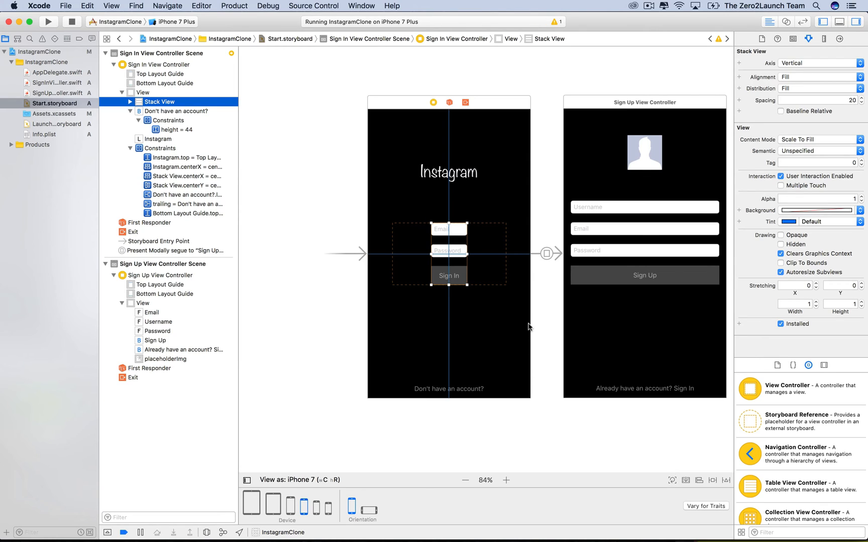
mouse_move(528, 317)
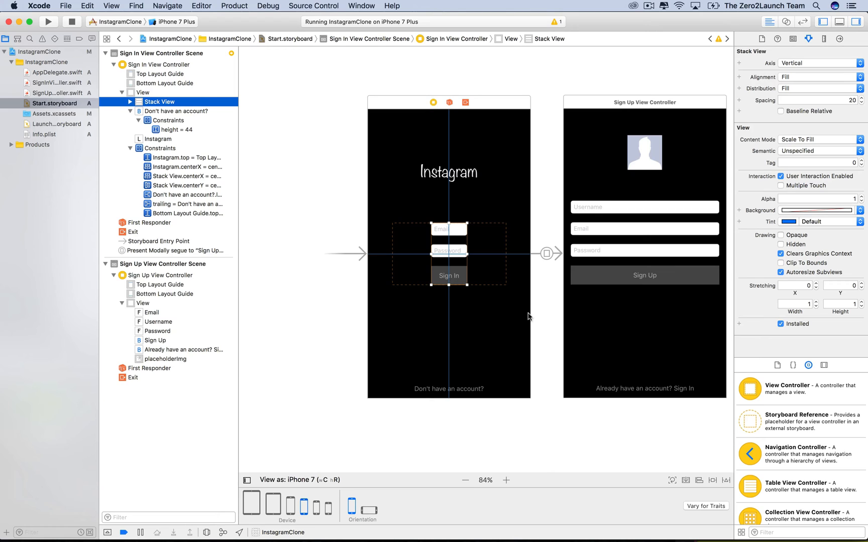
mouse_move(493, 314)
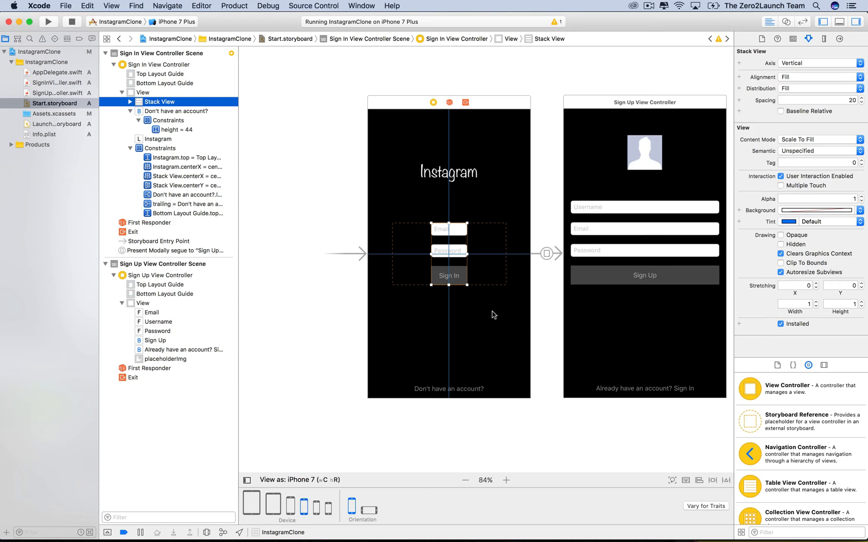
mouse_move(427, 227)
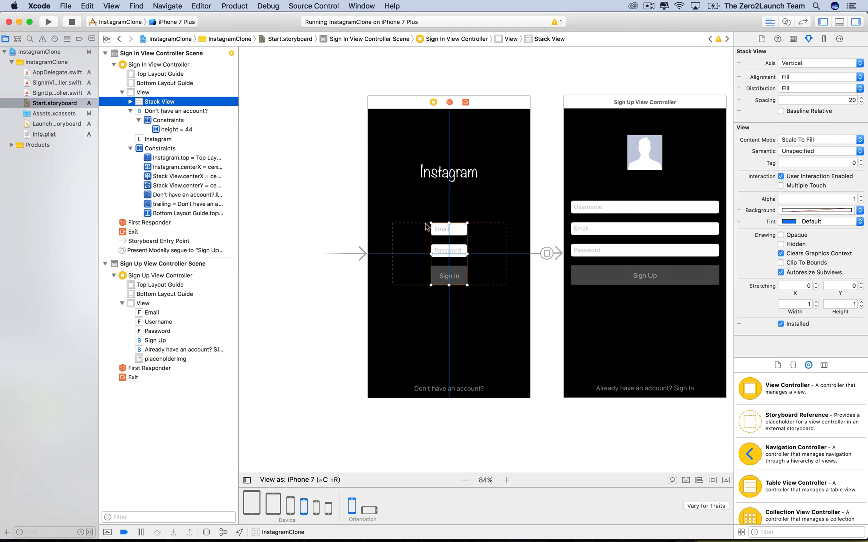
mouse_move(403, 238)
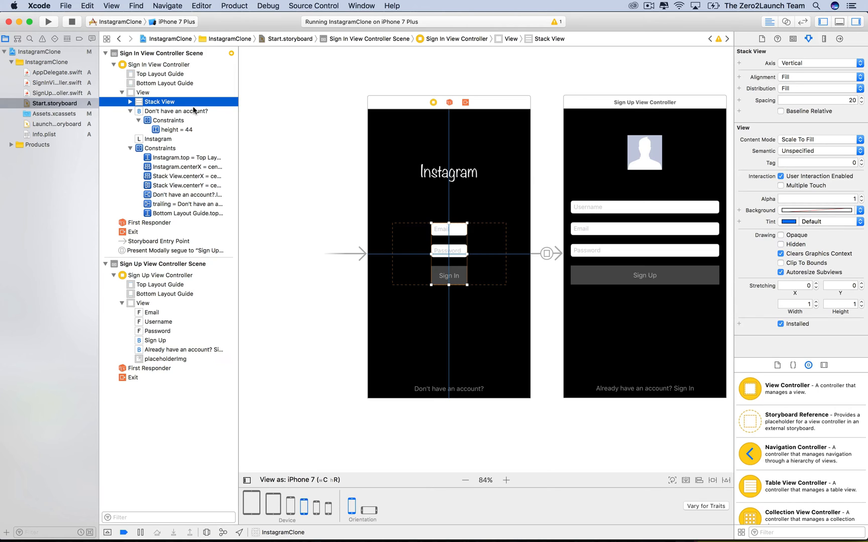
Review the stack view's Align Center X and Align Center Y constraints in the Size inspector.
click(823, 39)
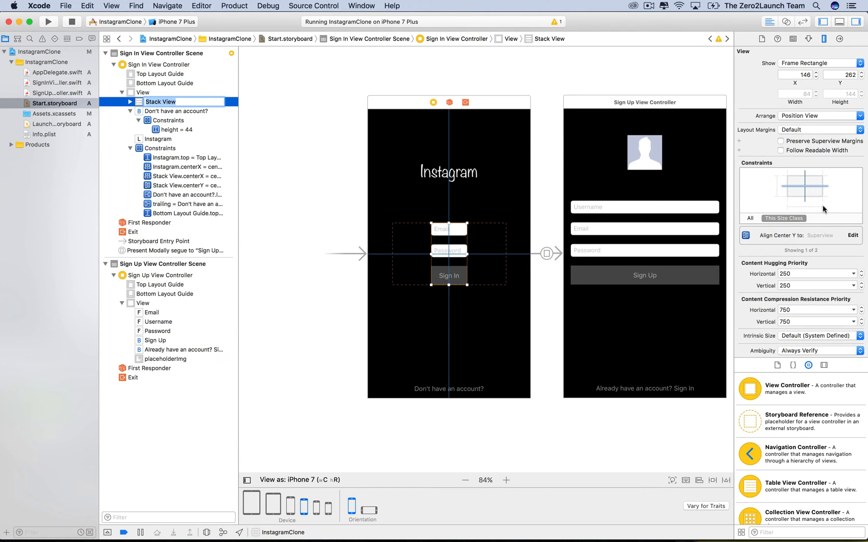
click(791, 235)
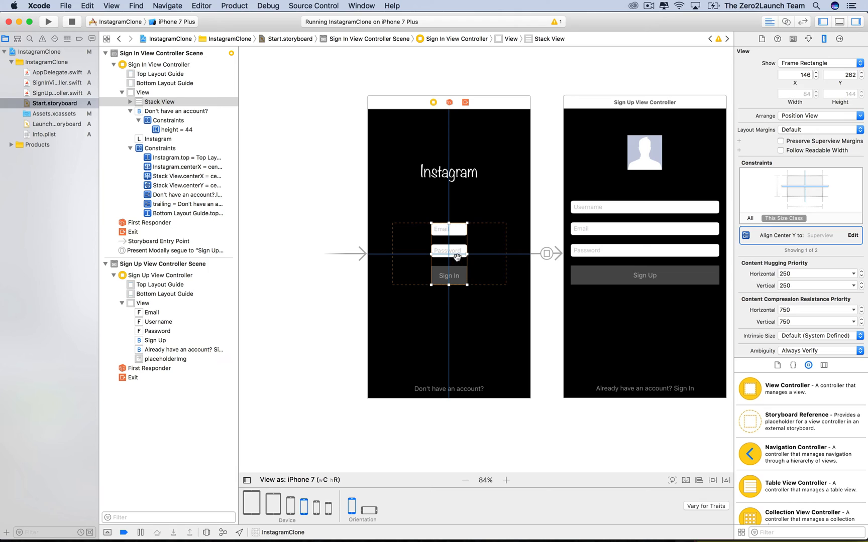
mouse_move(457, 297)
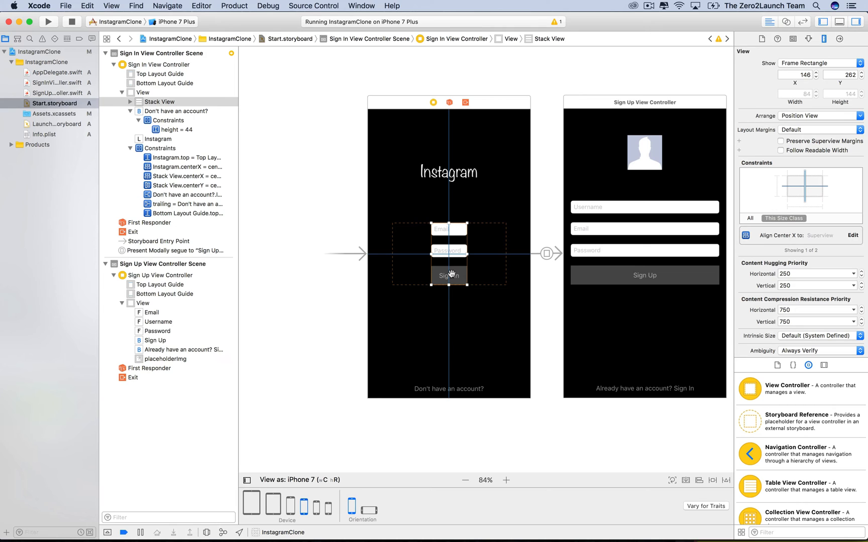
mouse_move(458, 300)
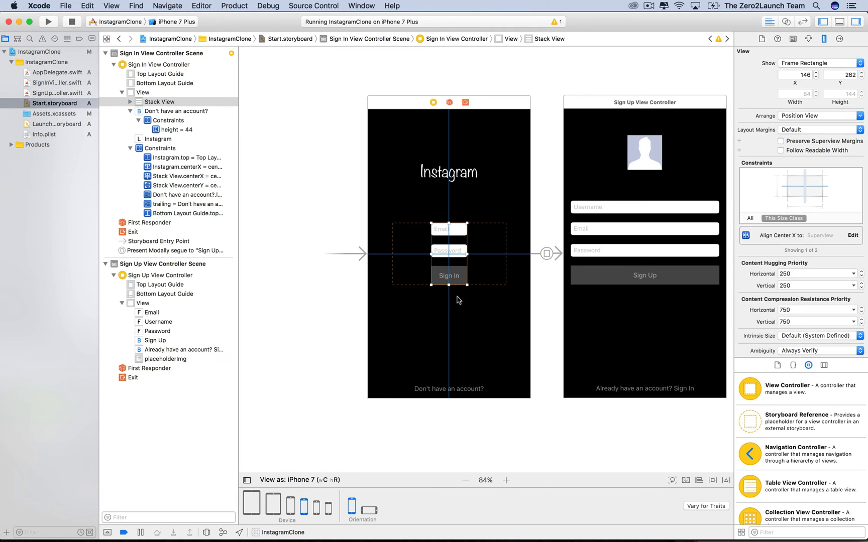
Inspect the Instagram label, Password field and Sign In button, ending with the sign-in stack view selected.
click(449, 171)
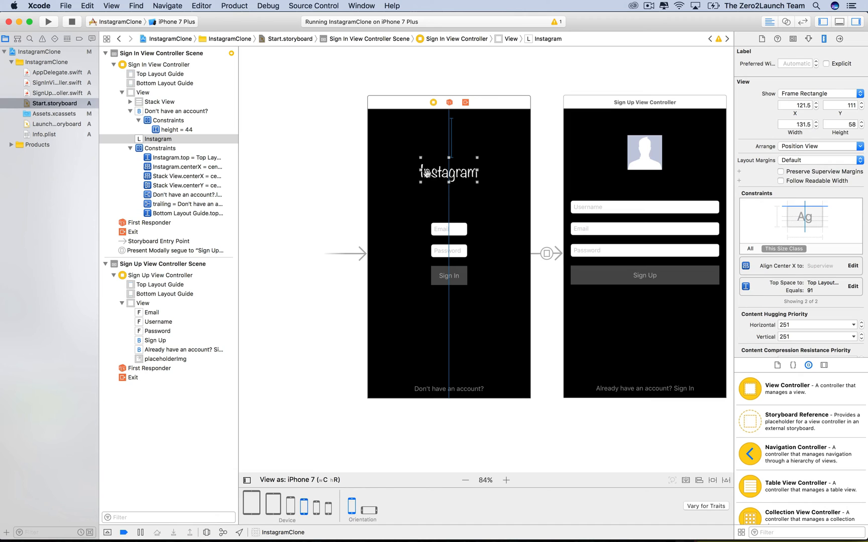
click(449, 251)
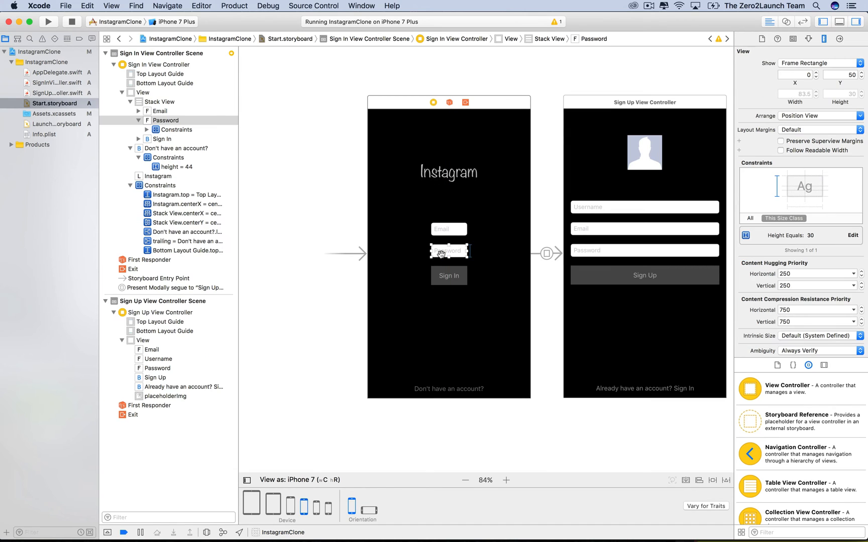
click(161, 102)
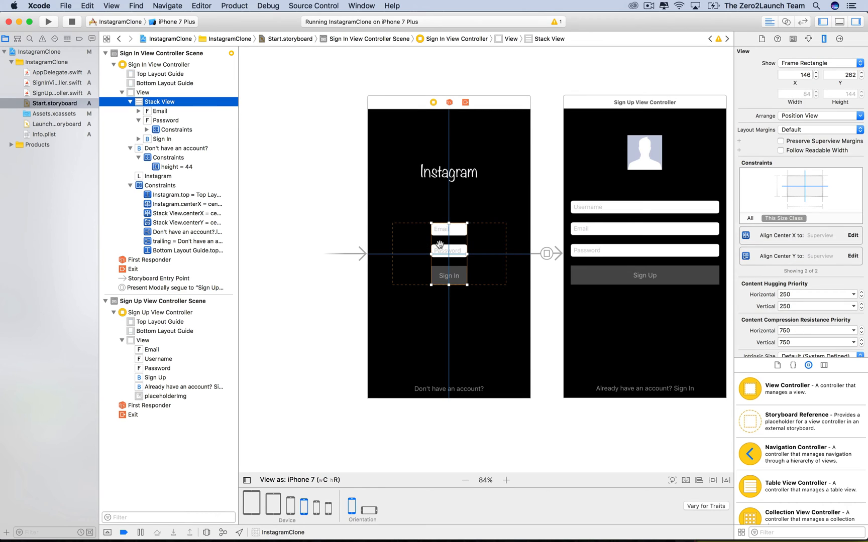
mouse_move(492, 340)
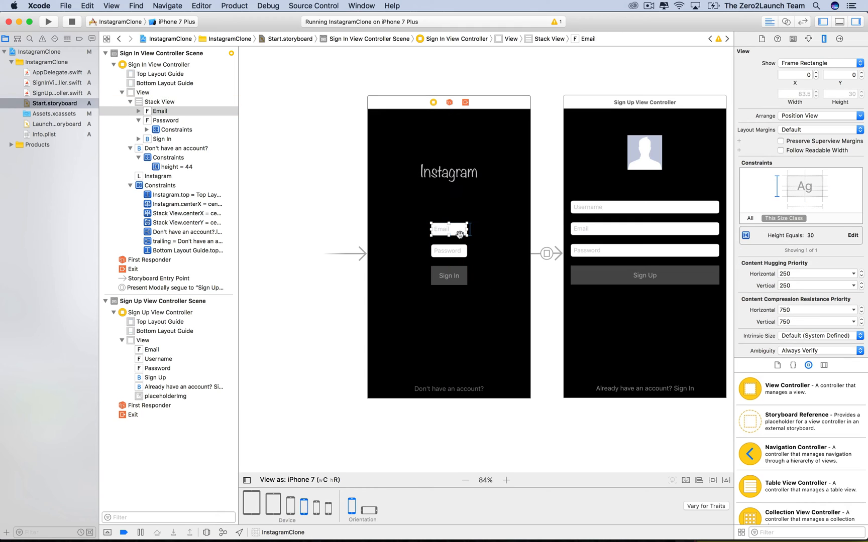
mouse_move(453, 253)
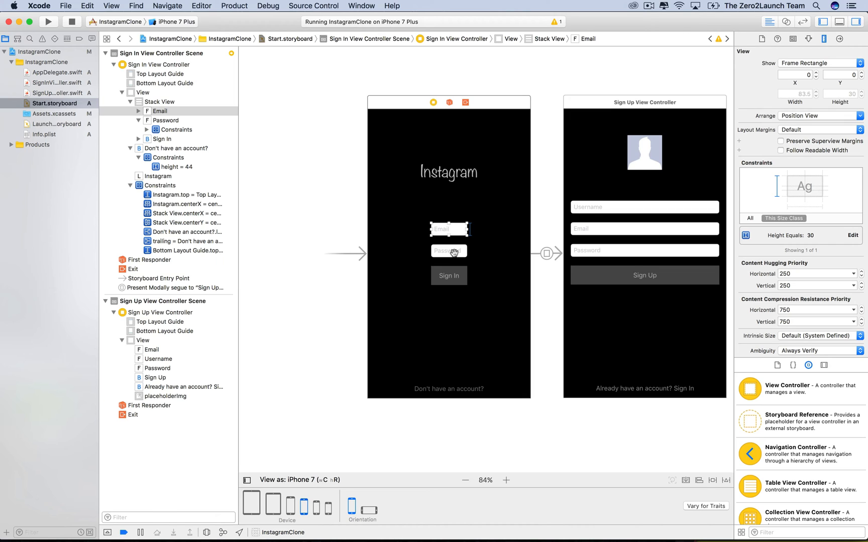
click(449, 276)
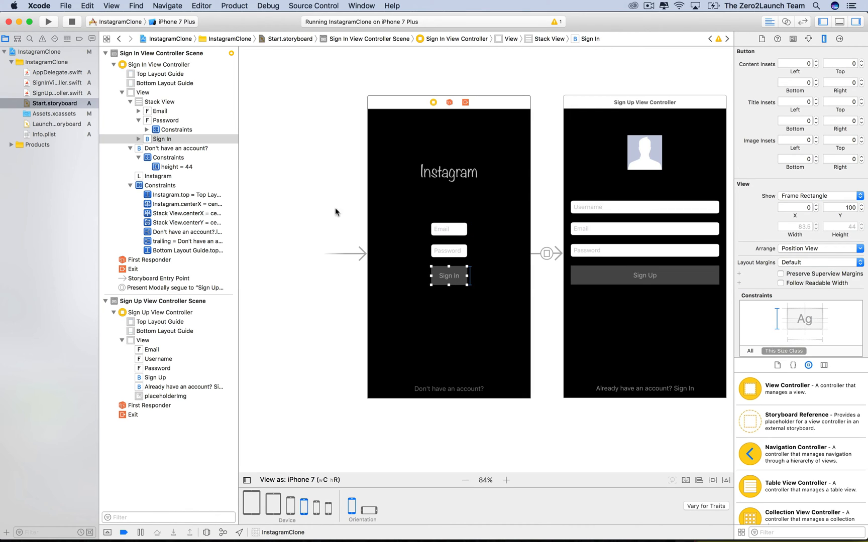
click(159, 102)
text(20)
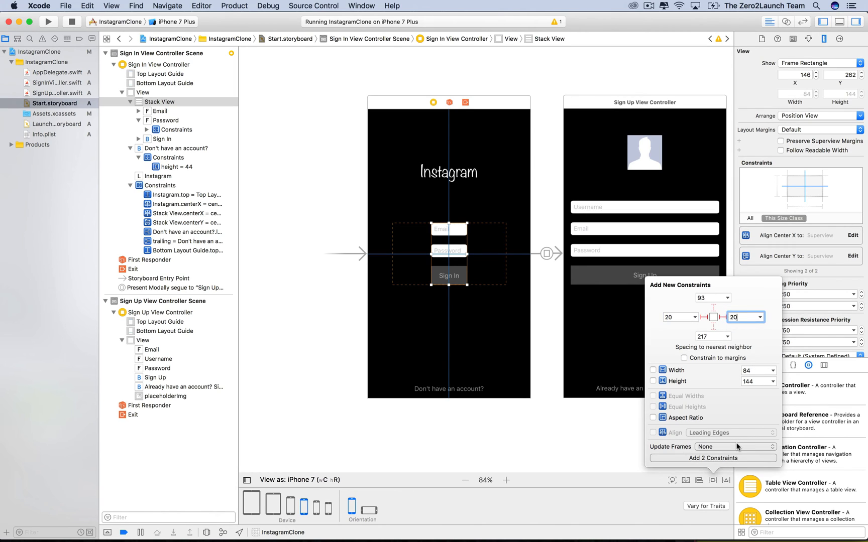
Add 20-point leading and trailing constraints to the sign-in stack view with frames updated.
click(734, 446)
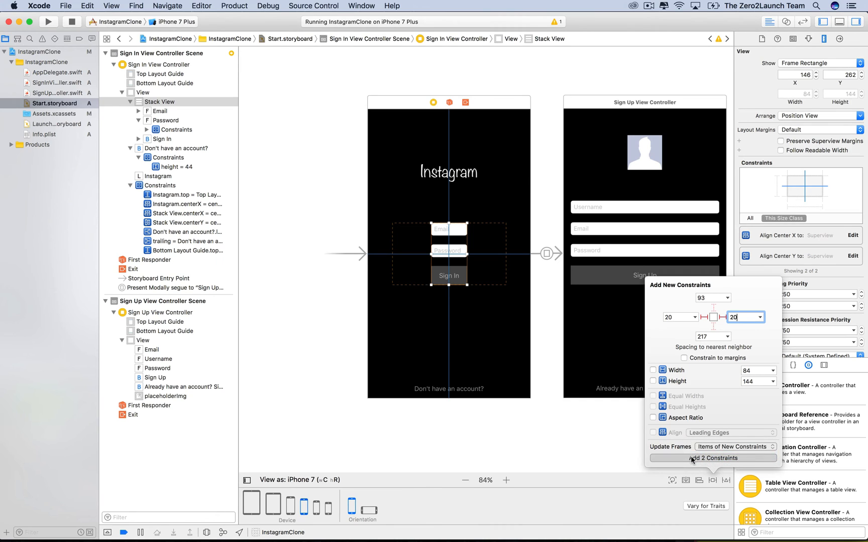
click(713, 457)
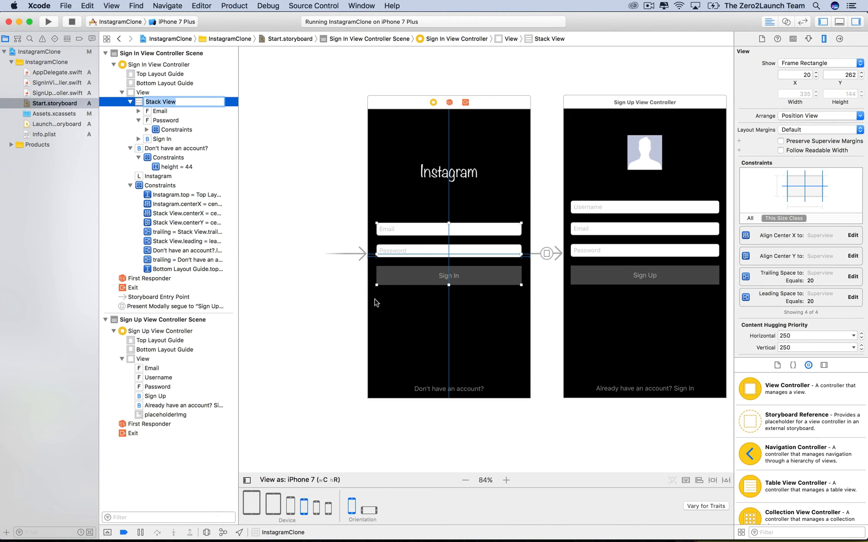
mouse_move(403, 264)
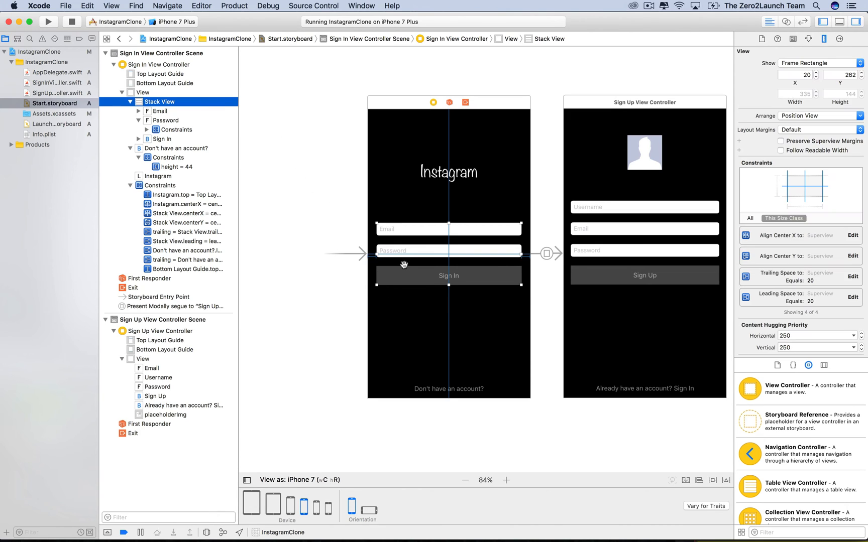
mouse_move(423, 212)
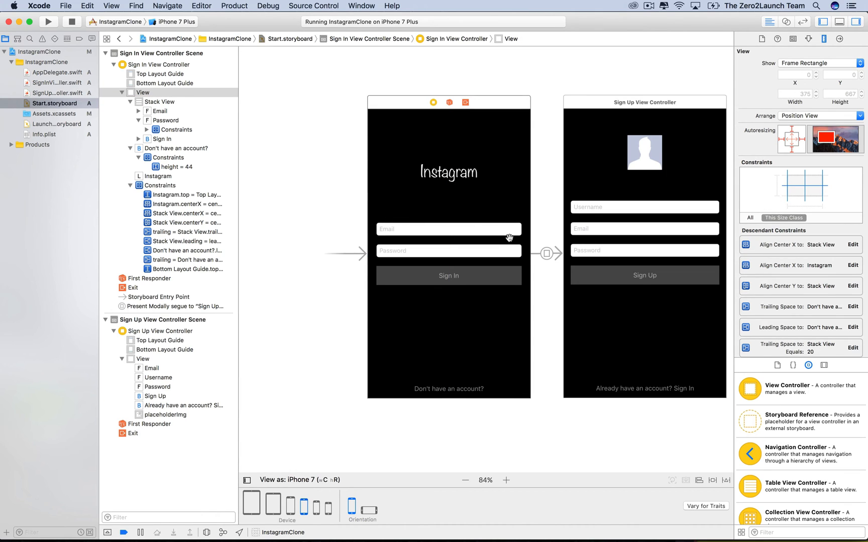
mouse_move(468, 253)
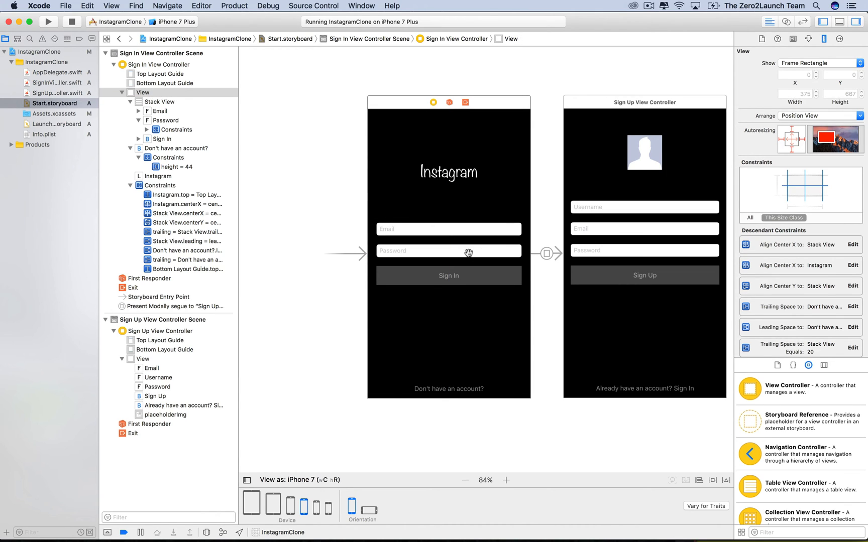
click(159, 101)
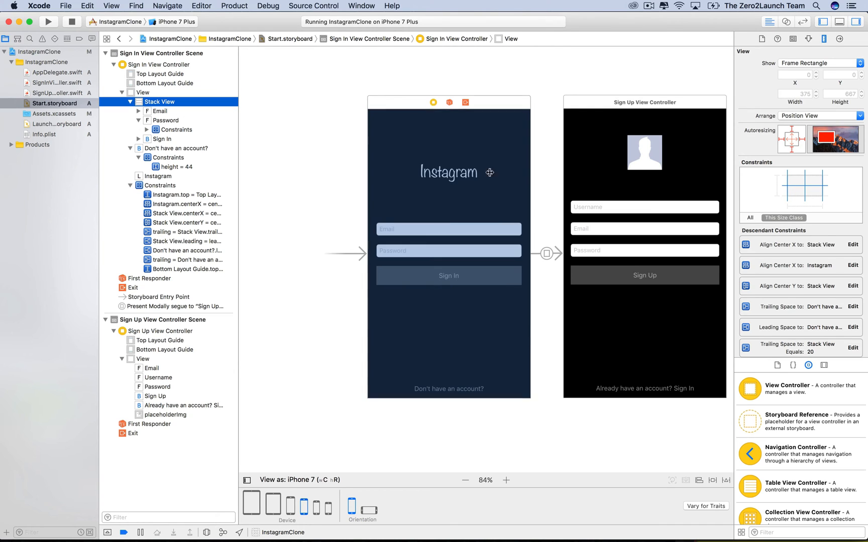
click(449, 250)
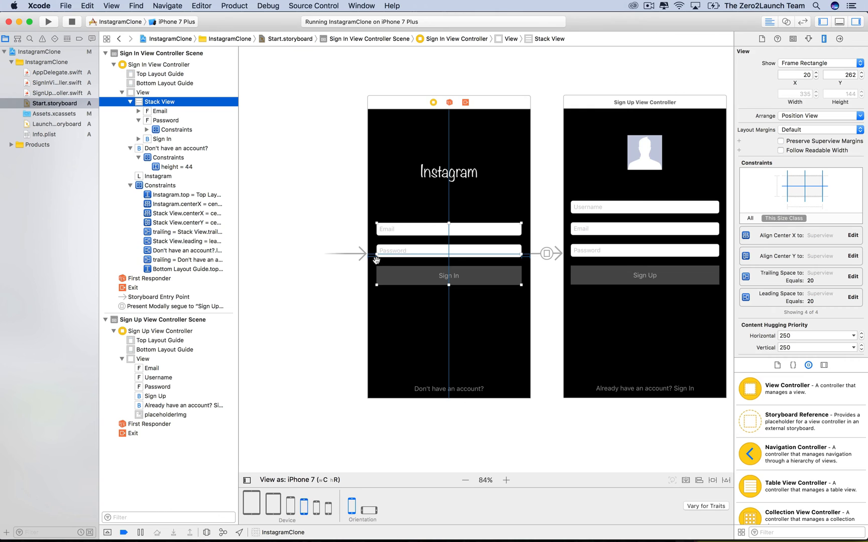
Zoom in on the sign-in form to check its layout, then zoom back out.
click(505, 479)
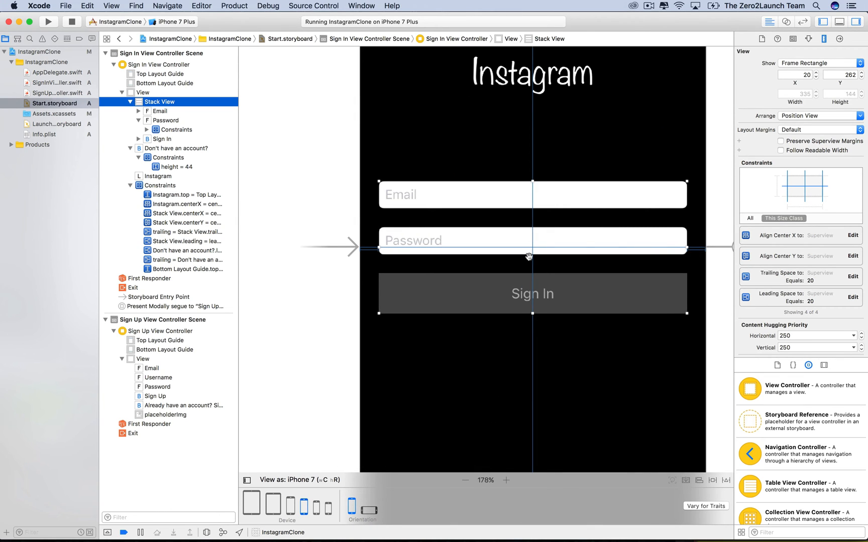
mouse_move(772, 203)
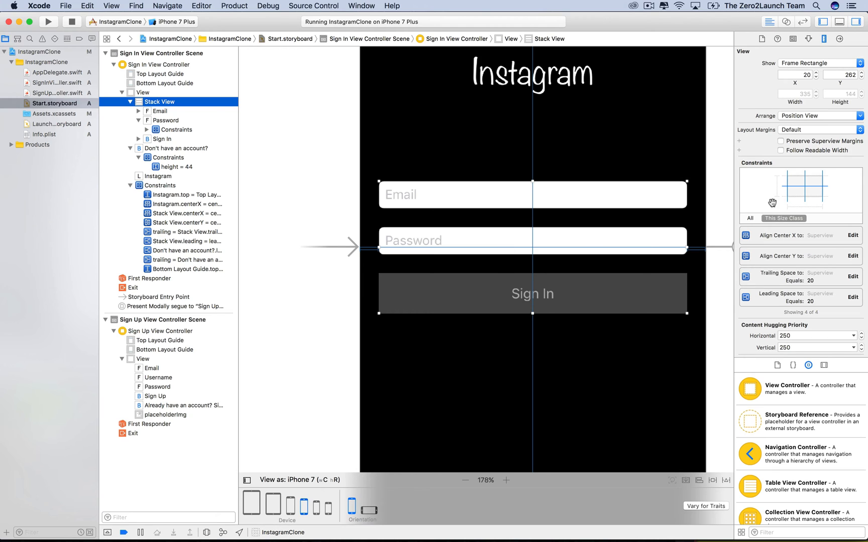
mouse_move(824, 192)
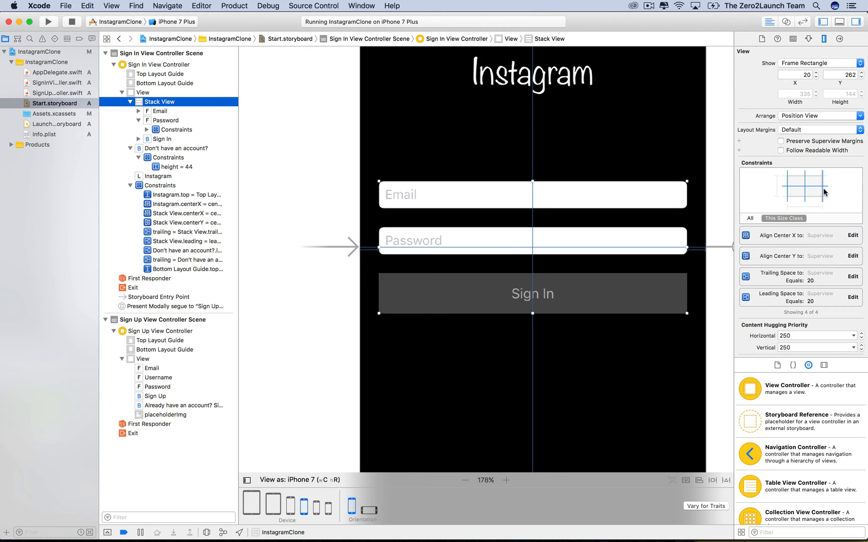
scroll(down, 3)
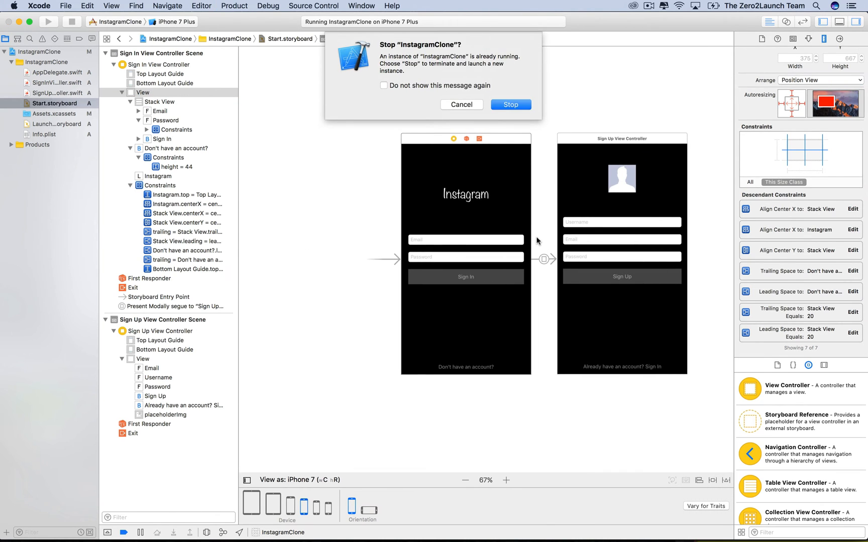
Stop the old instance and relaunch InstagramClone on the iPhone 7 Plus Simulator.
click(509, 104)
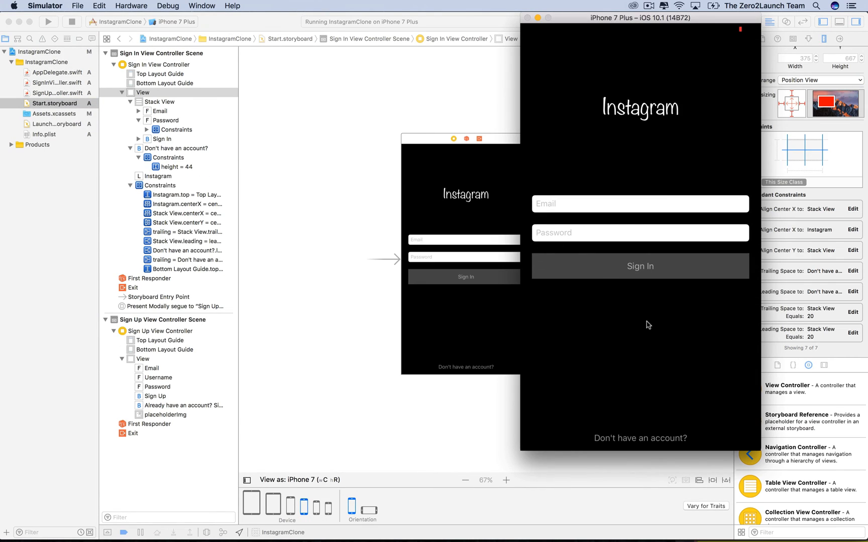
mouse_move(658, 441)
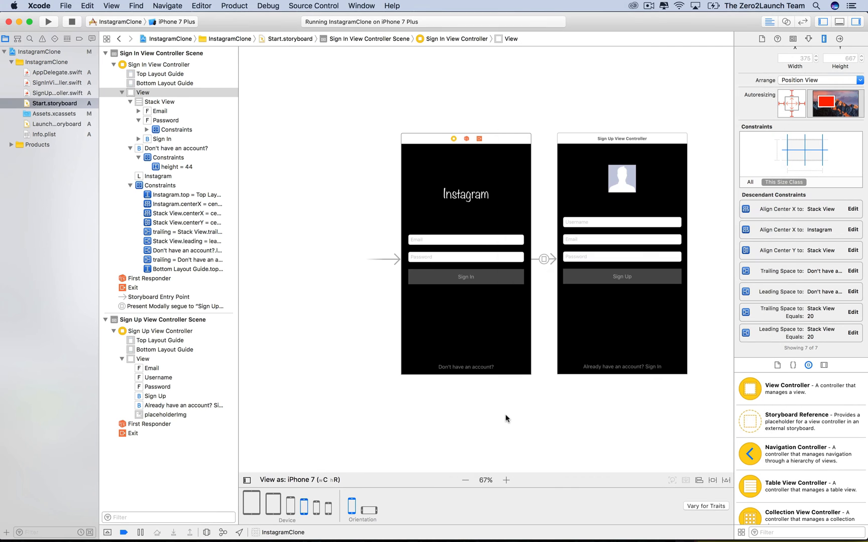
Pin the sign-up profile image 41 points below the top layout guide.
scroll(left, 3)
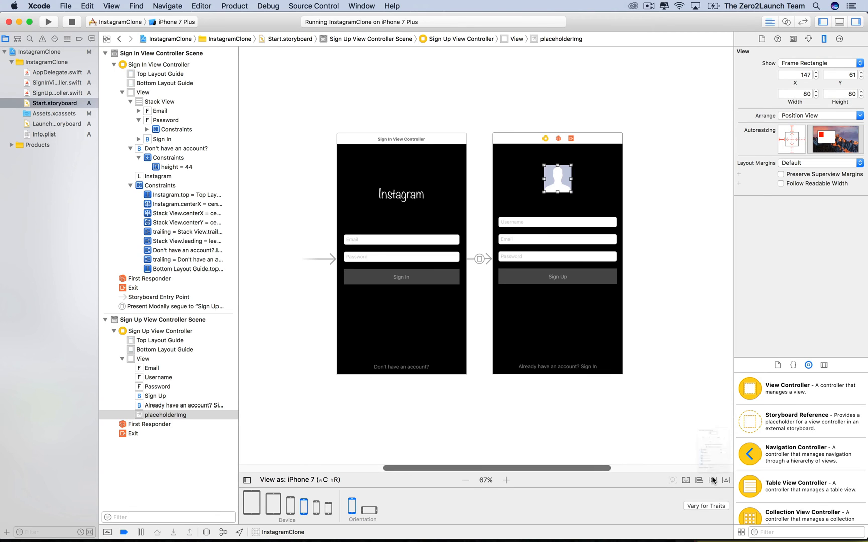
click(712, 480)
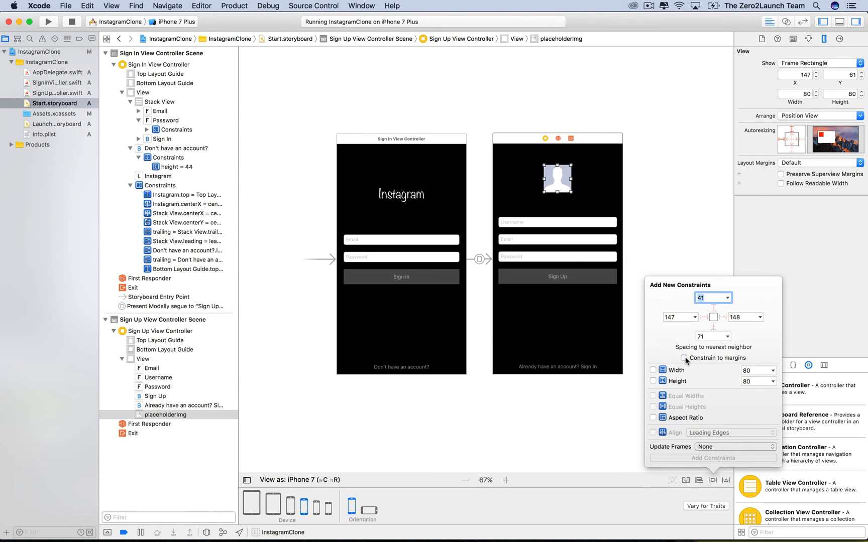
click(713, 309)
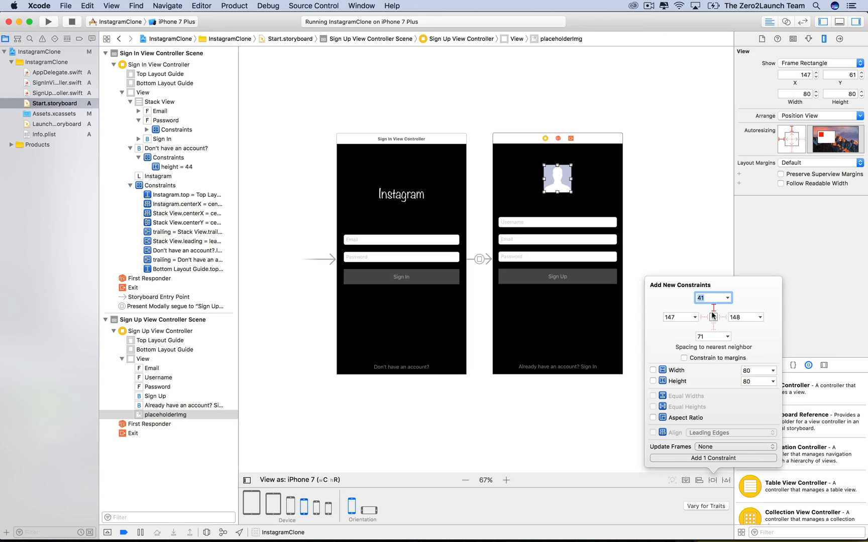
click(714, 458)
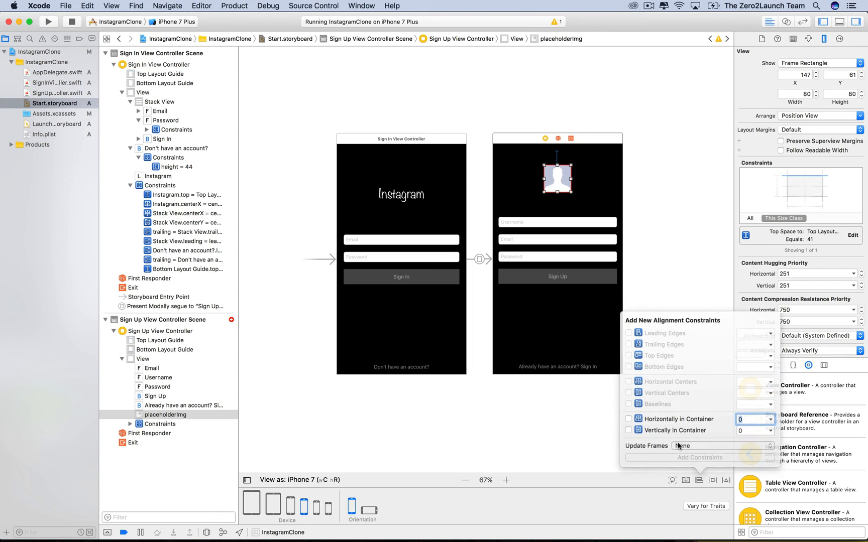
Center the profile image horizontally and inspect the Instagram title's constraints.
click(630, 421)
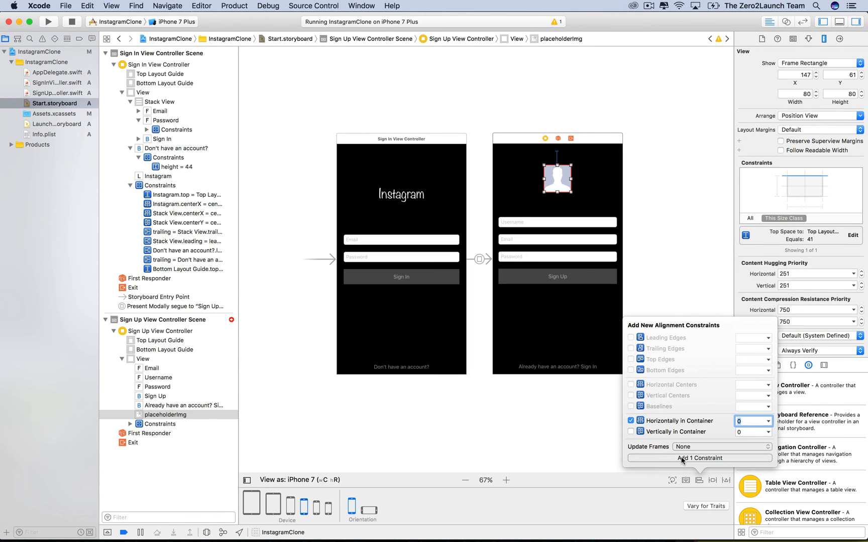
click(699, 458)
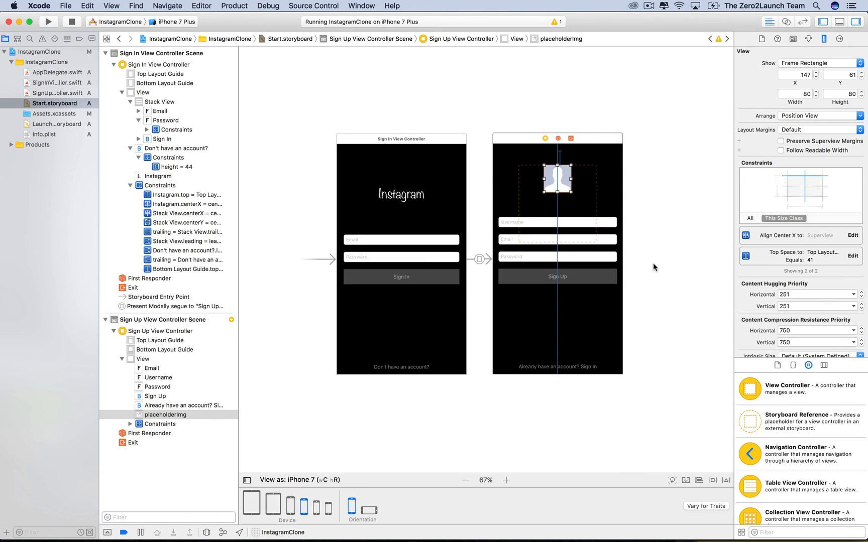
mouse_move(662, 177)
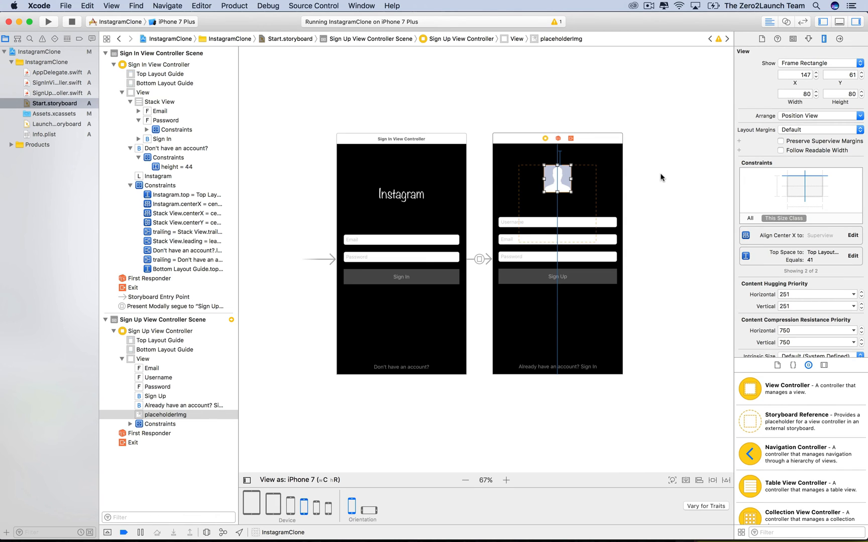
mouse_move(397, 194)
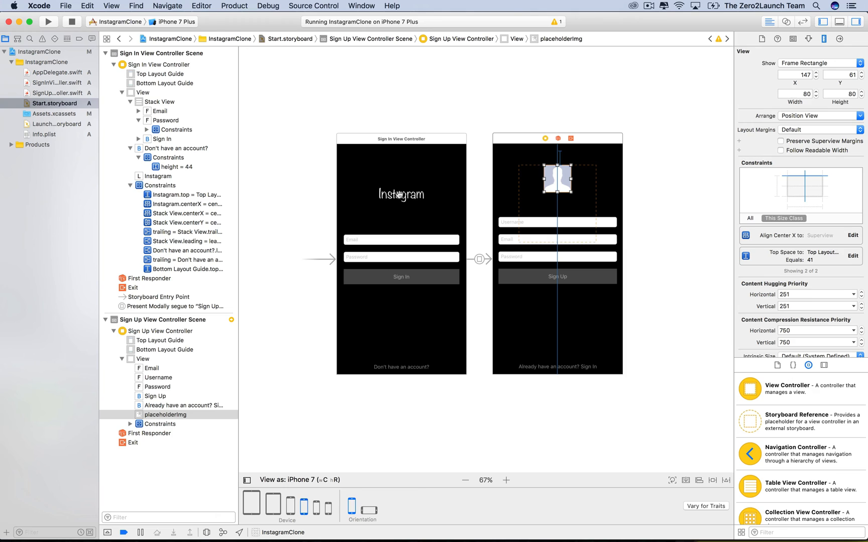
click(158, 176)
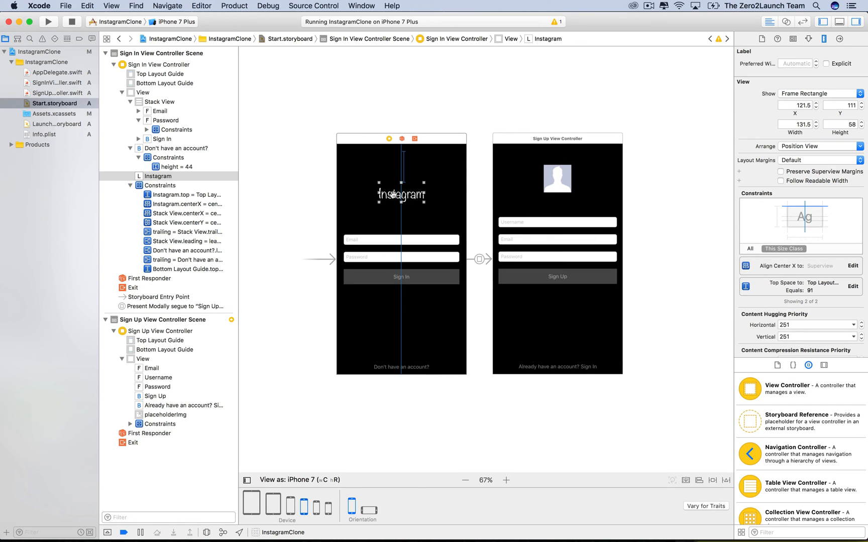
mouse_move(535, 197)
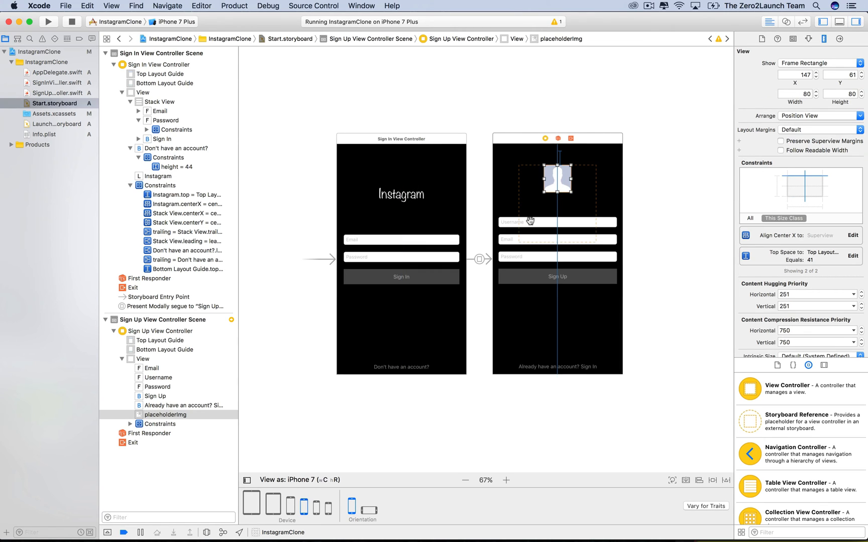
mouse_move(566, 177)
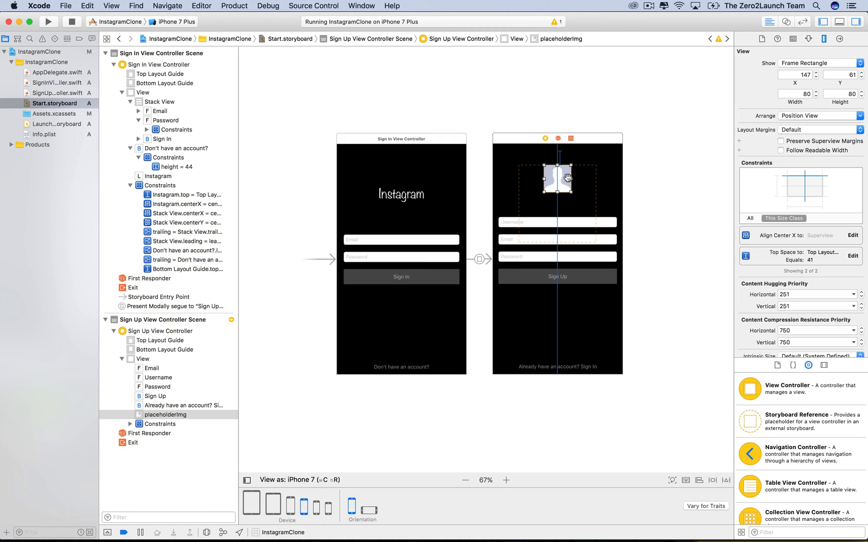
mouse_move(514, 213)
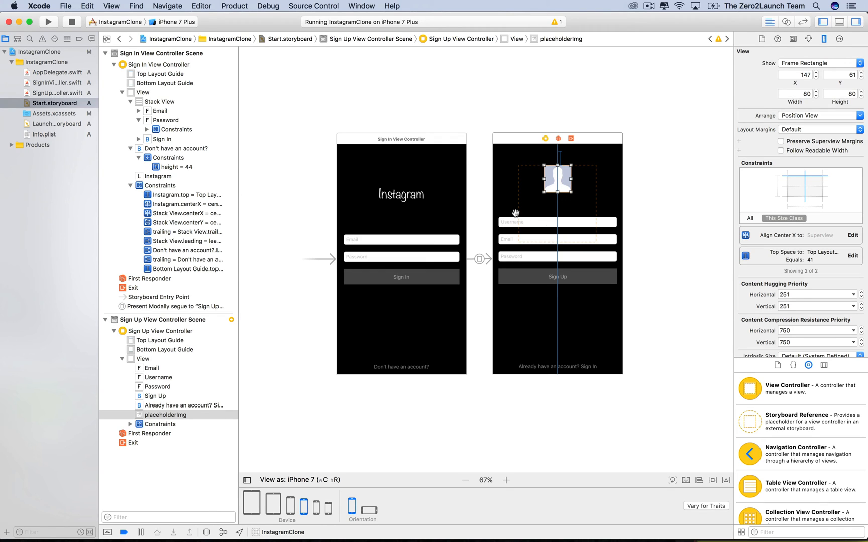
mouse_move(569, 169)
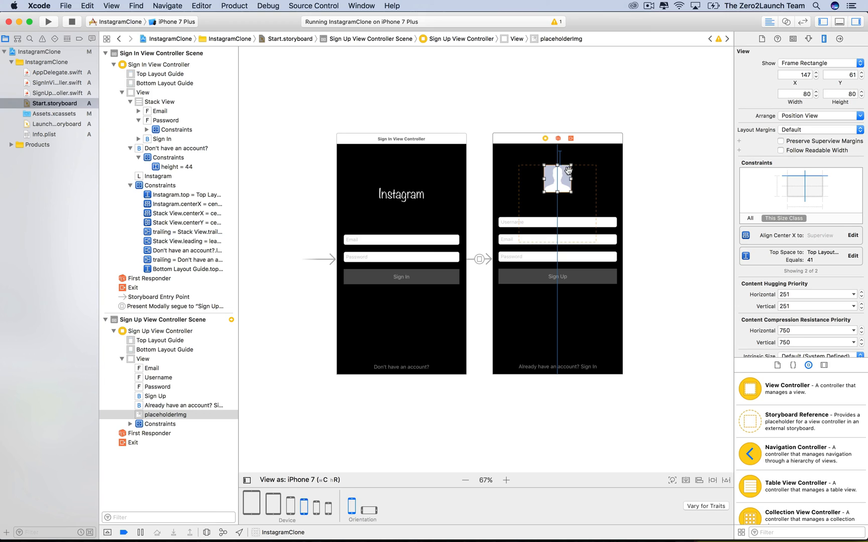
mouse_move(579, 183)
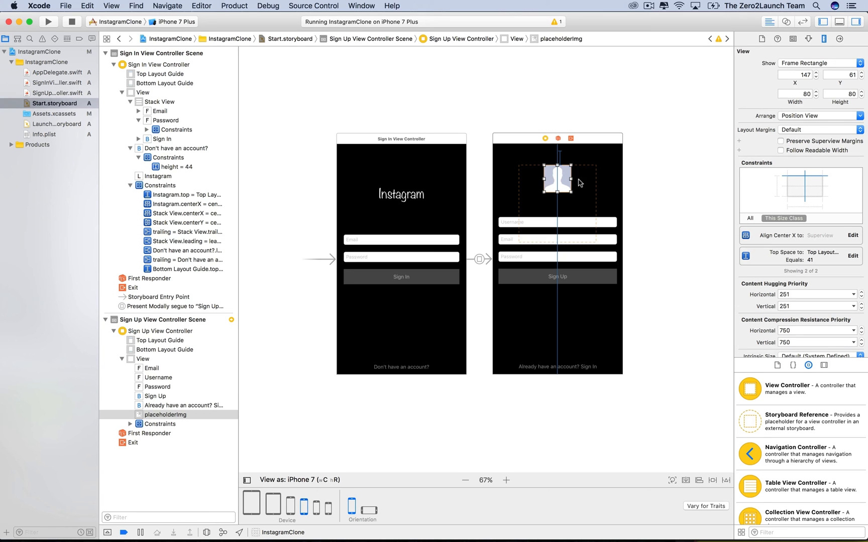
mouse_move(562, 177)
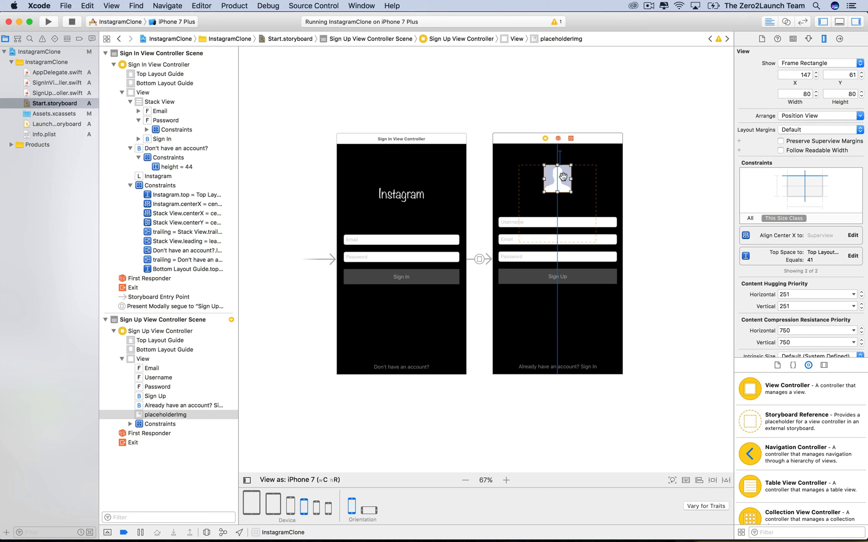
mouse_move(569, 213)
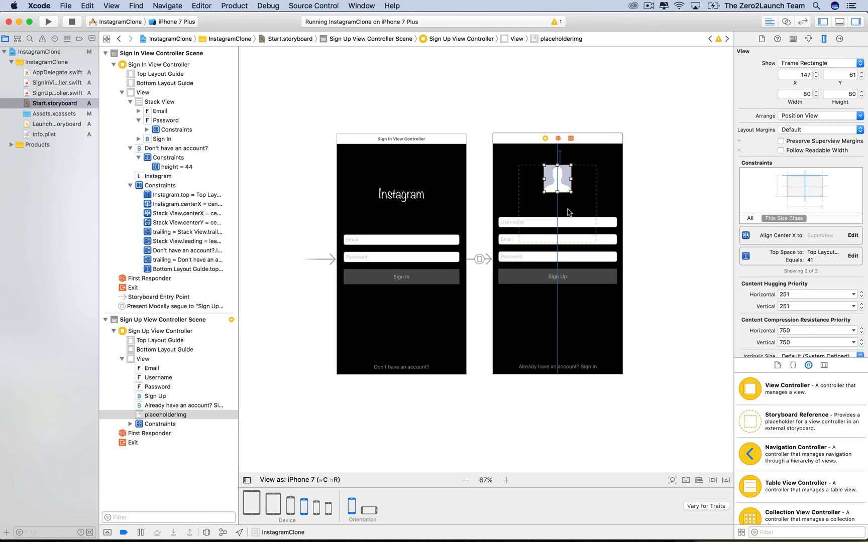
mouse_move(549, 173)
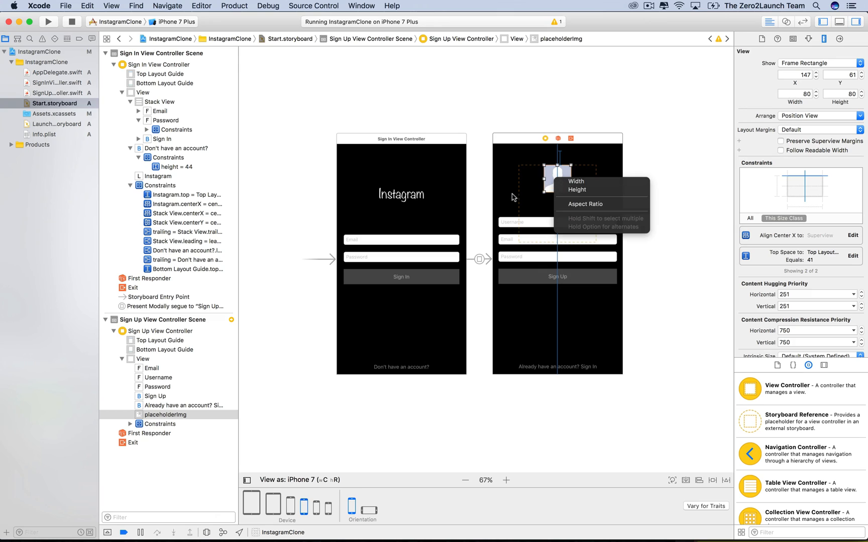
mouse_move(628, 191)
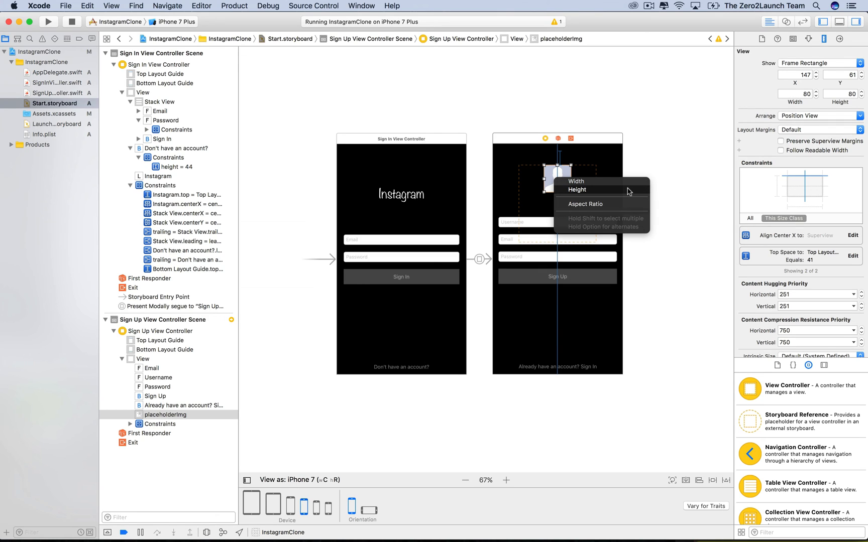
mouse_move(576, 181)
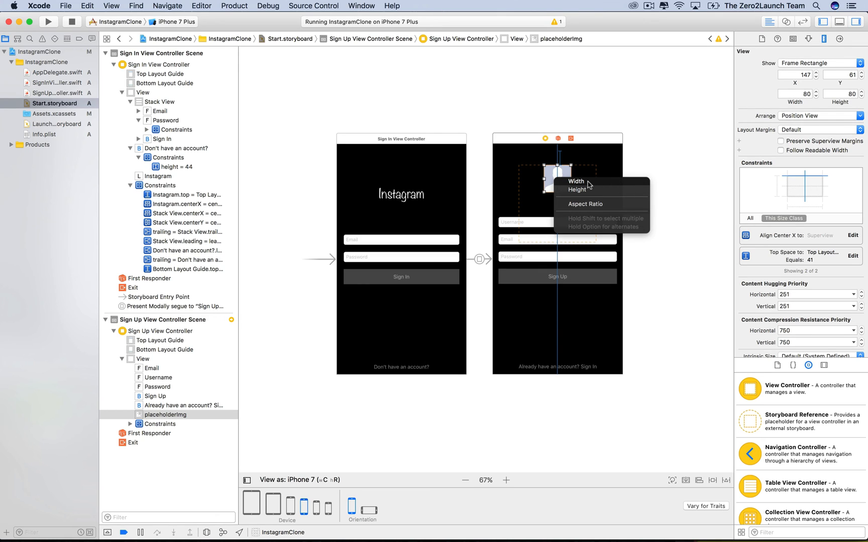
Give the profile image fixed 80-point width and height constraints.
click(576, 185)
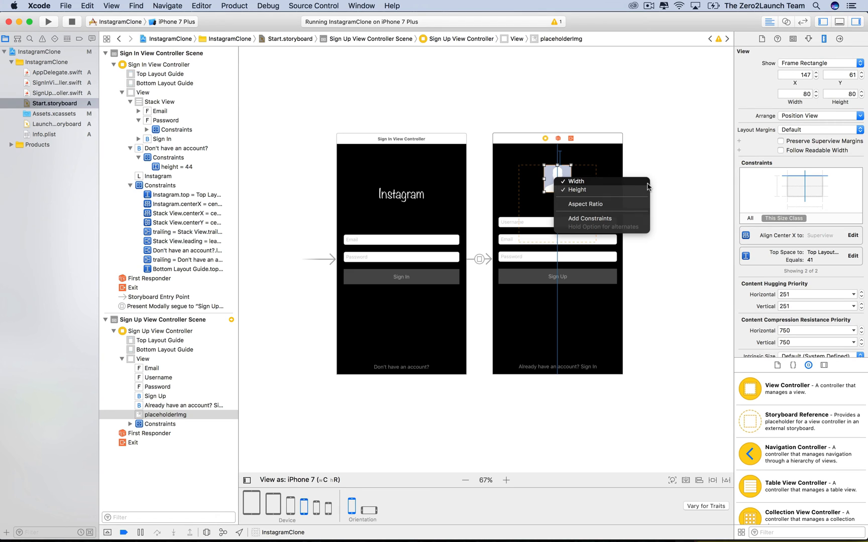
click(589, 217)
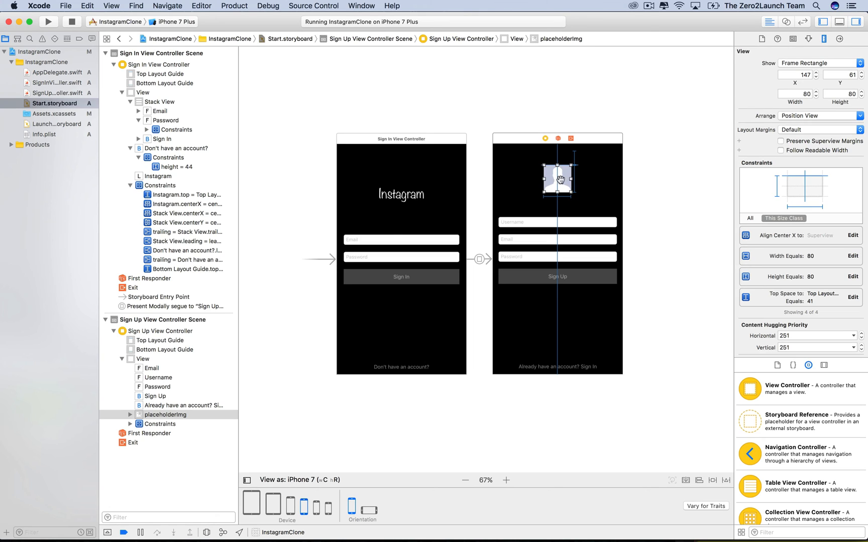
mouse_move(554, 393)
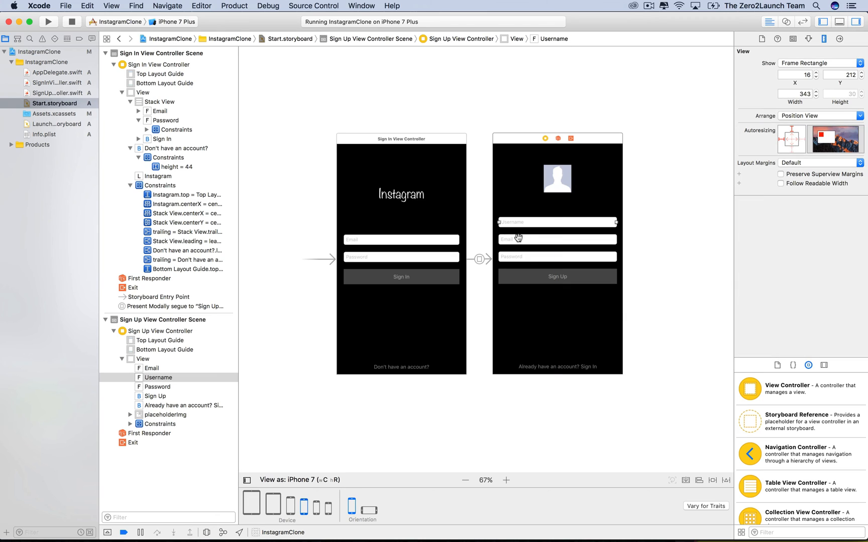
Embed Username, Email, Password and Sign Up in a stack view; make Sign Up 44 points tall.
click(154, 396)
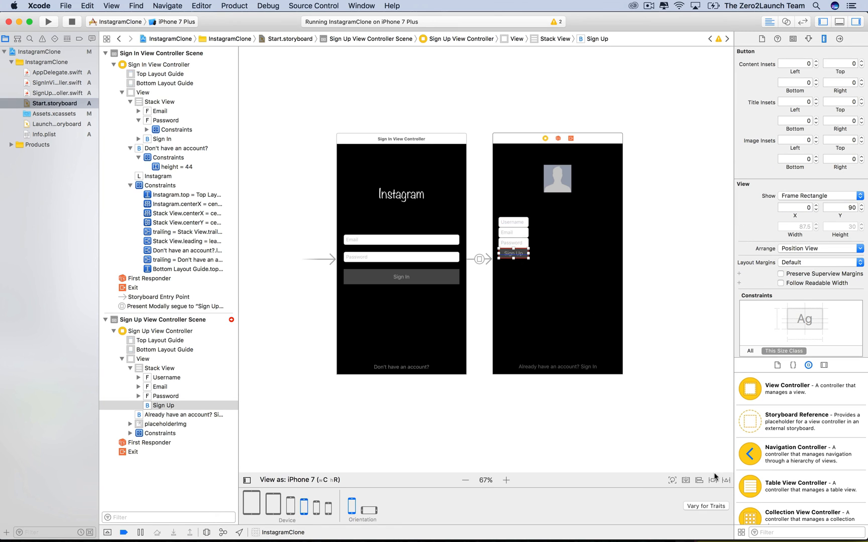
click(699, 479)
text(44)
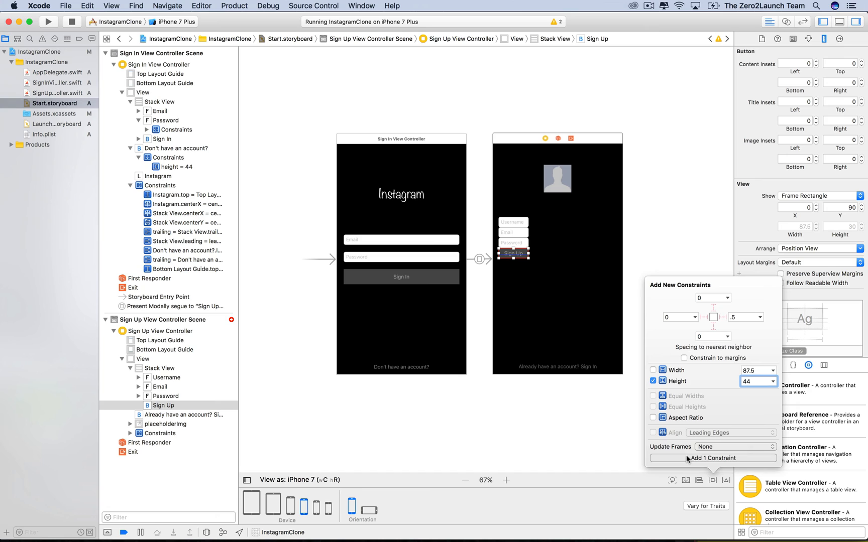
click(712, 458)
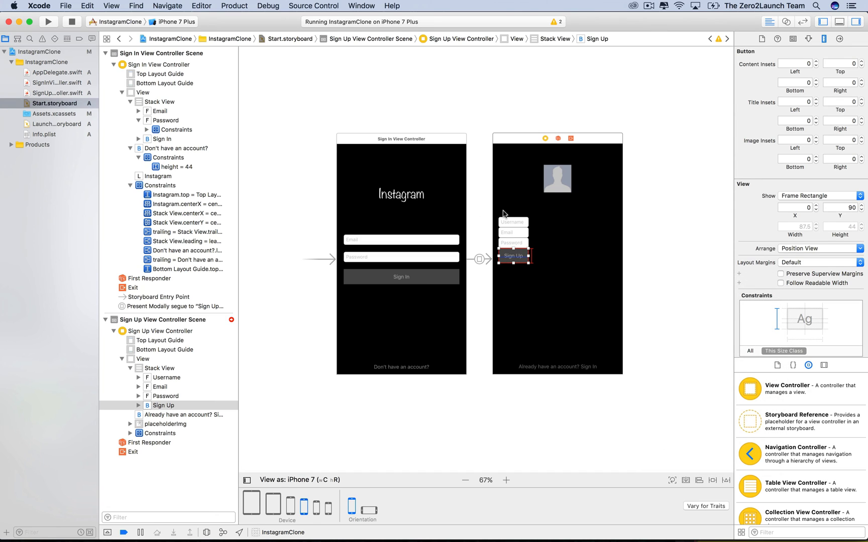
click(159, 368)
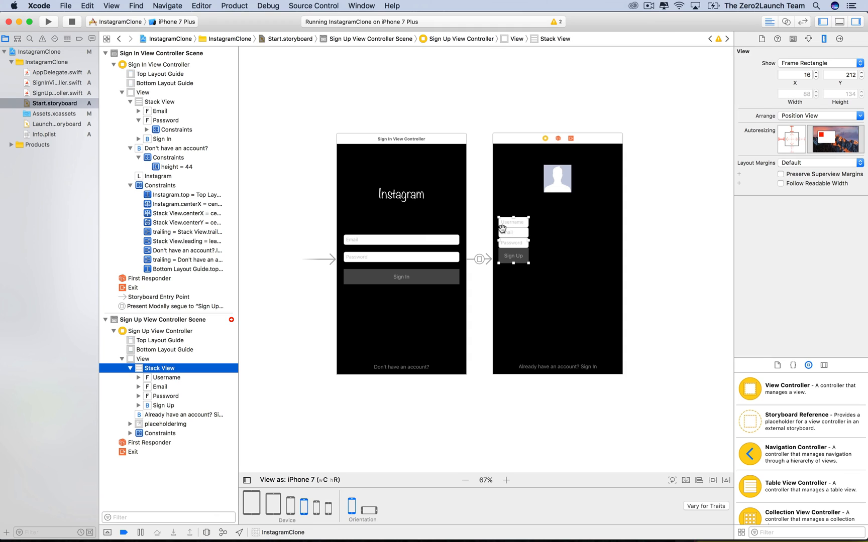
mouse_move(539, 234)
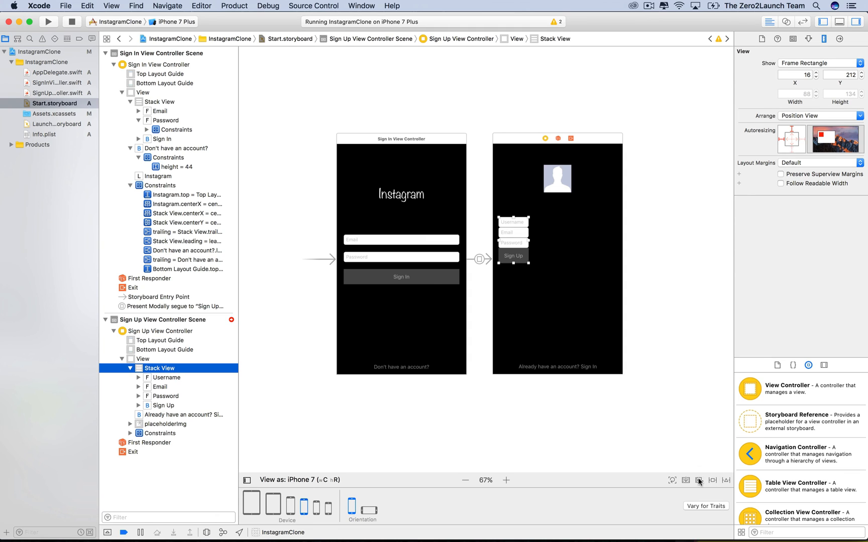
Center the sign-up stack view horizontally and vertically in its container, updating frames.
click(699, 481)
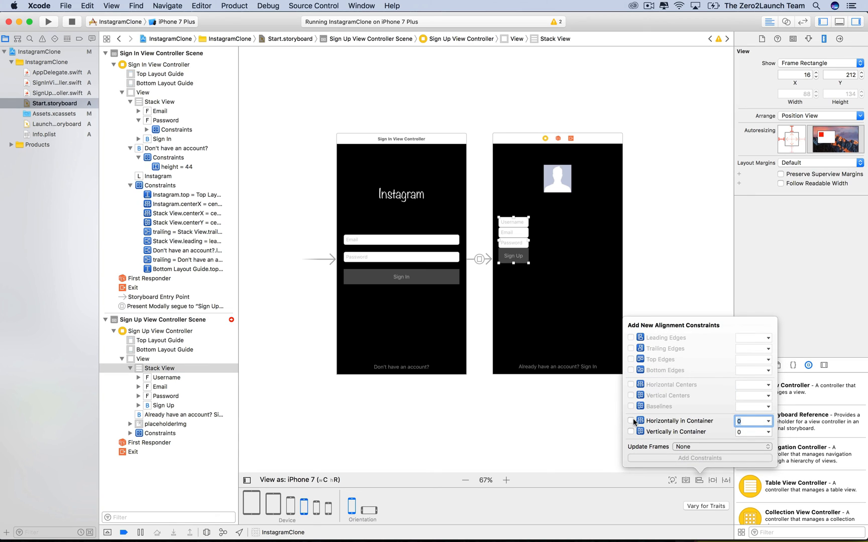
click(630, 421)
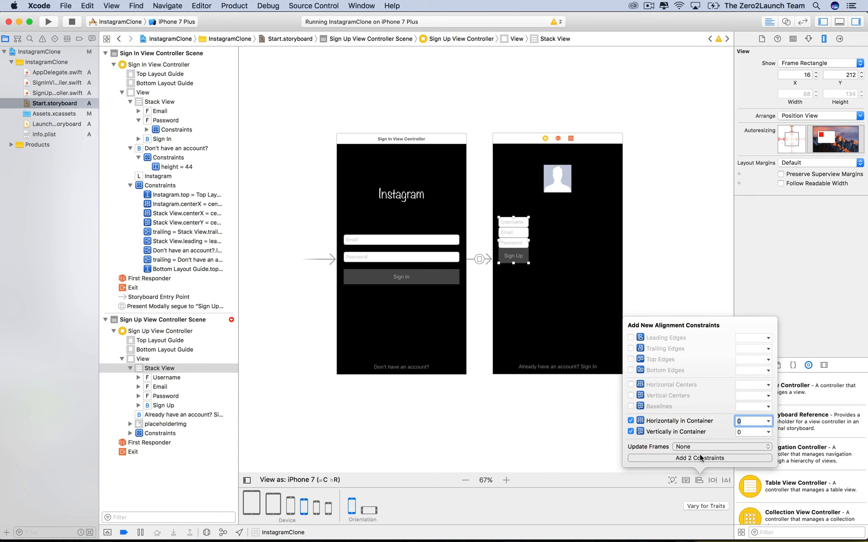
click(720, 446)
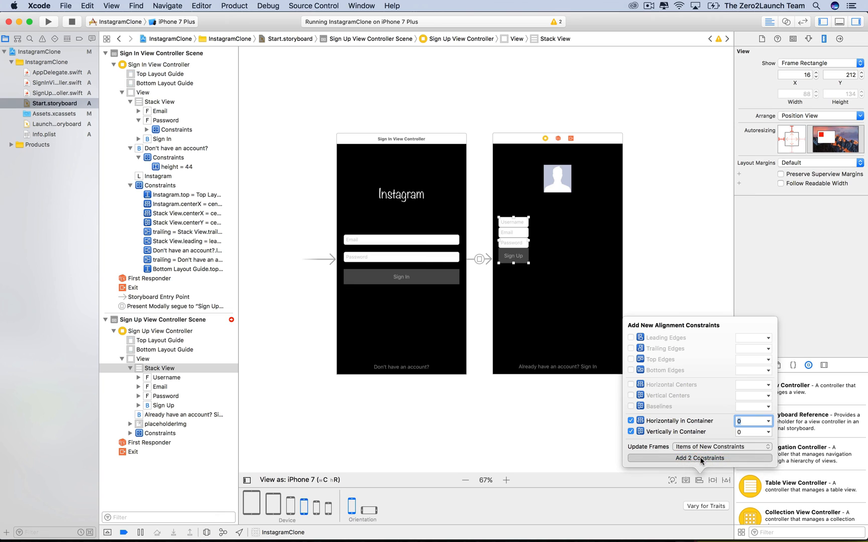
click(700, 458)
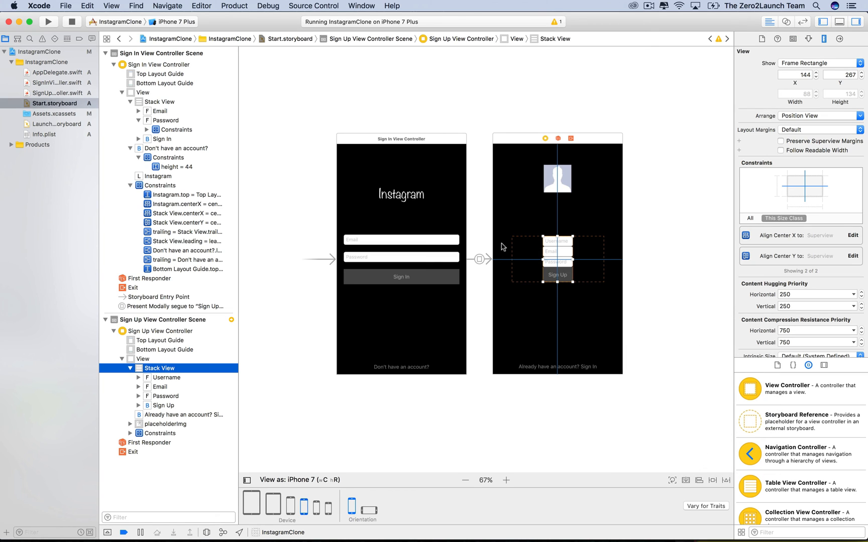
mouse_move(630, 301)
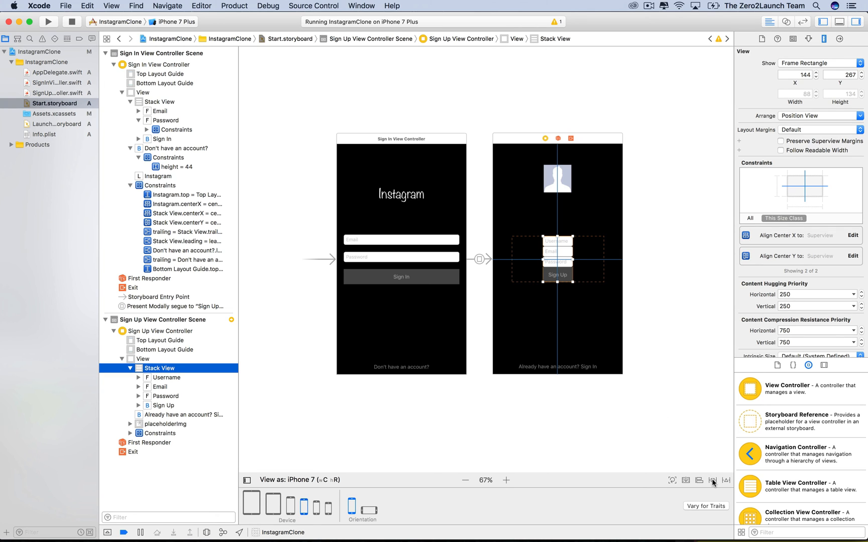
mouse_move(713, 480)
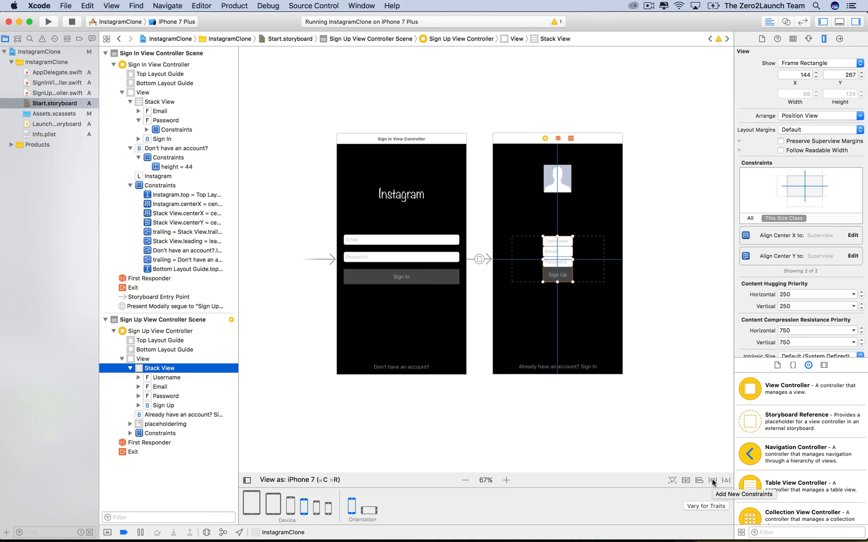
Pin the stack view 20 points from both sides without margins, updating frames.
click(712, 479)
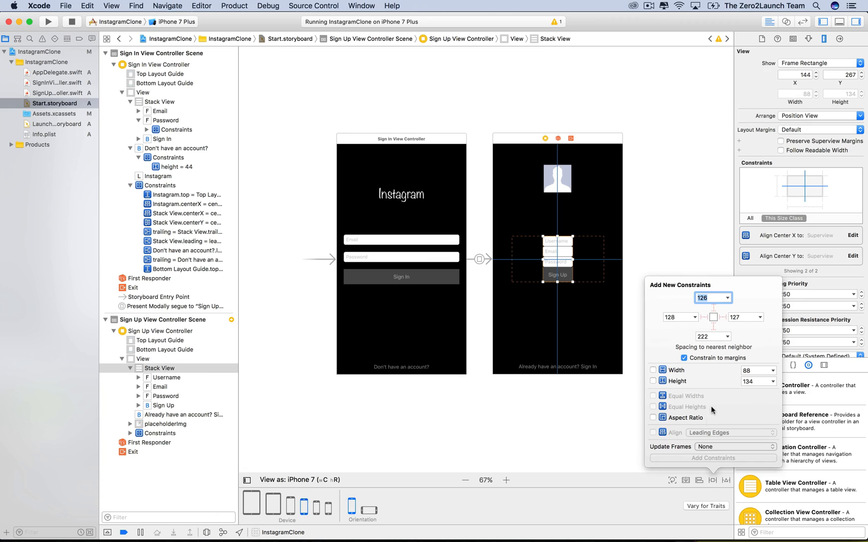
click(668, 357)
text(20)
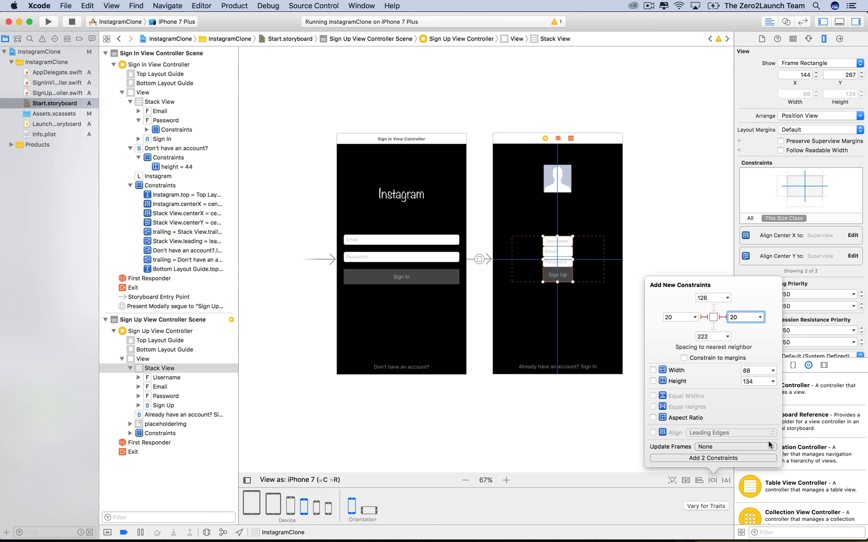
click(734, 446)
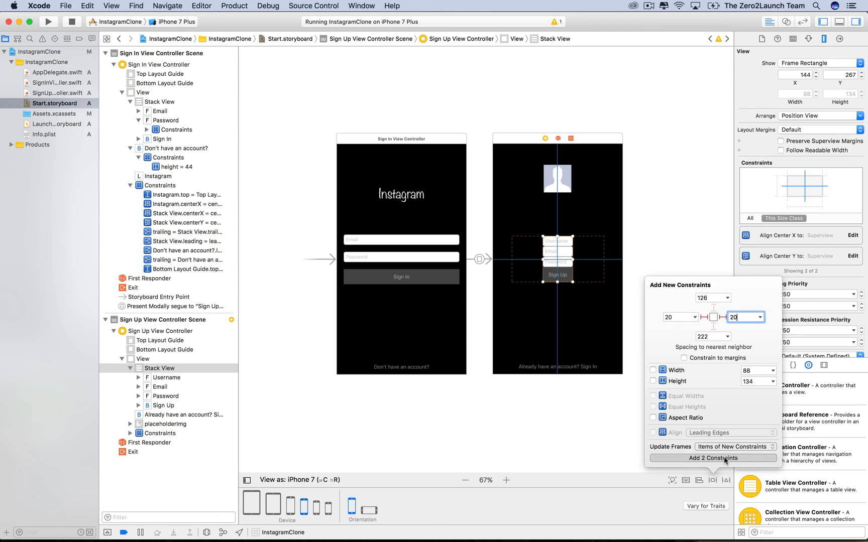
click(713, 458)
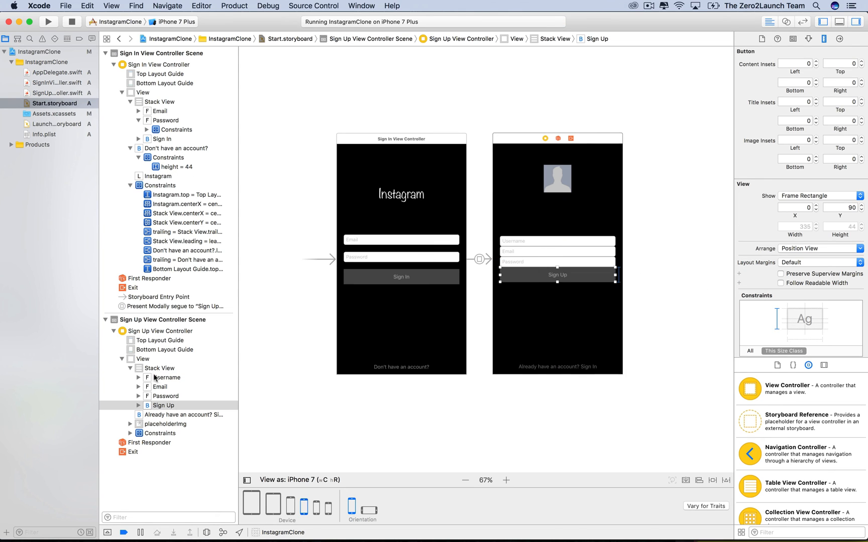
Set the sign-up stack view's spacing to 20 points.
click(159, 368)
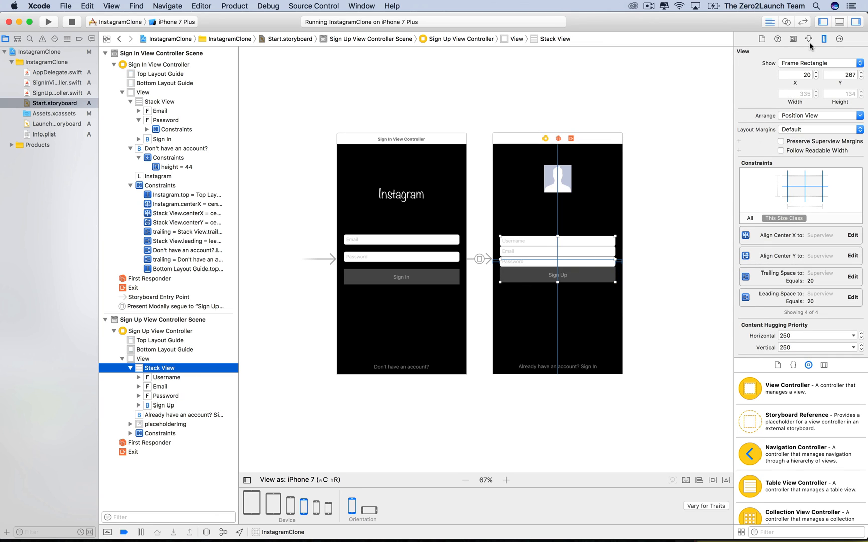
click(808, 38)
text(20)
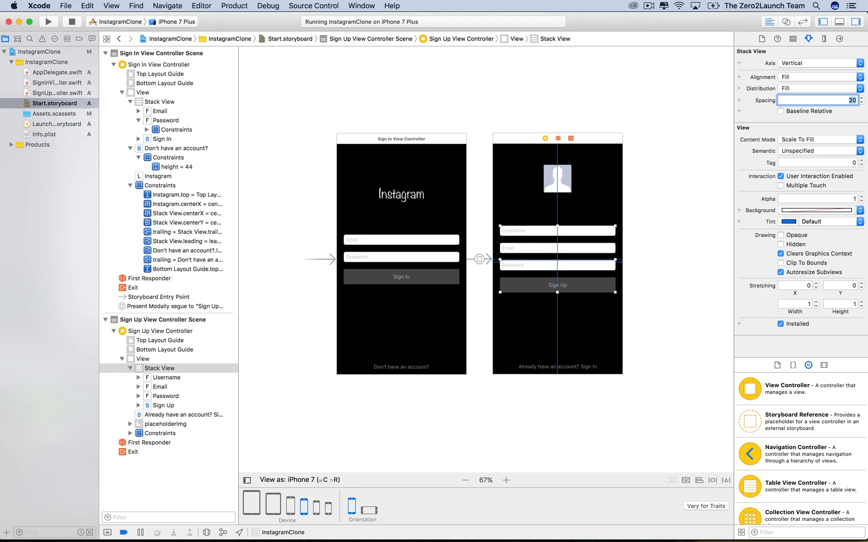
click(663, 249)
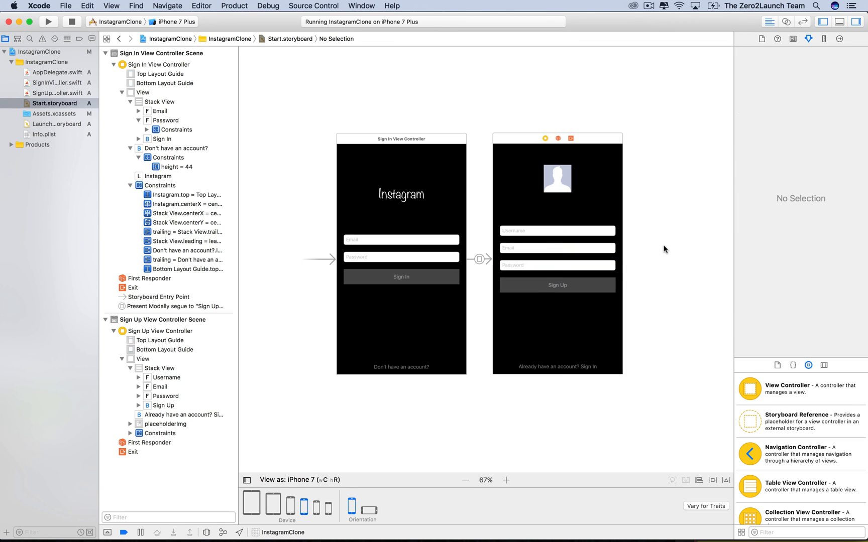
click(555, 365)
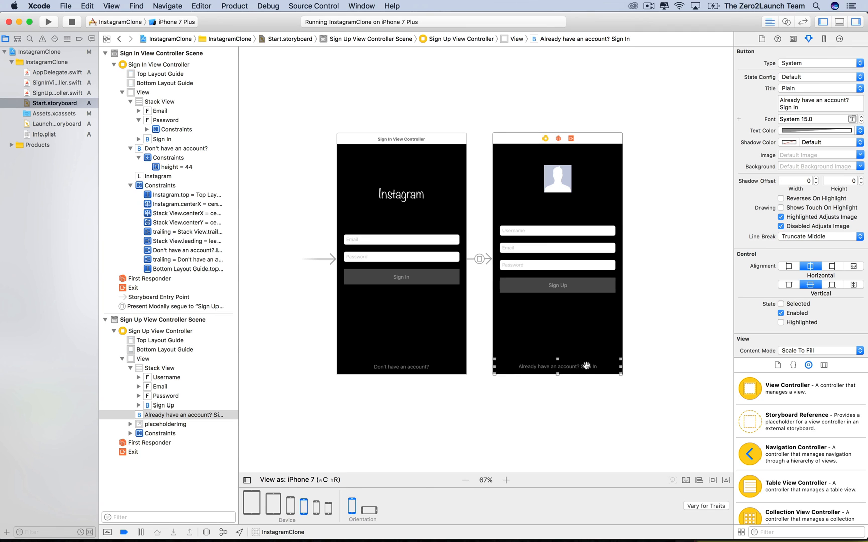
mouse_move(714, 473)
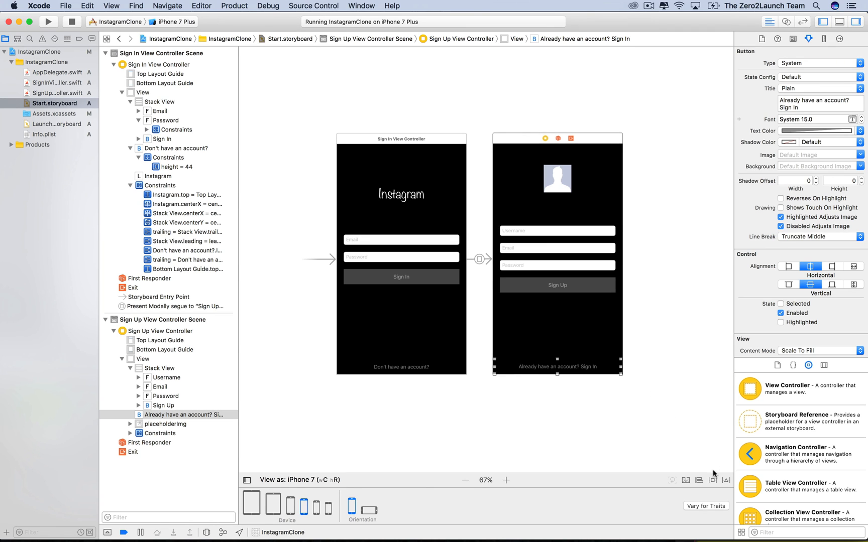
Pin the Already have an account? button 0 points from left, right and bottom, then review its size constraints.
click(712, 479)
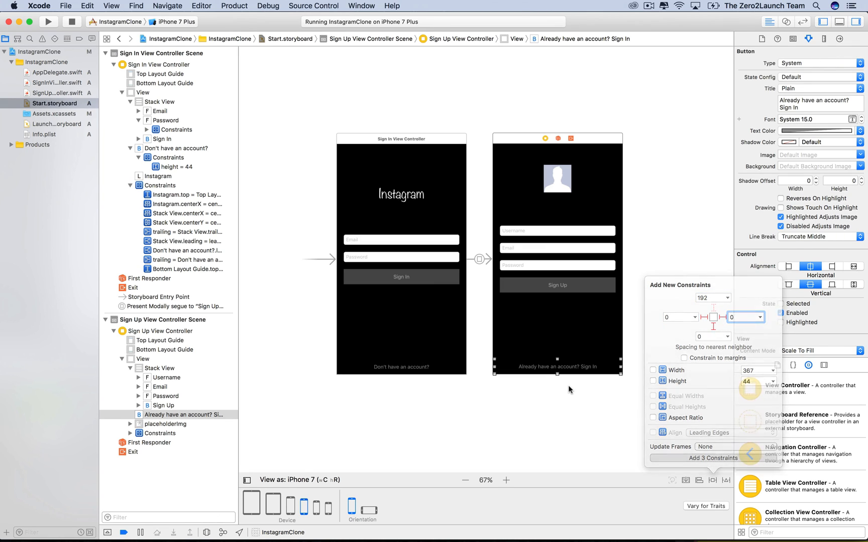
click(712, 458)
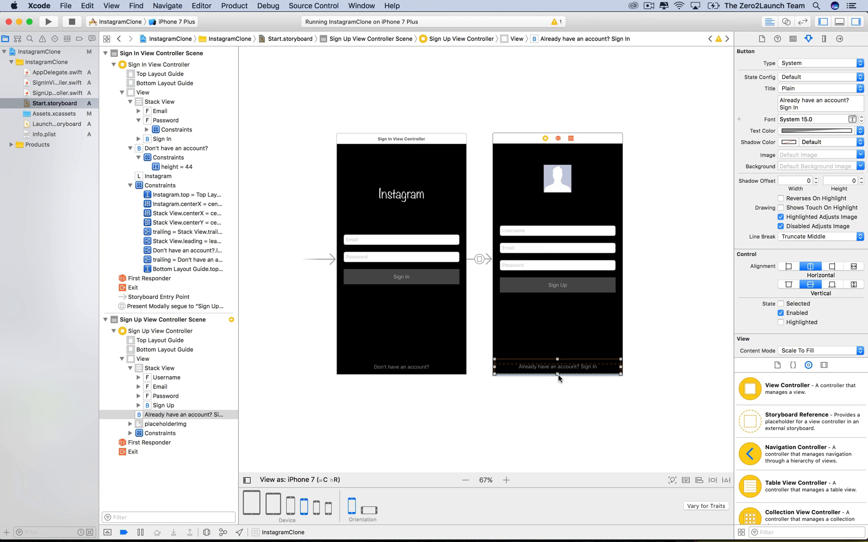
mouse_move(581, 364)
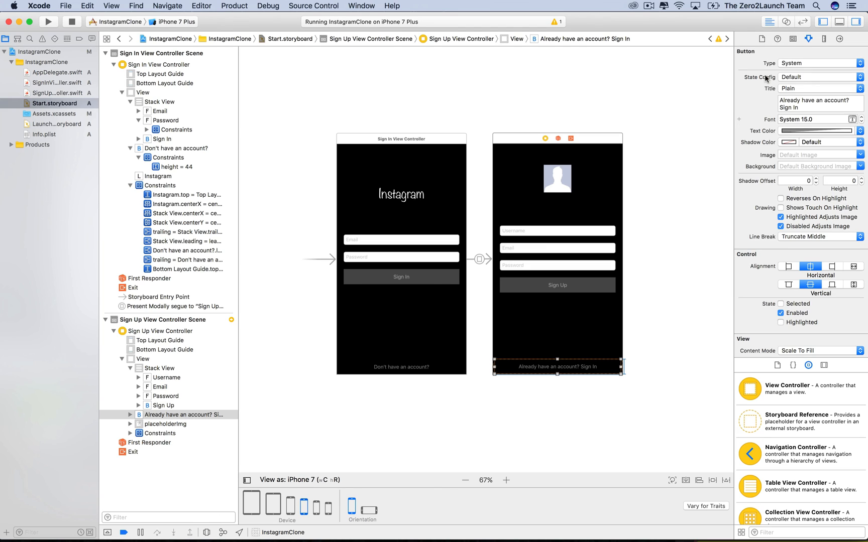
mouse_move(564, 346)
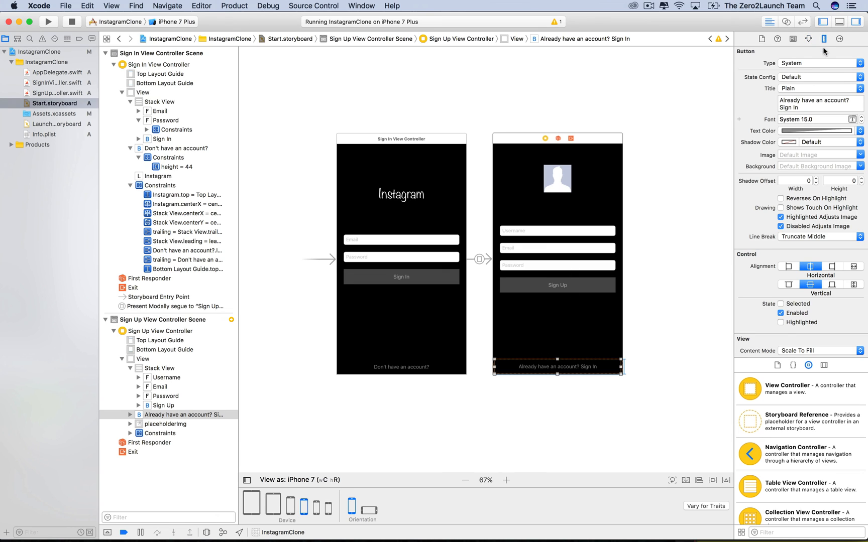
click(824, 39)
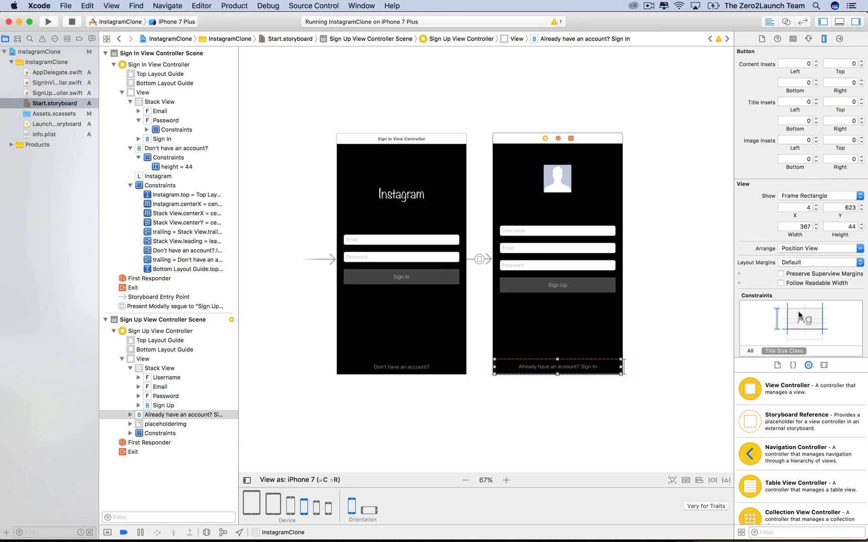
scroll(down, 3)
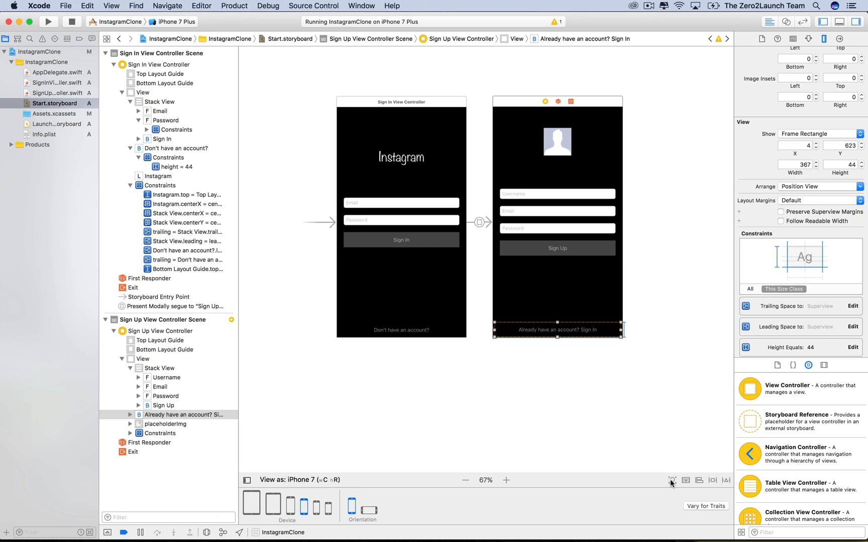
mouse_move(672, 479)
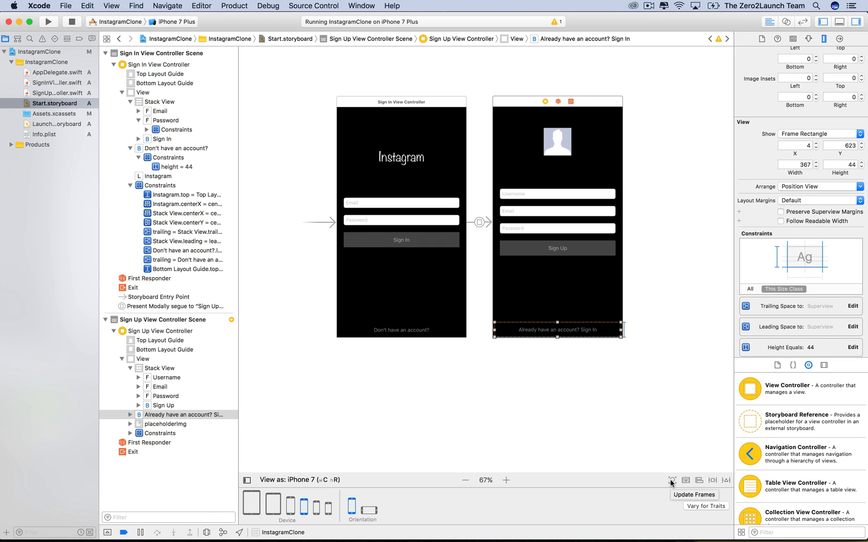
mouse_move(656, 449)
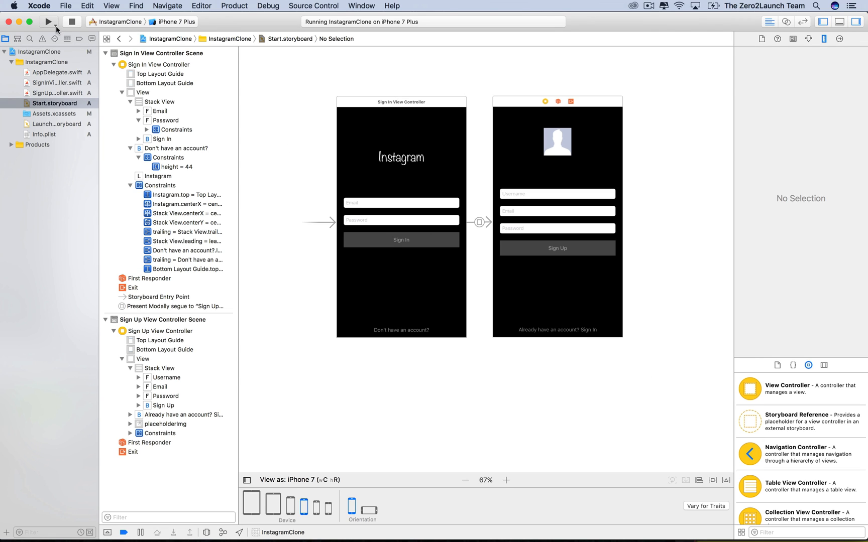
Build and run the app, then go from the sign-in screen to the sign-up screen.
click(47, 21)
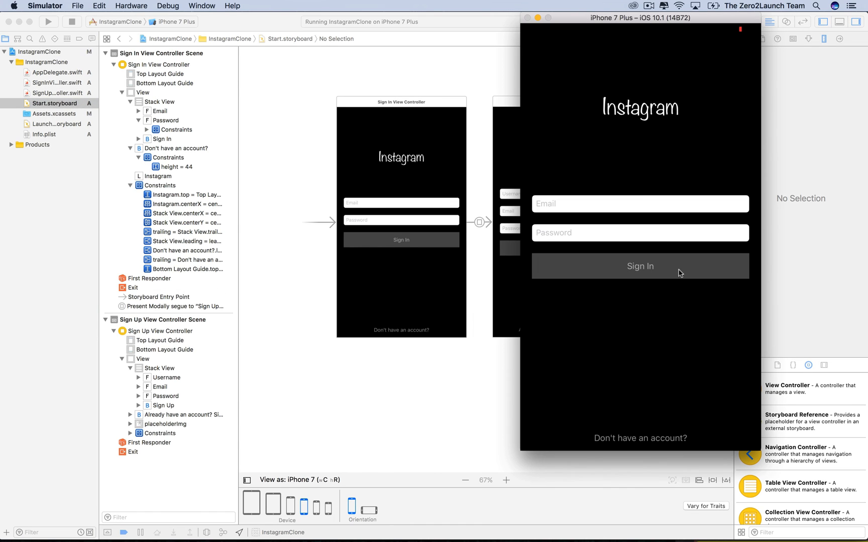
mouse_move(674, 437)
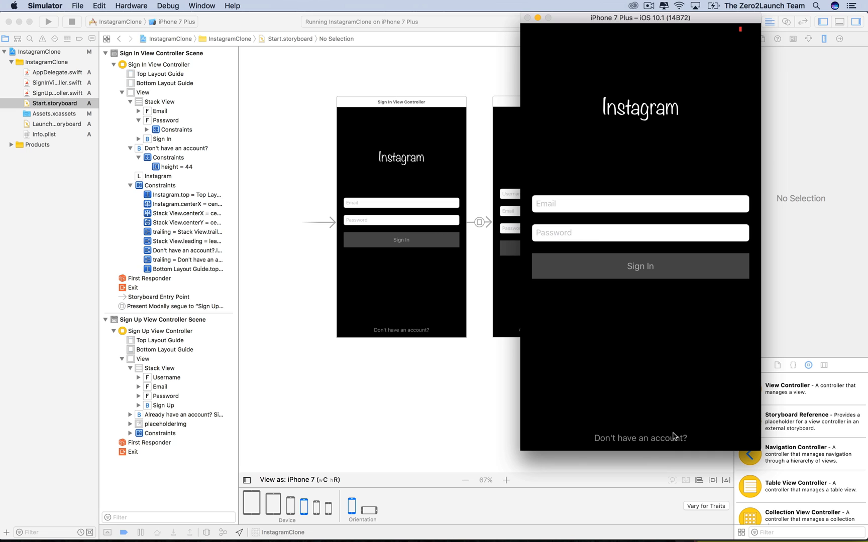
click(640, 438)
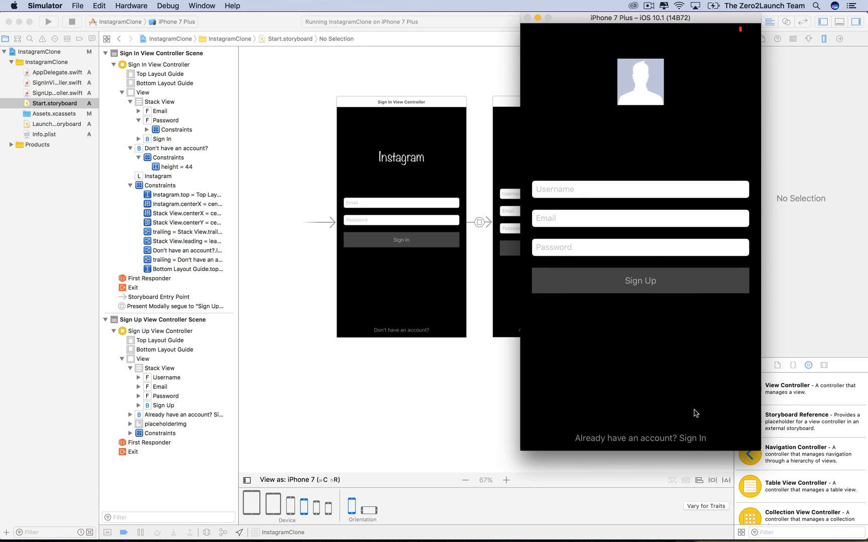